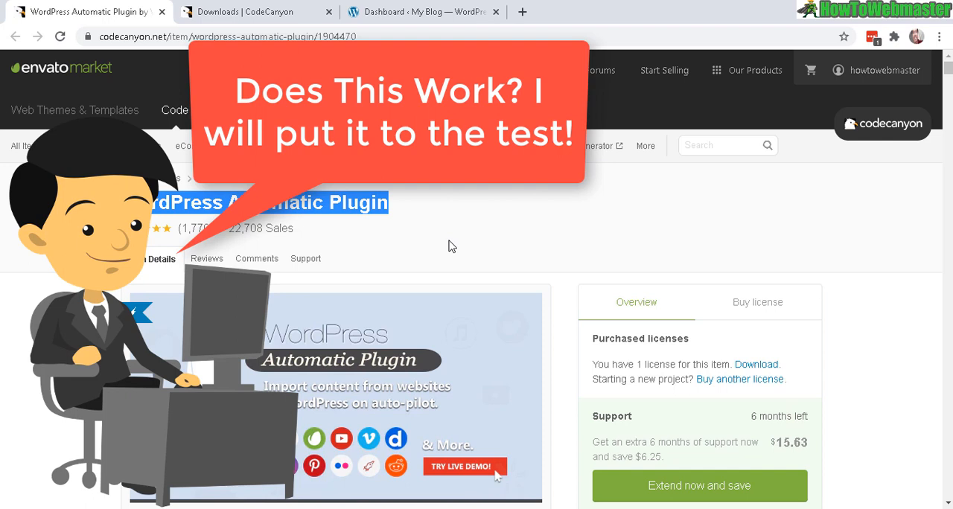
mouse_move(592, 233)
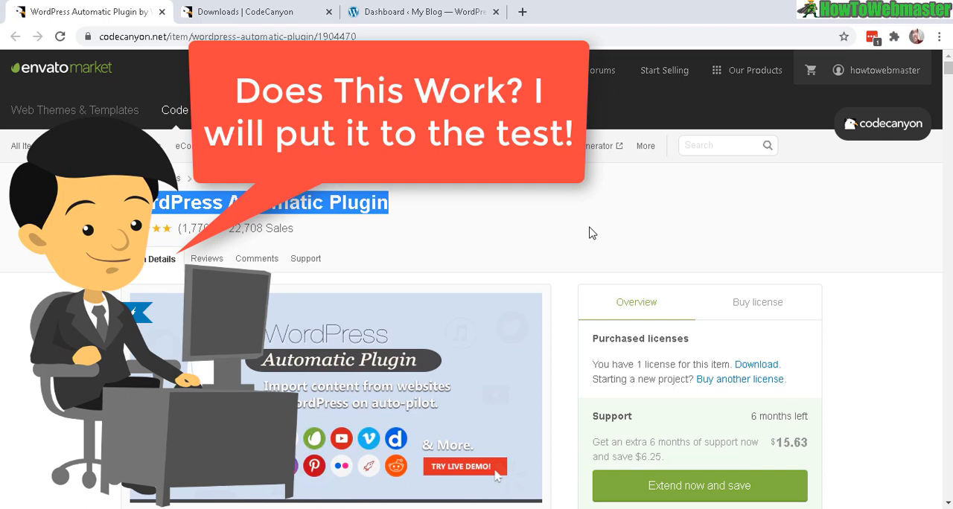
mouse_move(257, 265)
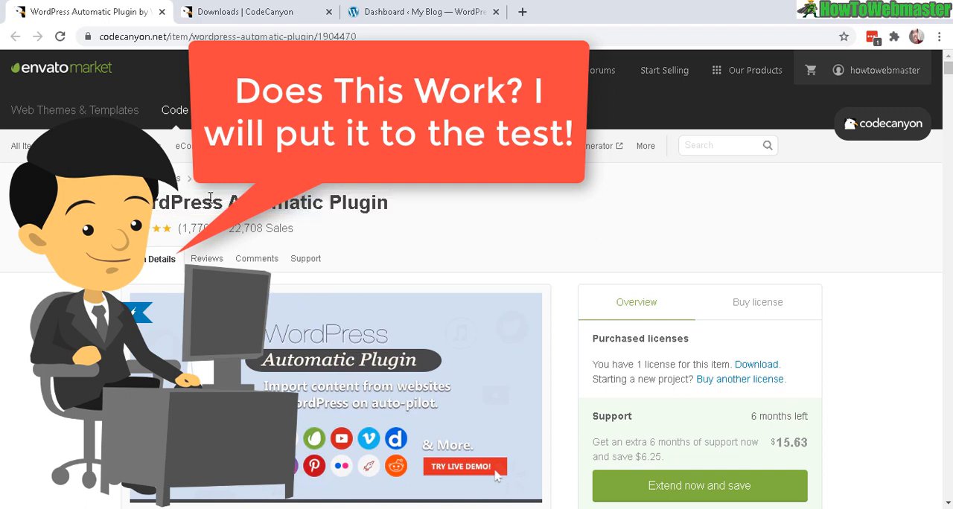
Read the WordPress Automatic Plugin description down through the RSS feeds import feature
double_click(313, 203)
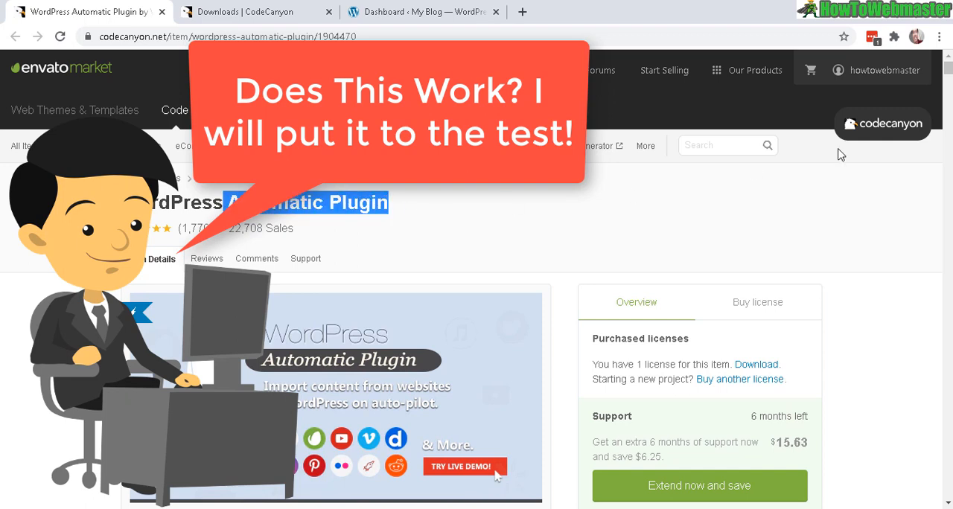
mouse_move(844, 165)
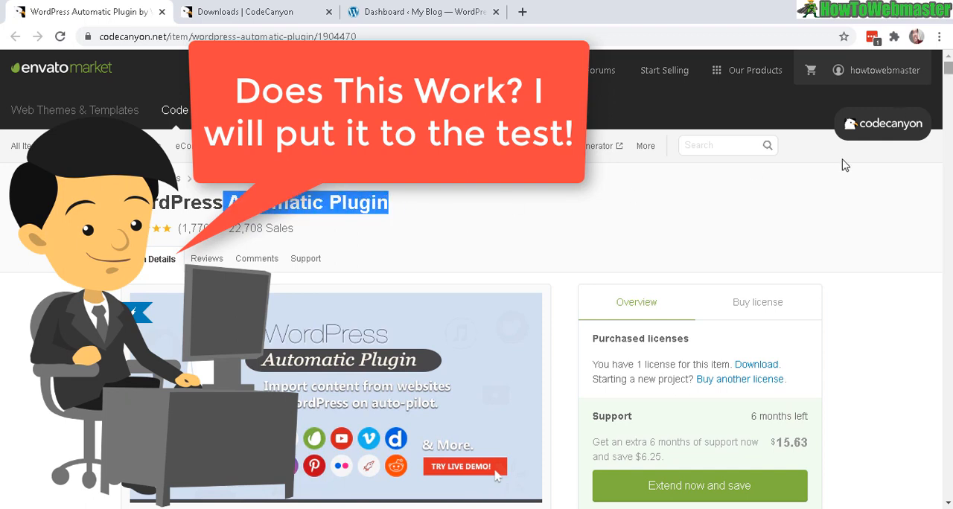
mouse_move(763, 217)
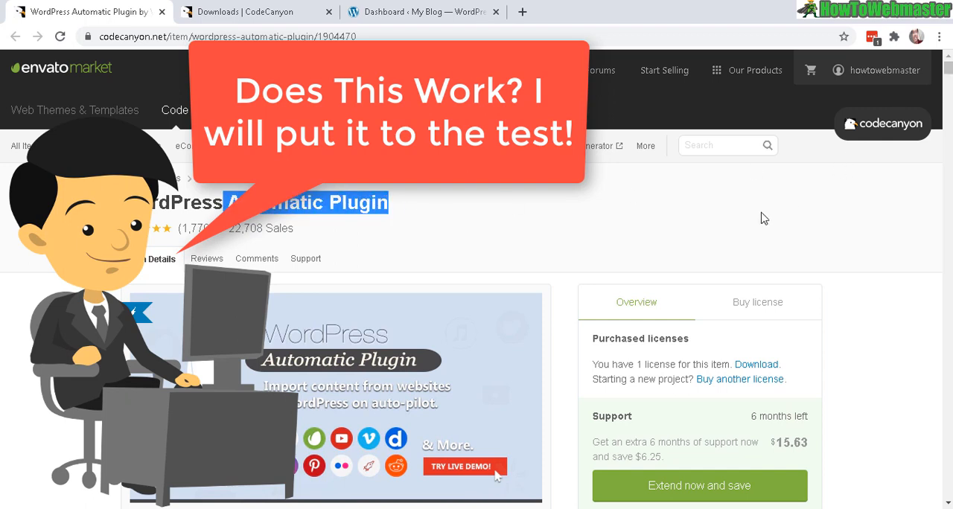
scroll(down, 3)
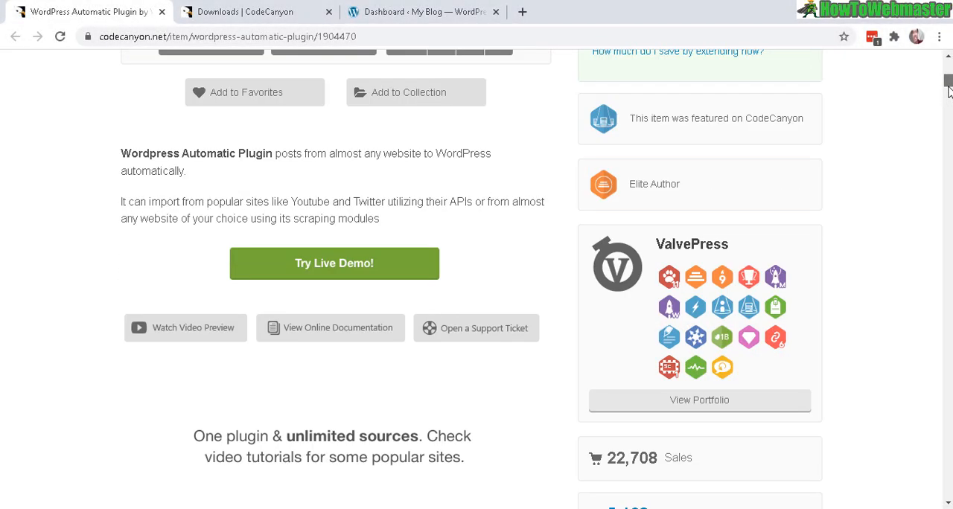
scroll(down, 3)
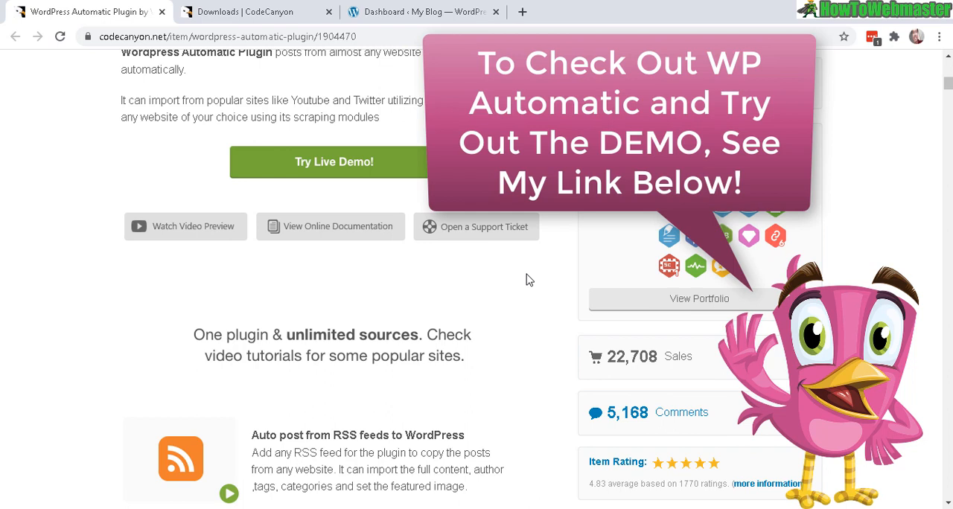
mouse_move(659, 235)
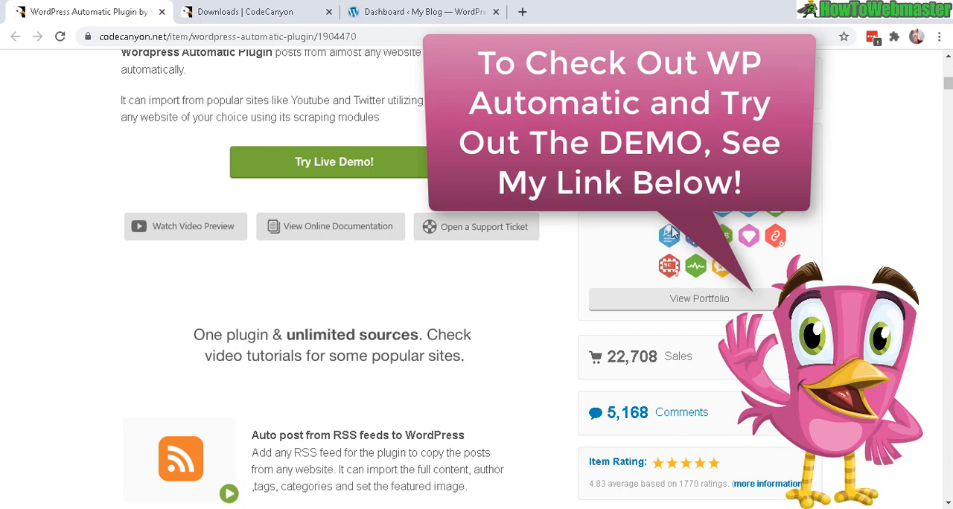
scroll(down, 3)
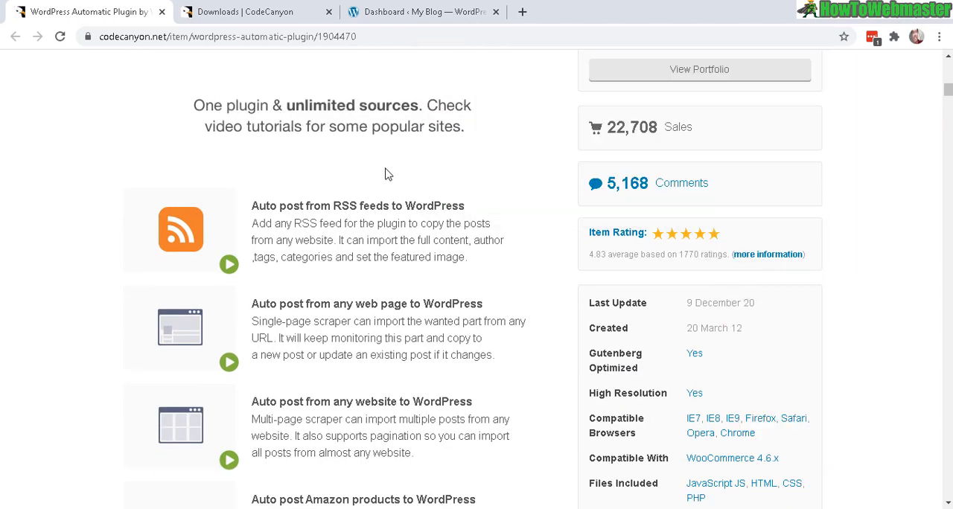
mouse_move(352, 201)
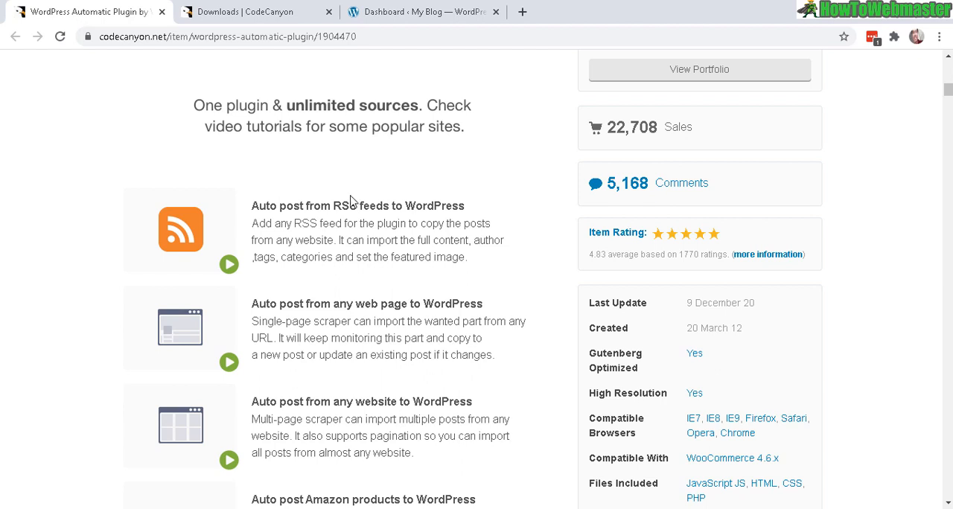
mouse_move(425, 165)
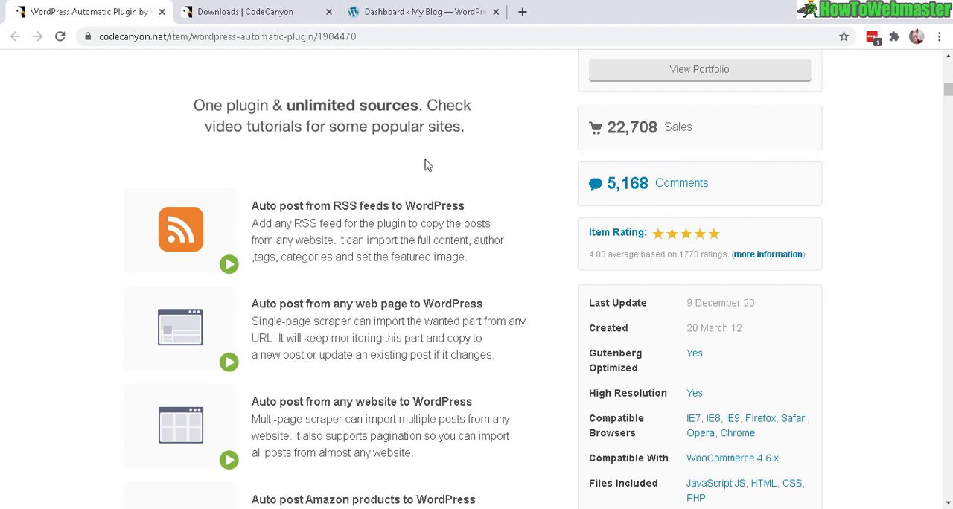
drag(309, 205, 426, 205)
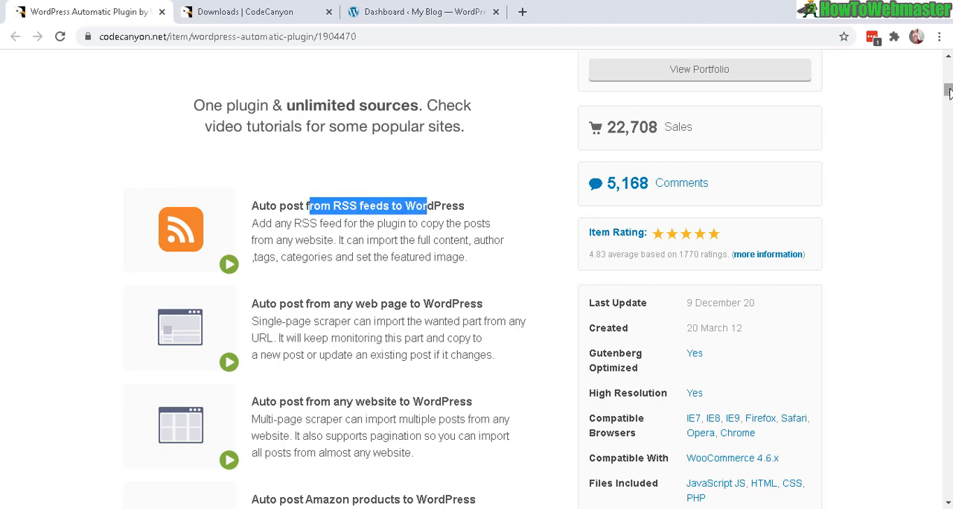
scroll(down, 3)
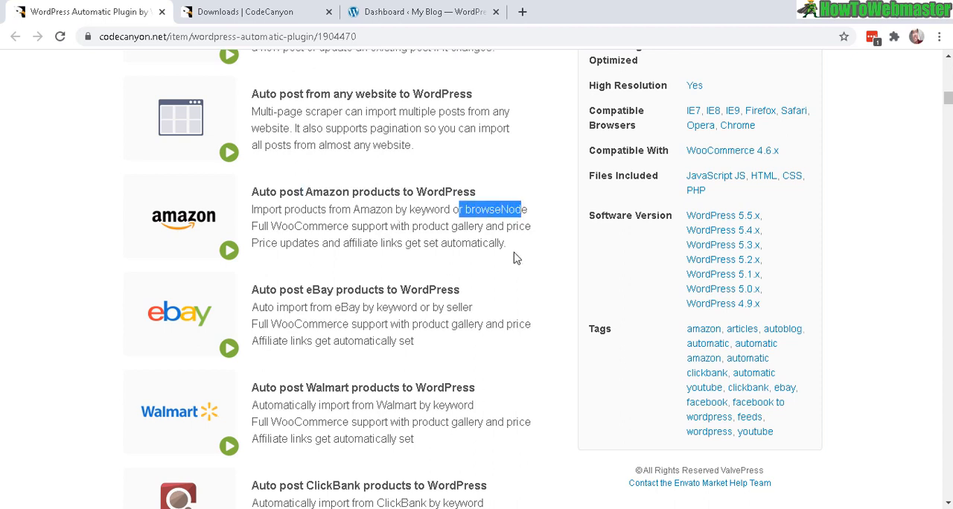
mouse_move(690, 302)
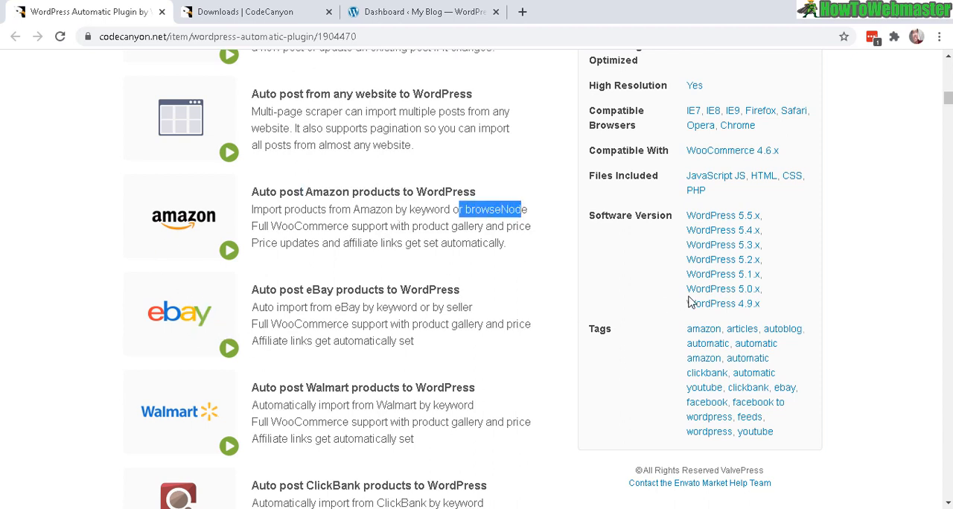
scroll(down, 3)
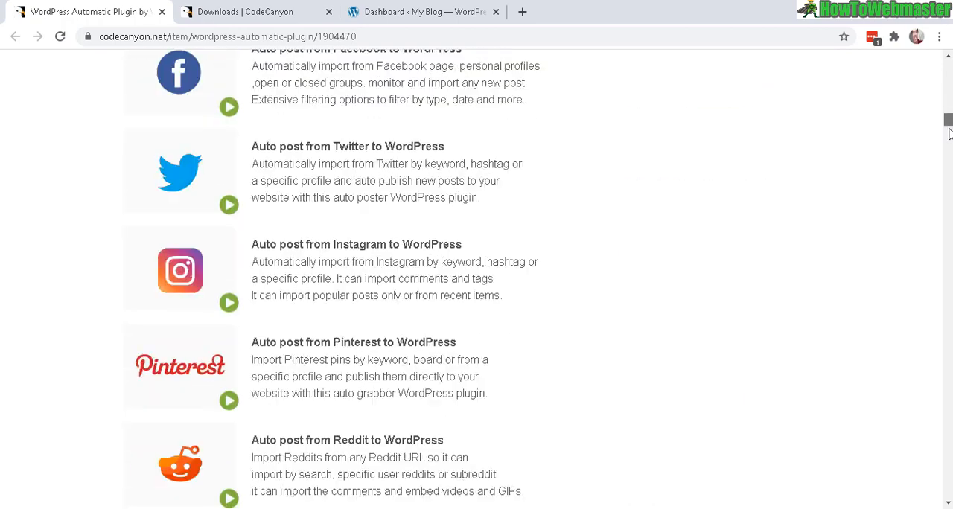
scroll(down, 3)
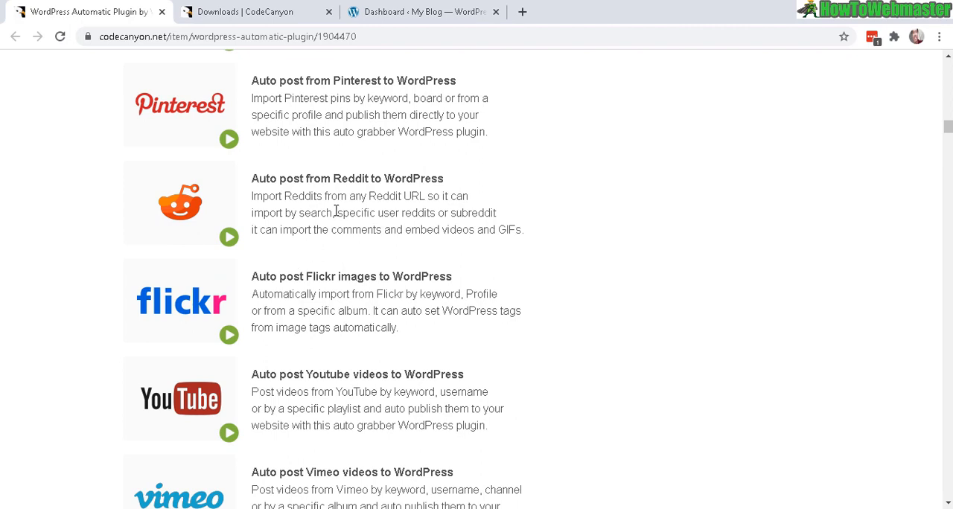
mouse_move(398, 276)
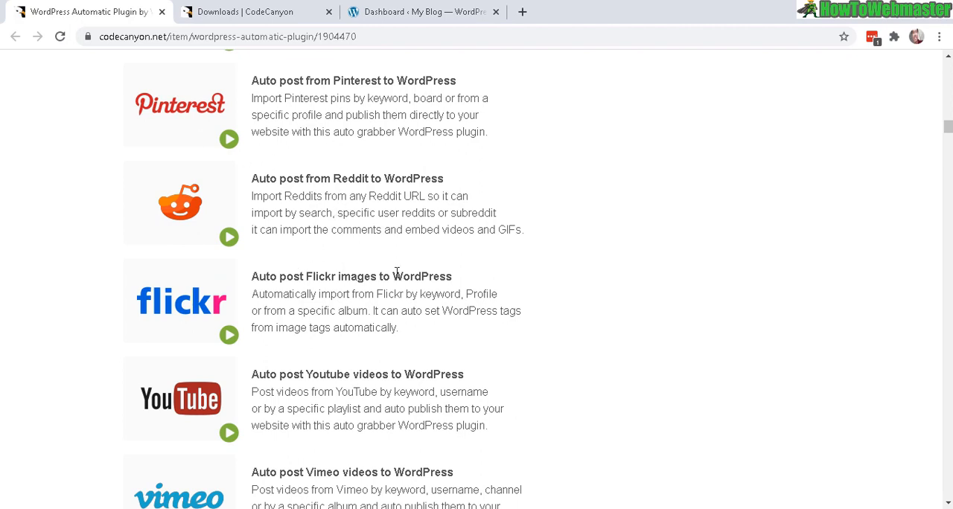
mouse_move(325, 295)
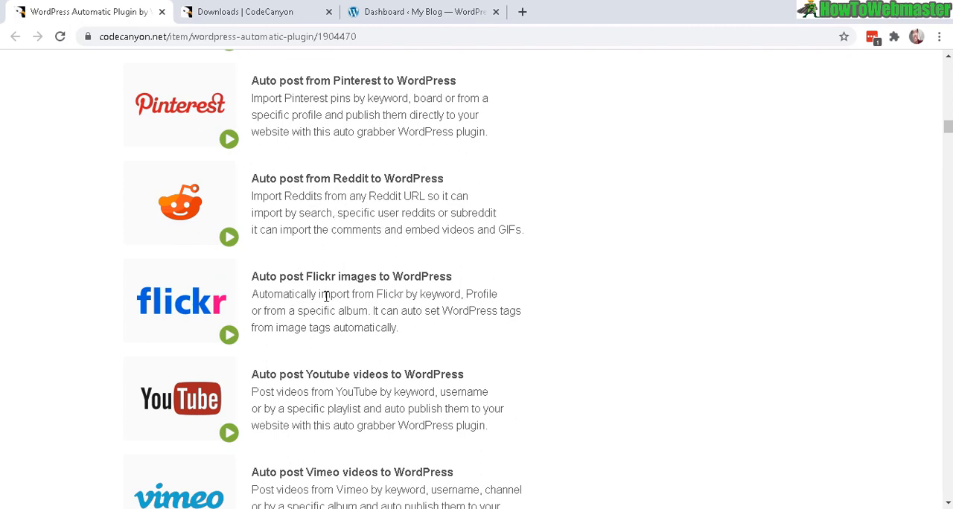
Browse the rest of the item page's feature list down toward the live demo offer
scroll(down, 3)
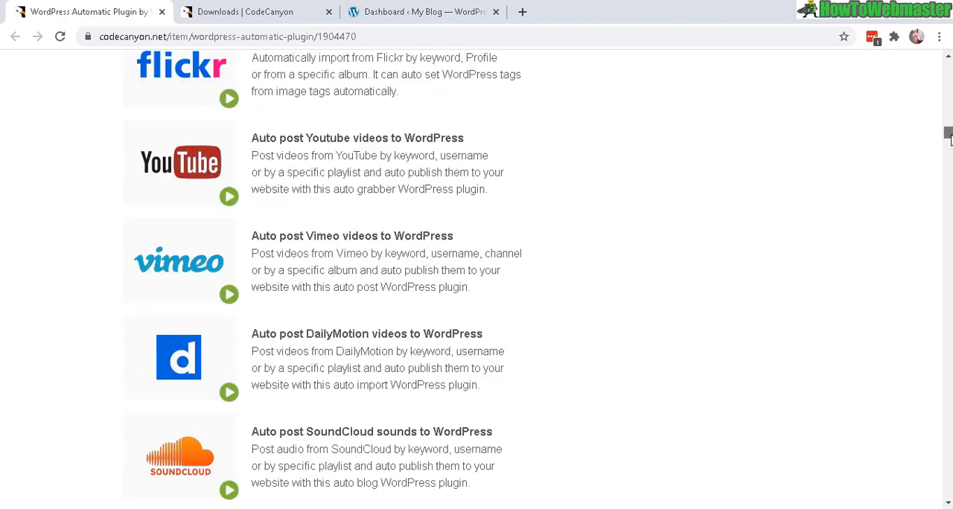
scroll(down, 3)
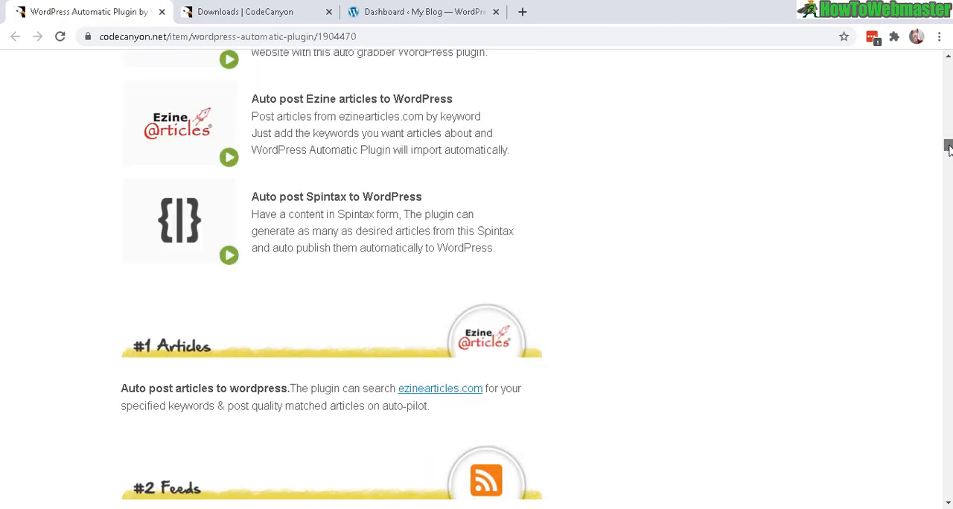
scroll(down, 3)
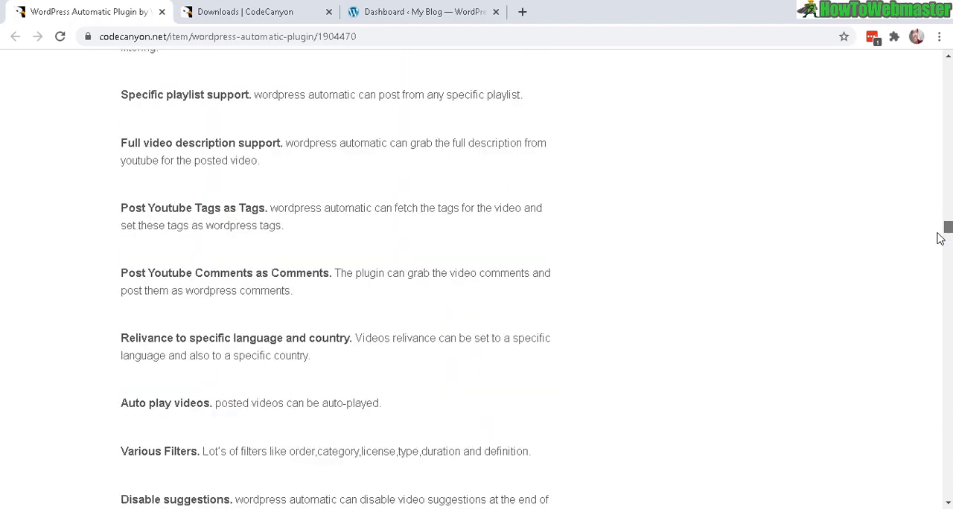
scroll(down, 3)
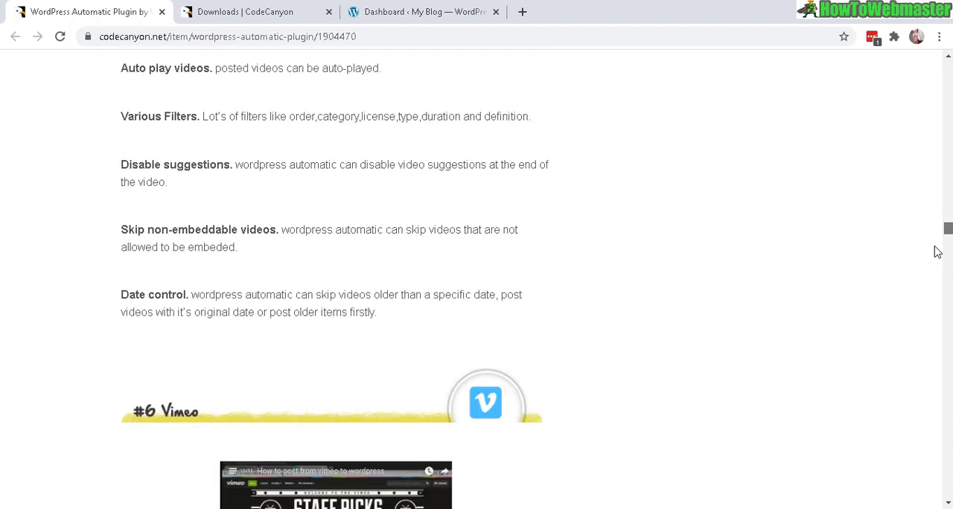
scroll(down, 3)
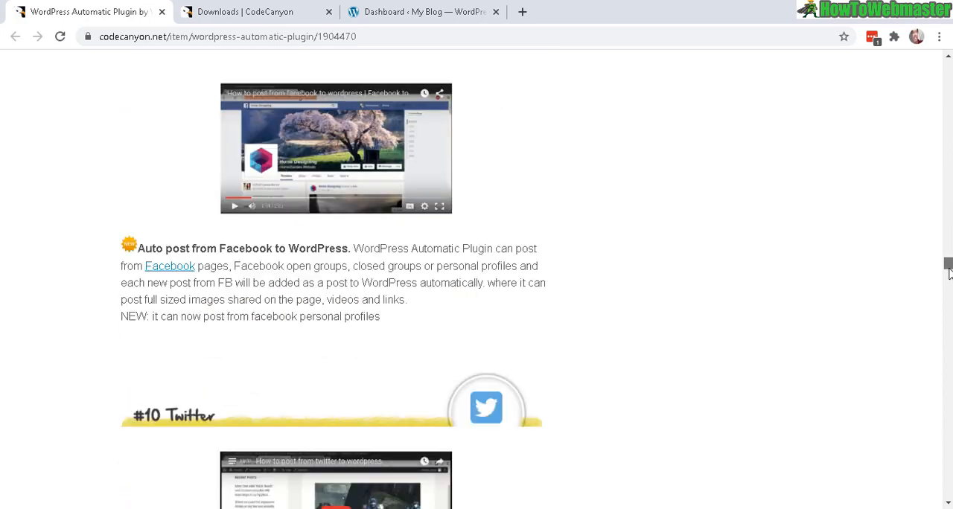
scroll(down, 3)
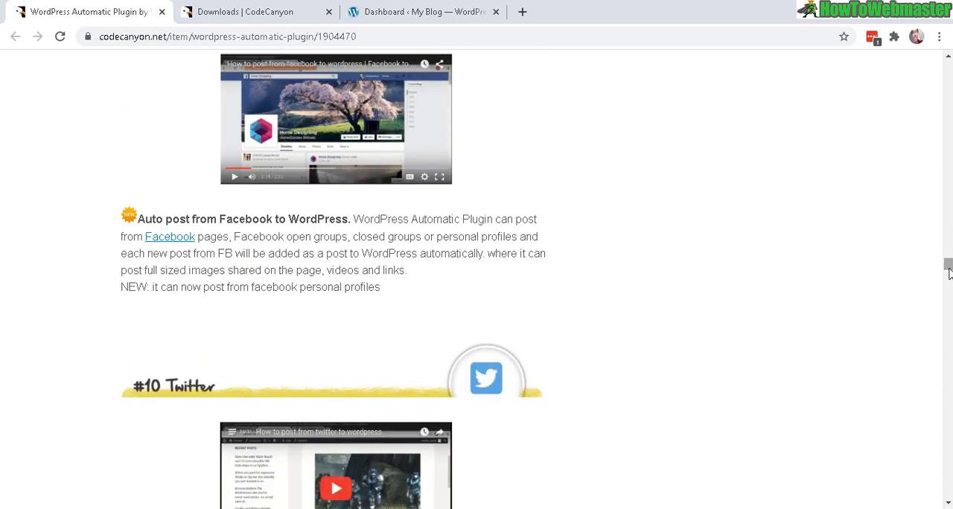
scroll(down, 3)
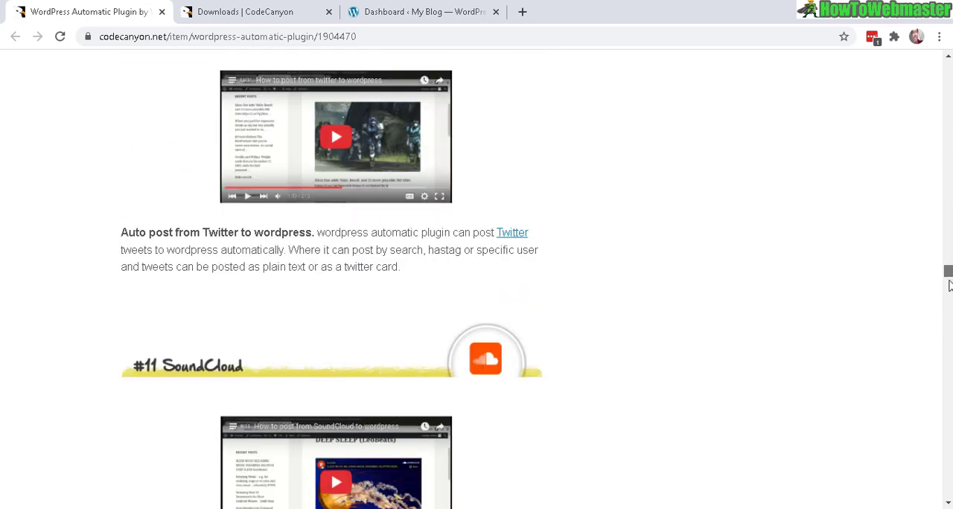
scroll(down, 3)
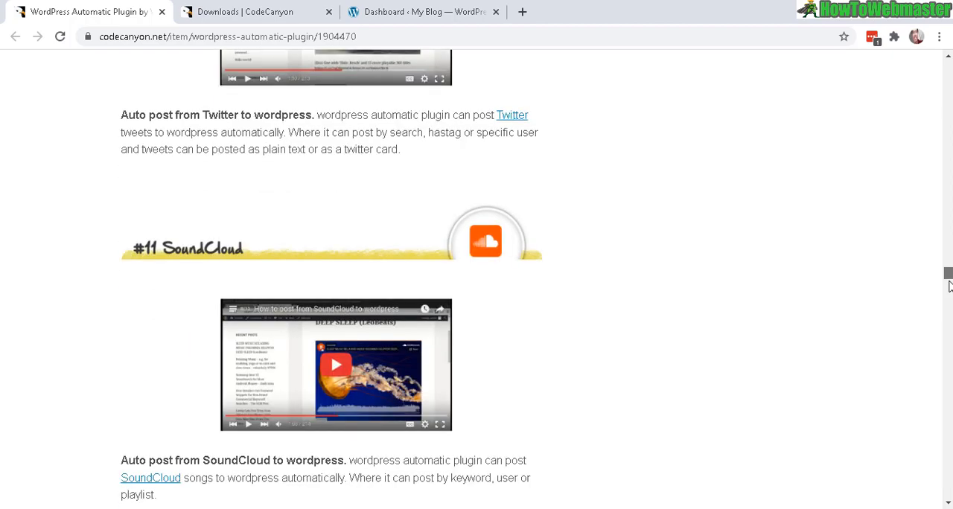
scroll(down, 3)
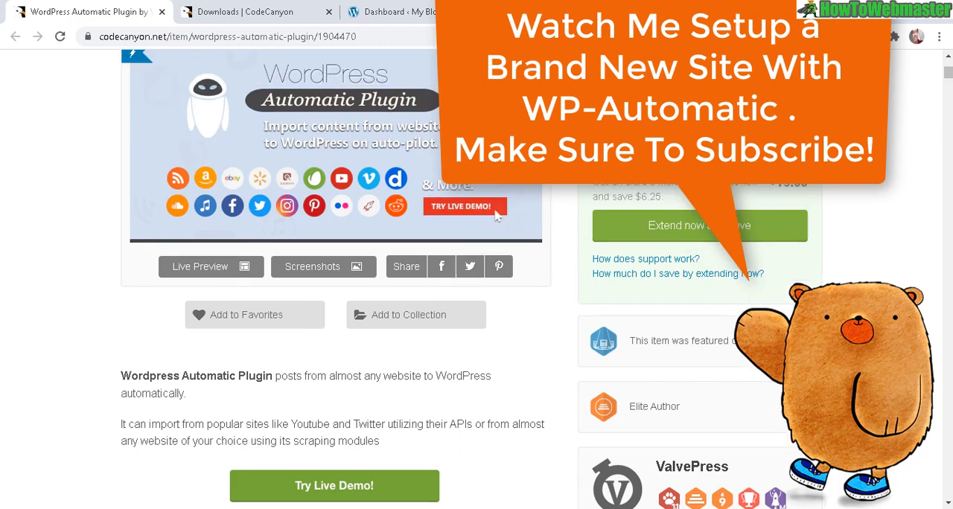
mouse_move(610, 277)
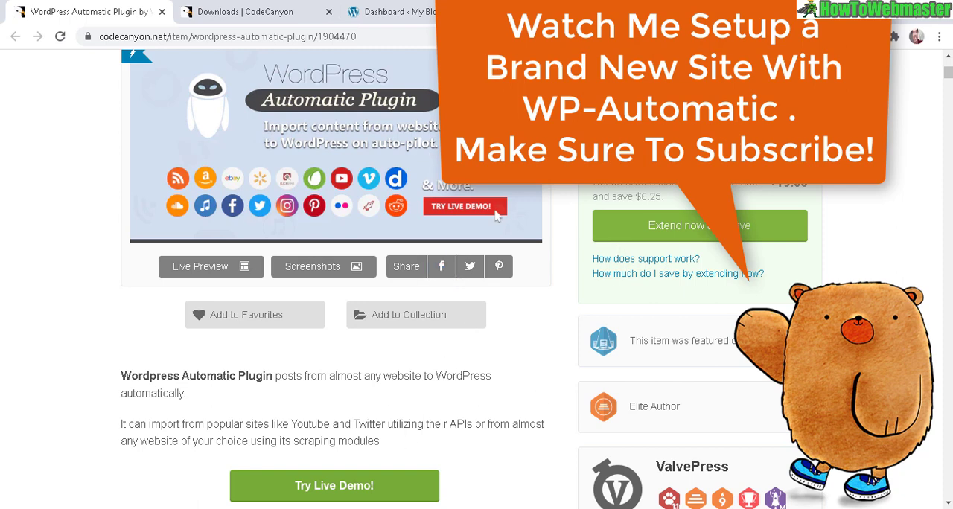
scroll(up, 3)
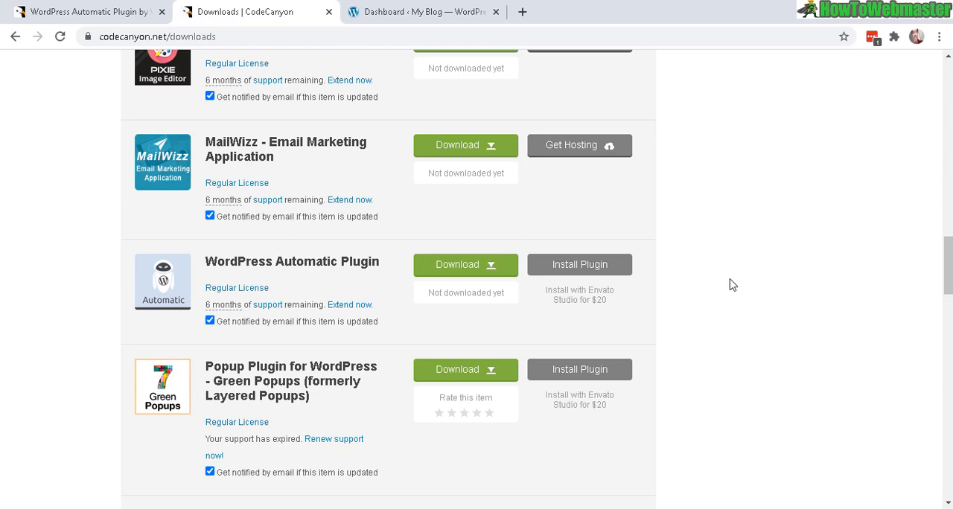
mouse_move(543, 242)
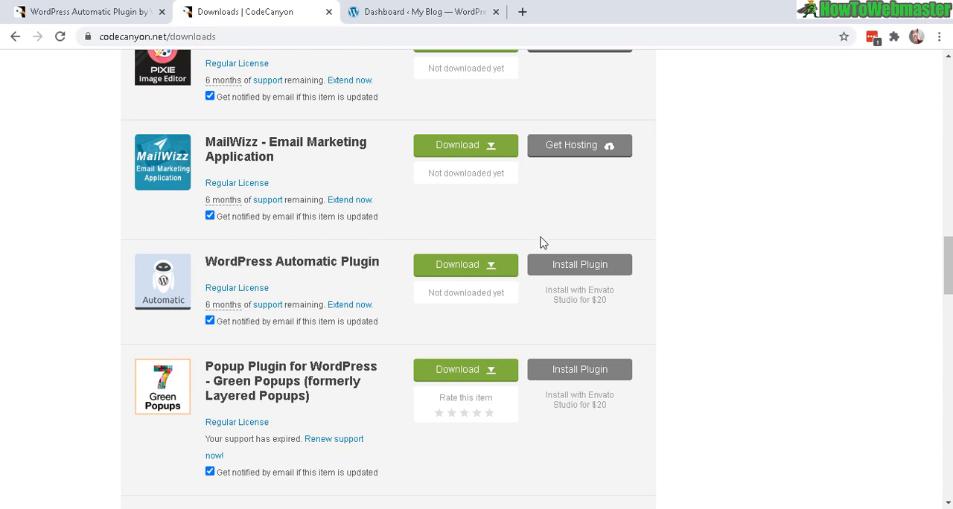
mouse_move(511, 272)
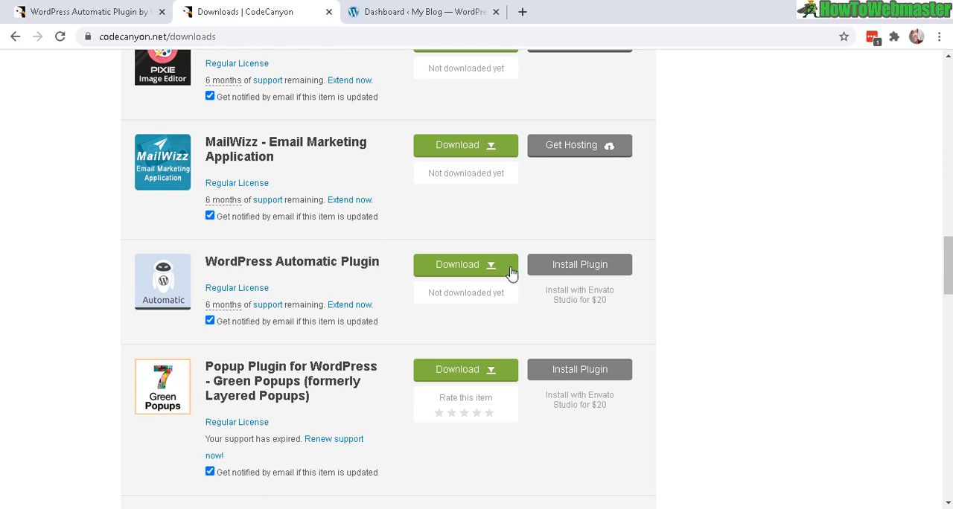
mouse_move(452, 279)
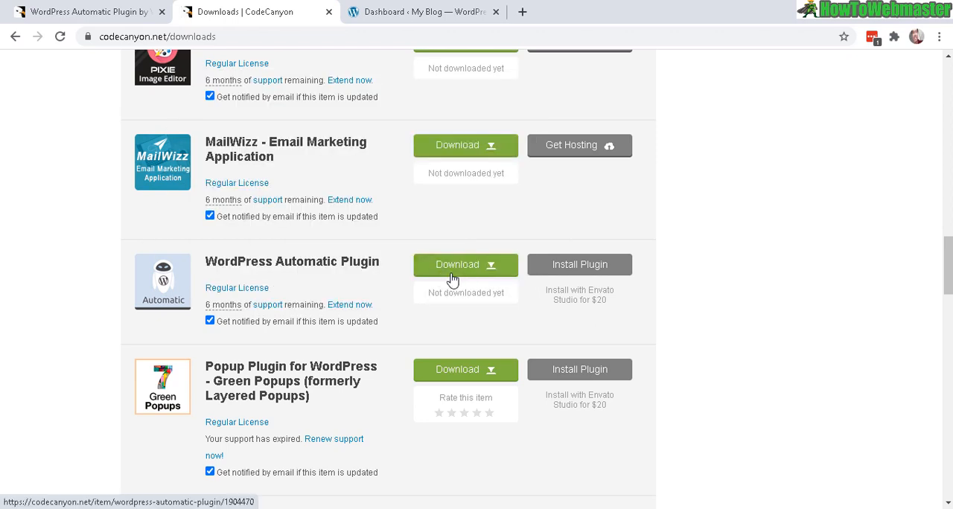
mouse_move(244, 265)
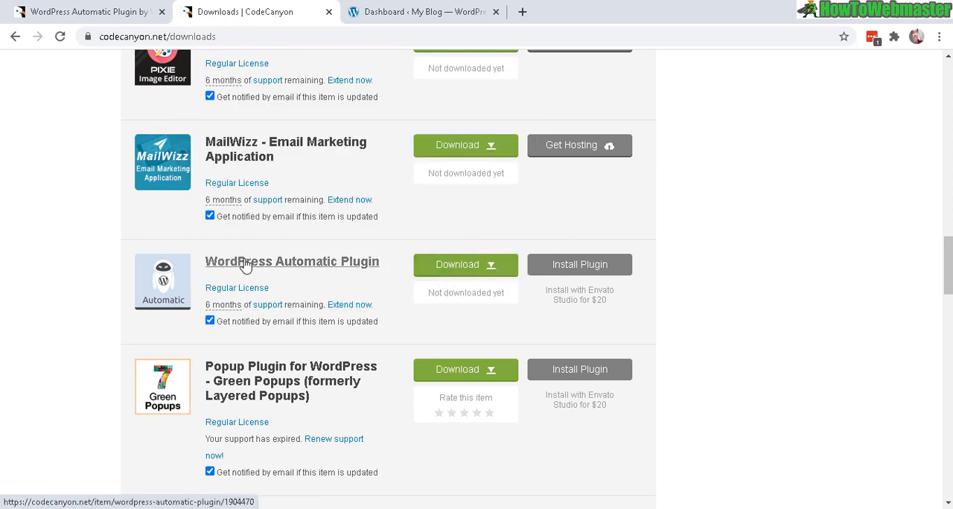
mouse_move(473, 268)
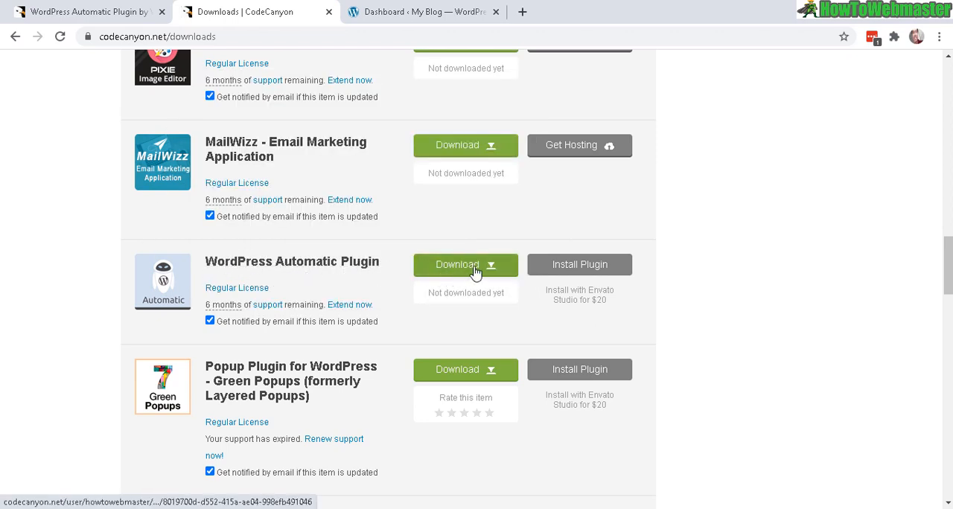
Download the WordPress Automatic Plugin with 'All files & documentation' as a 4.8 MB zip
click(465, 264)
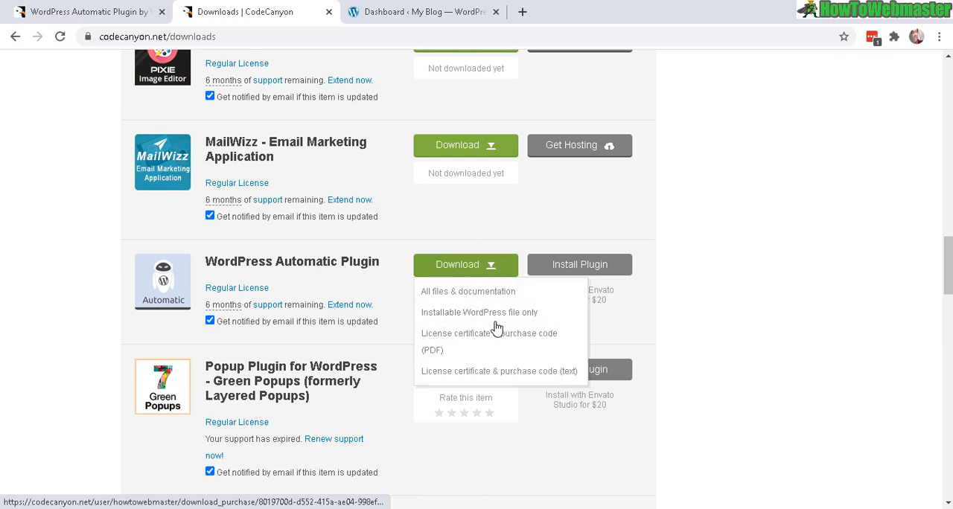
mouse_move(439, 295)
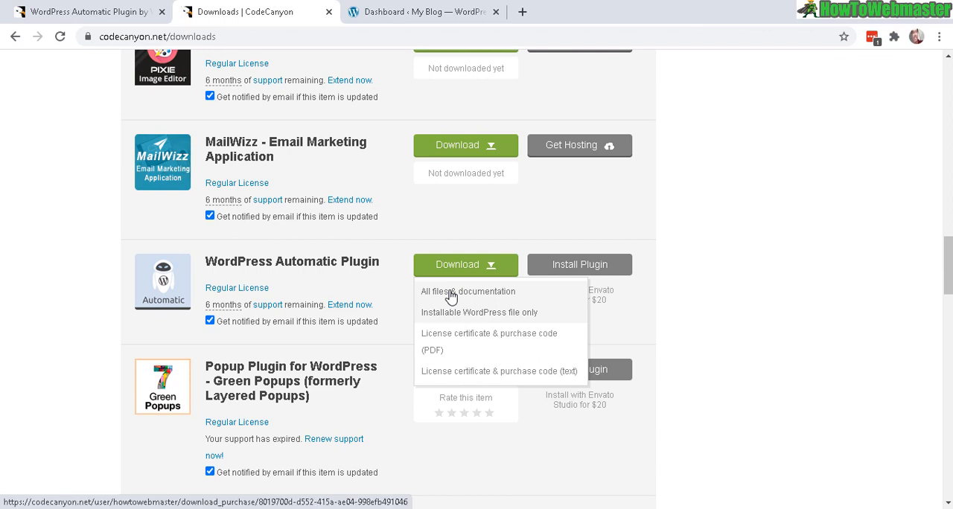
click(464, 291)
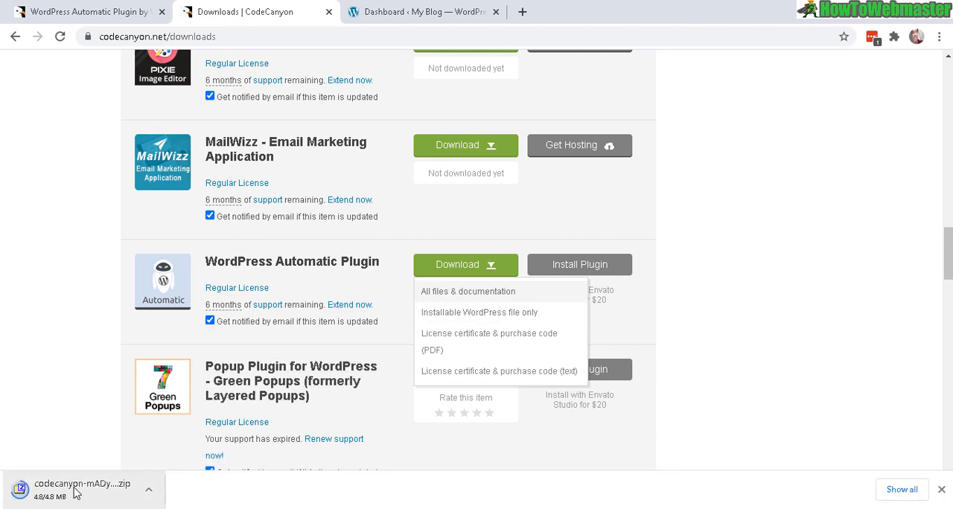
View the downloaded zip's codecanyon-1904470-wordpress-automatic-plugin folder in 7-Zip
click(80, 485)
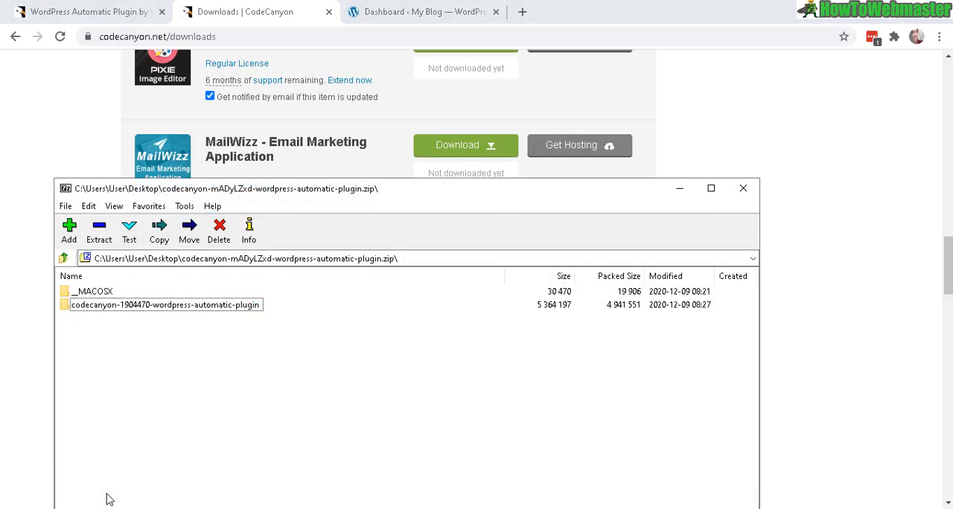
mouse_move(93, 291)
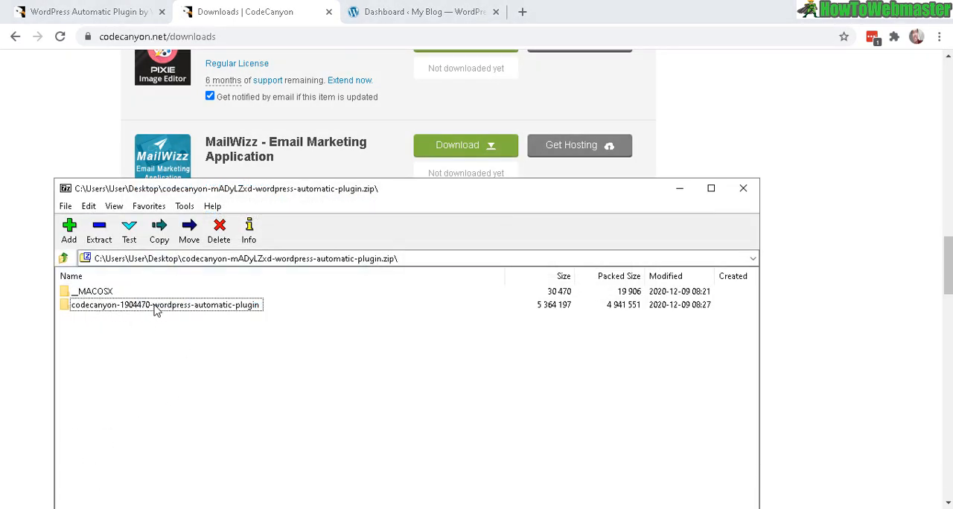
double_click(165, 305)
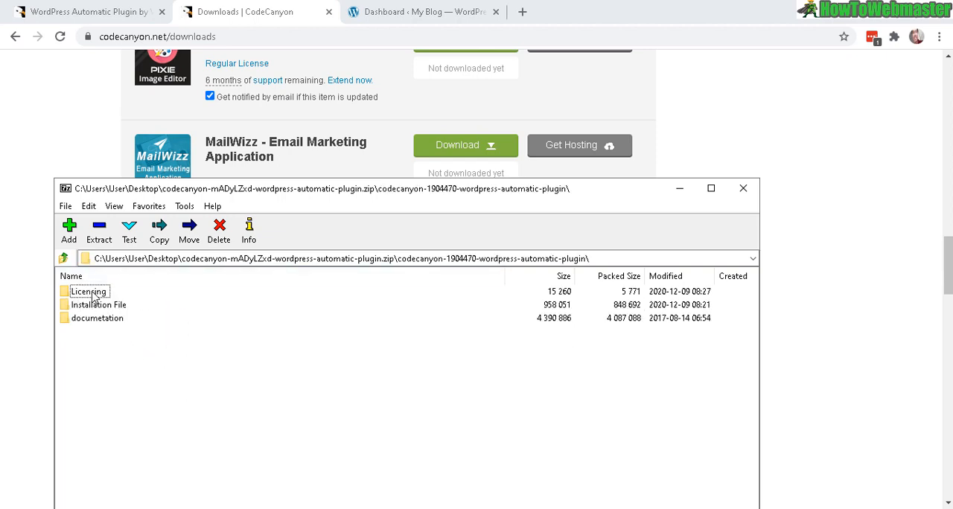
mouse_move(109, 331)
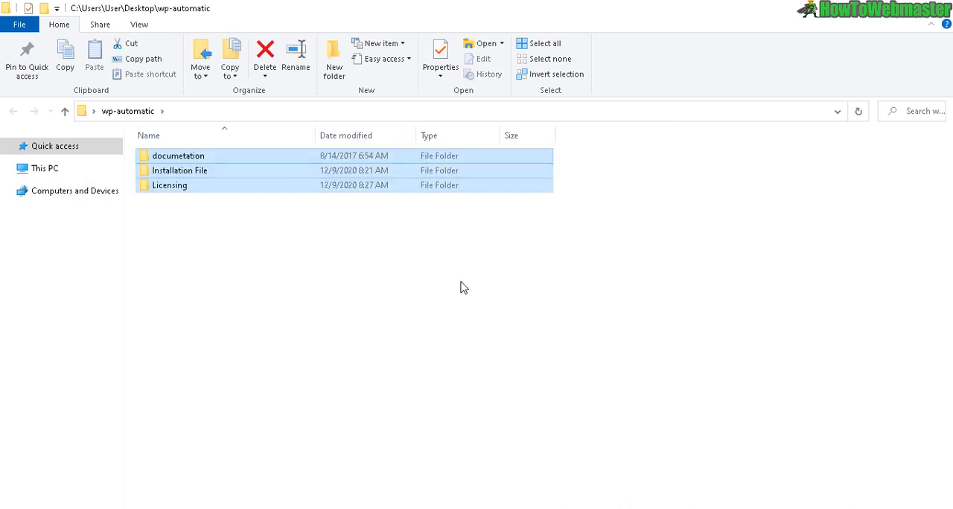
View the plugin's documetation\index.html page in Chrome
click(275, 225)
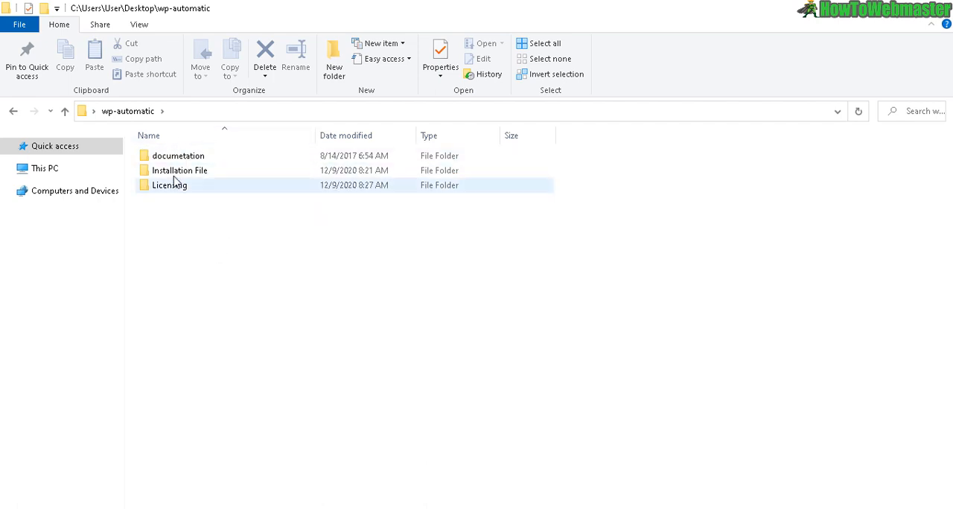
click(178, 155)
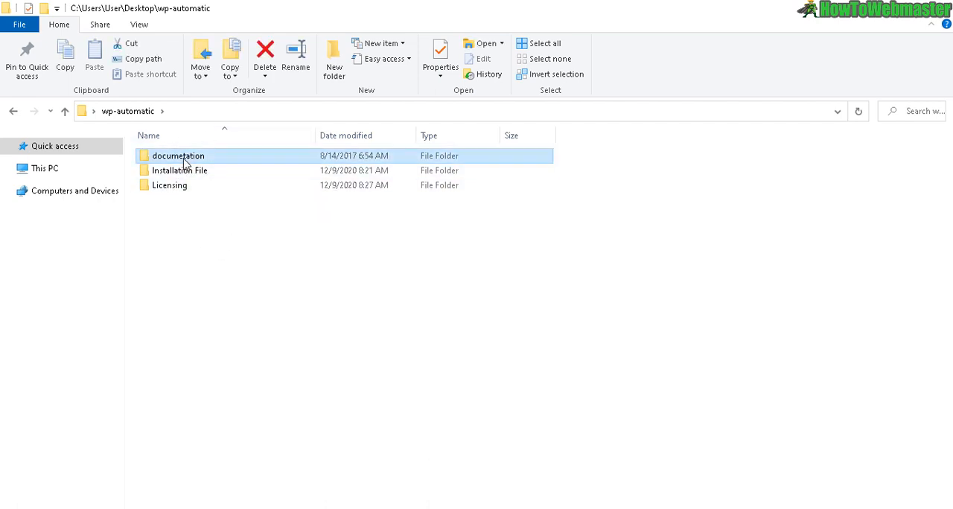
double_click(177, 156)
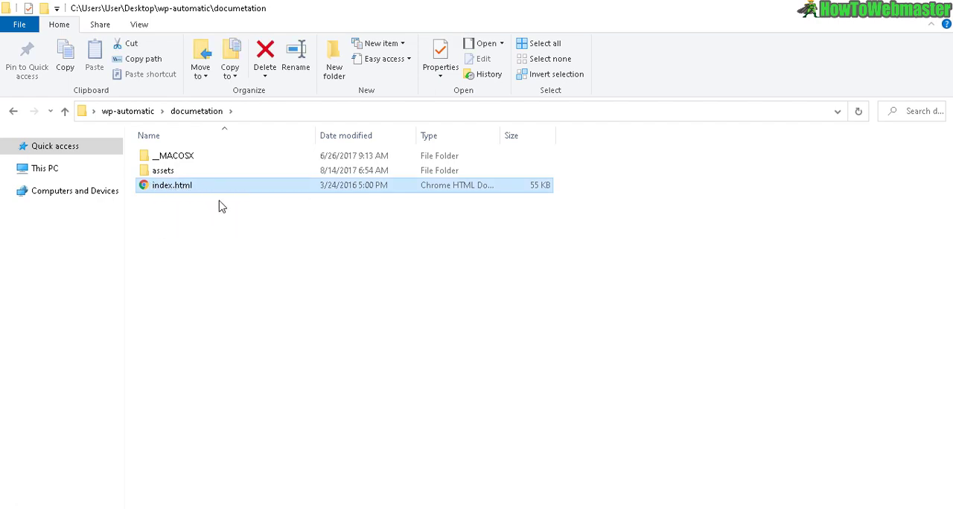
double_click(171, 185)
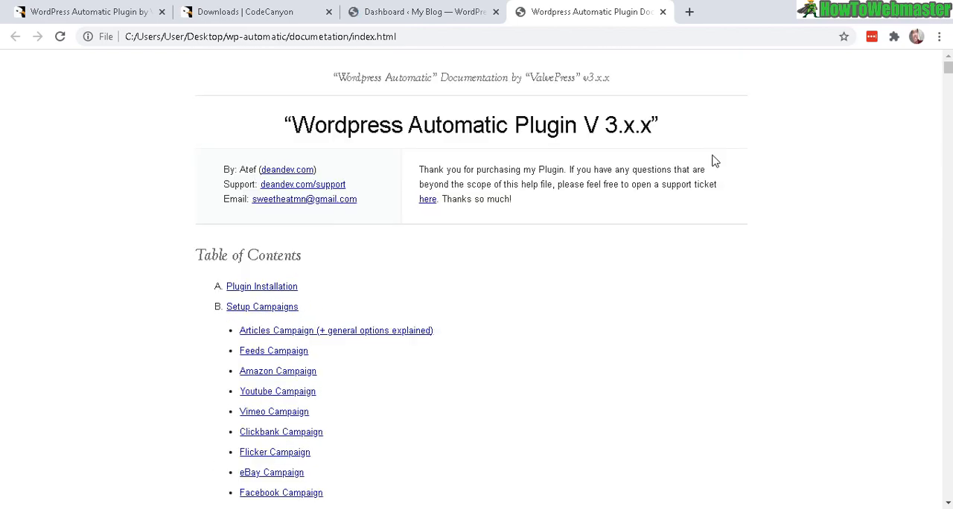
mouse_move(799, 183)
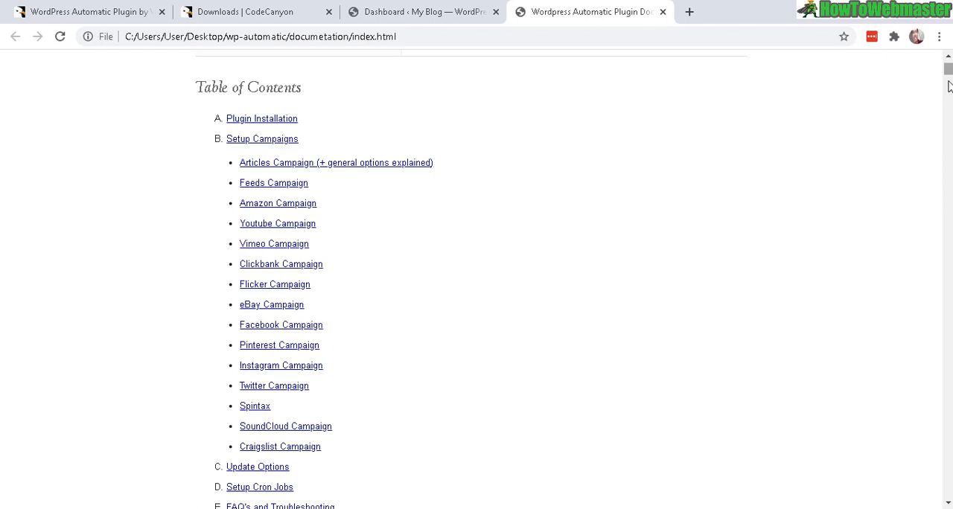
scroll(down, 3)
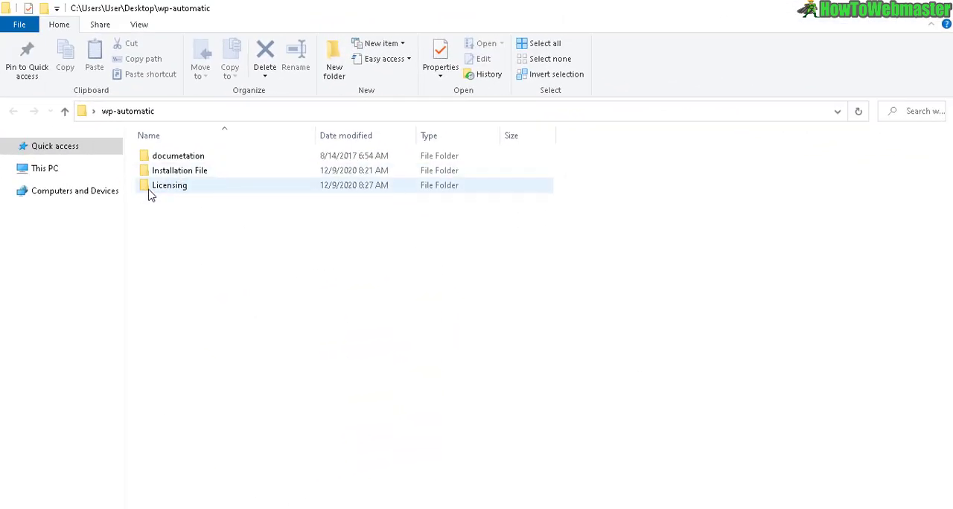
Locate wp-automatic-v3.50.11.zip inside the Installation File folder
double_click(169, 185)
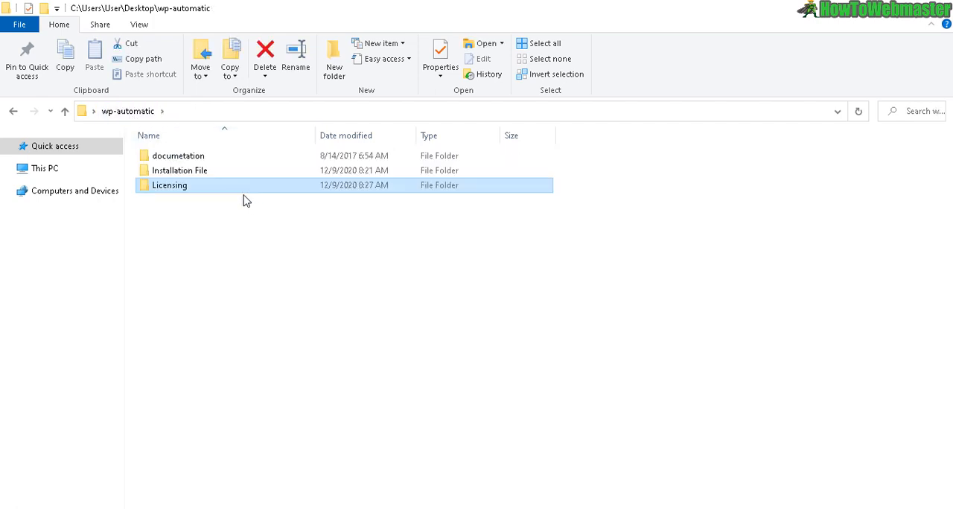
double_click(180, 170)
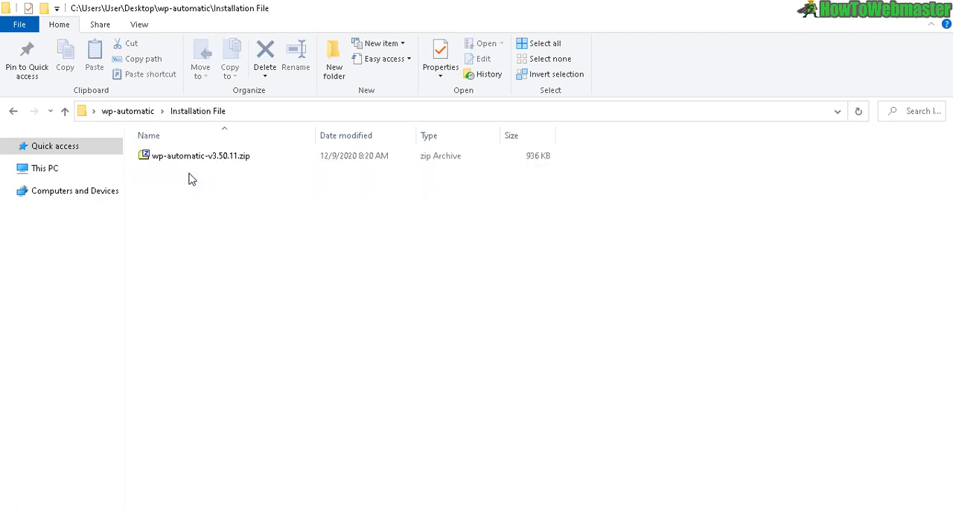
click(200, 156)
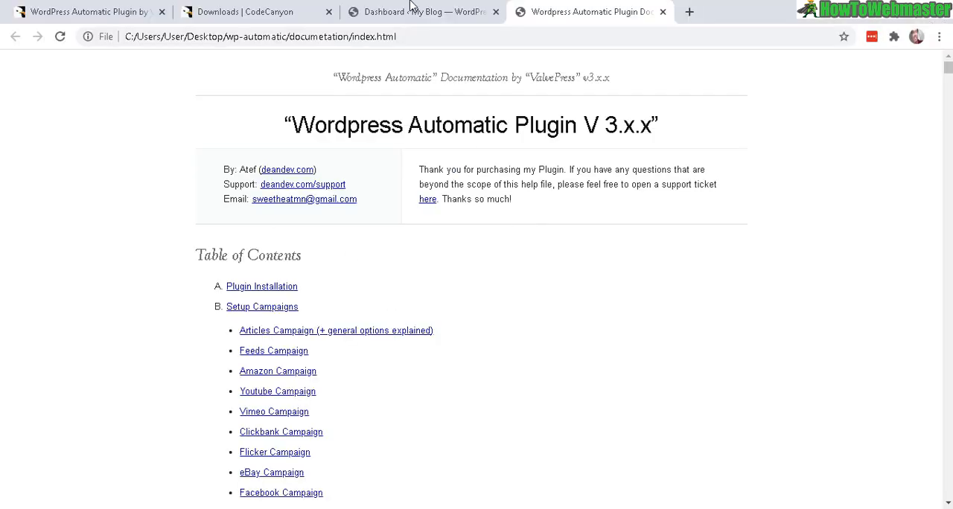
Bring up the weightloss.pics WordPress admin dashboard tab
click(422, 12)
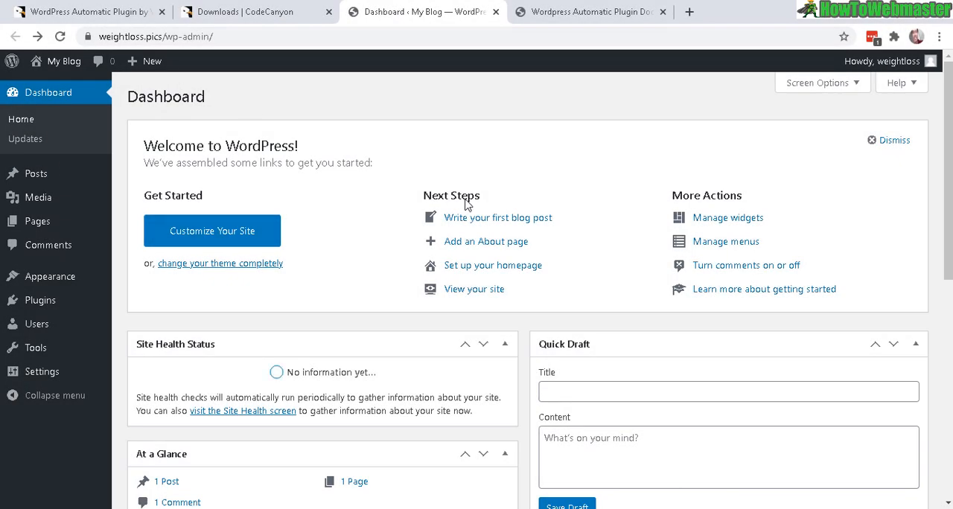
mouse_move(334, 231)
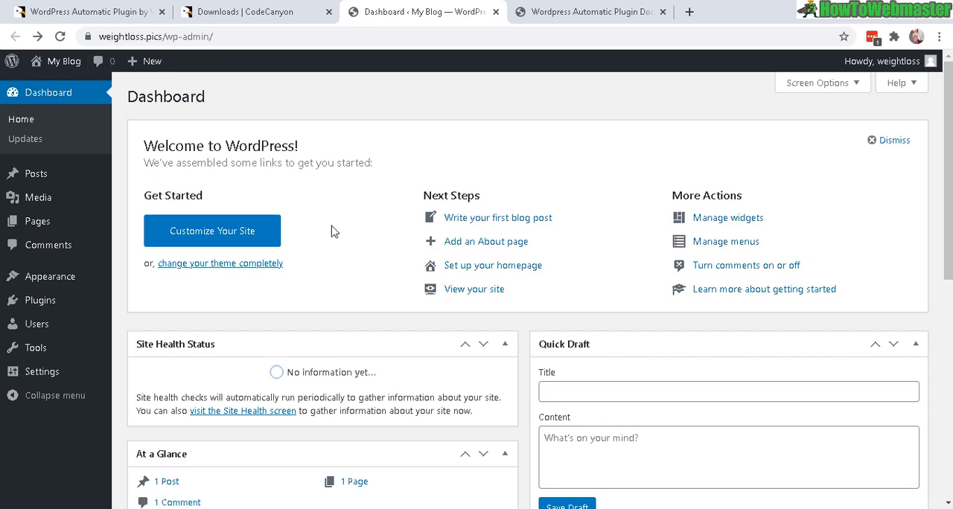
mouse_move(264, 188)
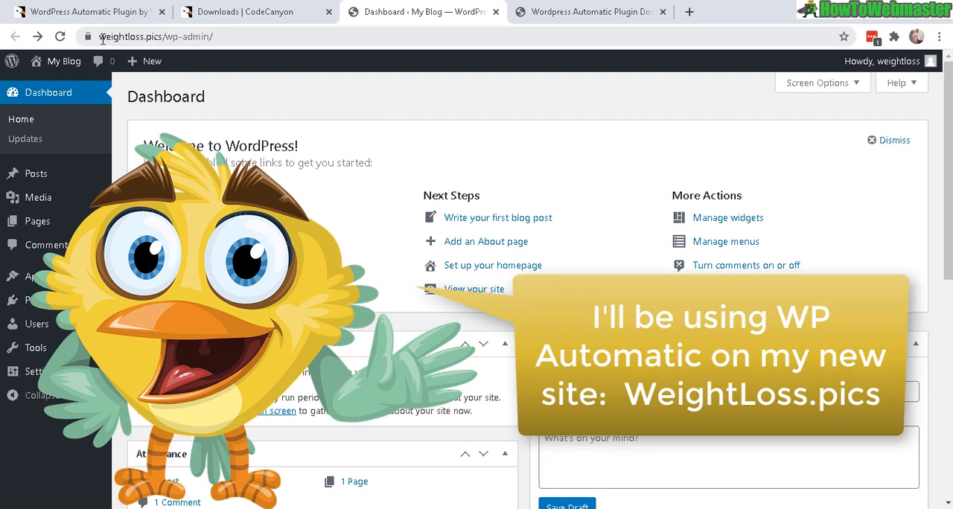
mouse_move(506, 251)
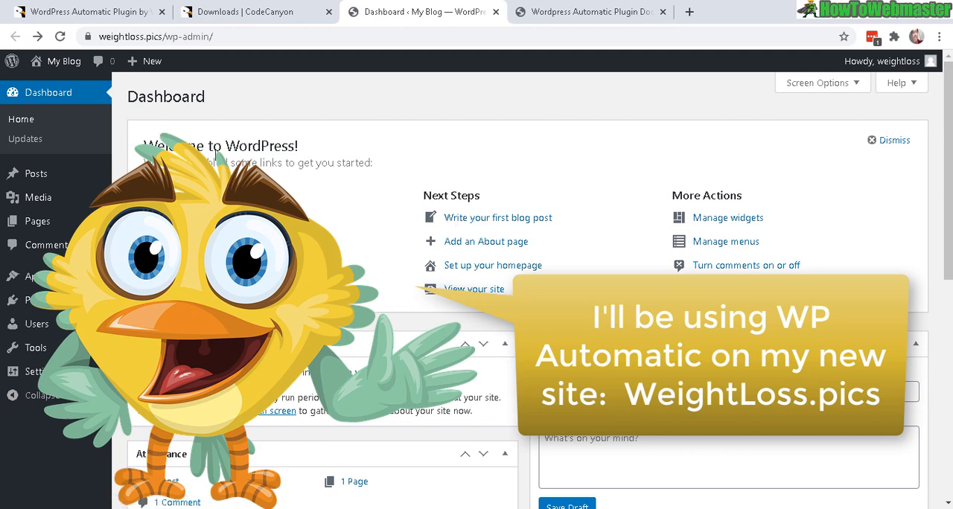
mouse_move(406, 186)
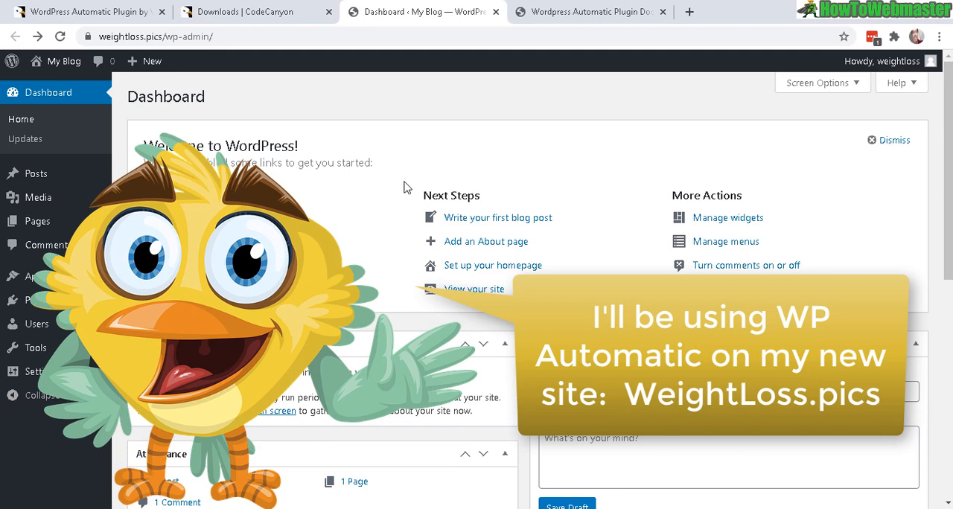
mouse_move(512, 178)
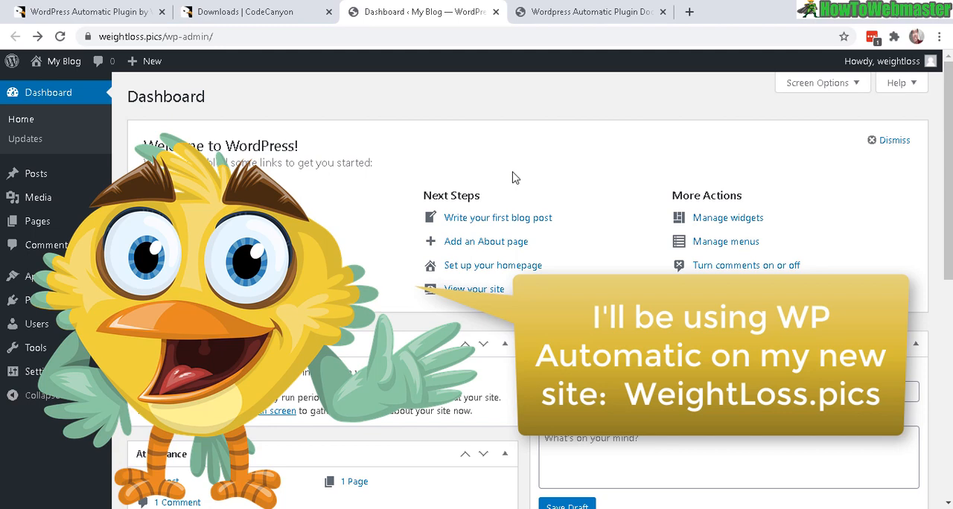
mouse_move(335, 132)
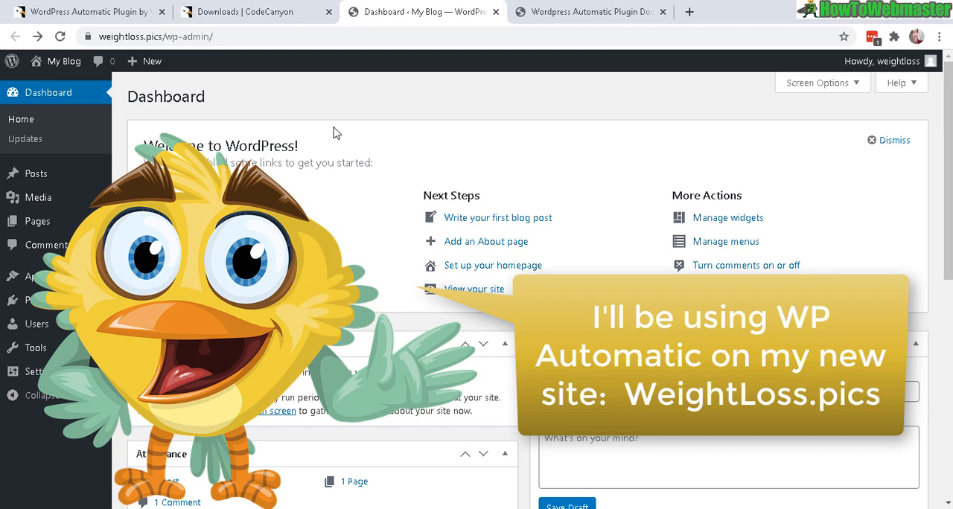
mouse_move(382, 184)
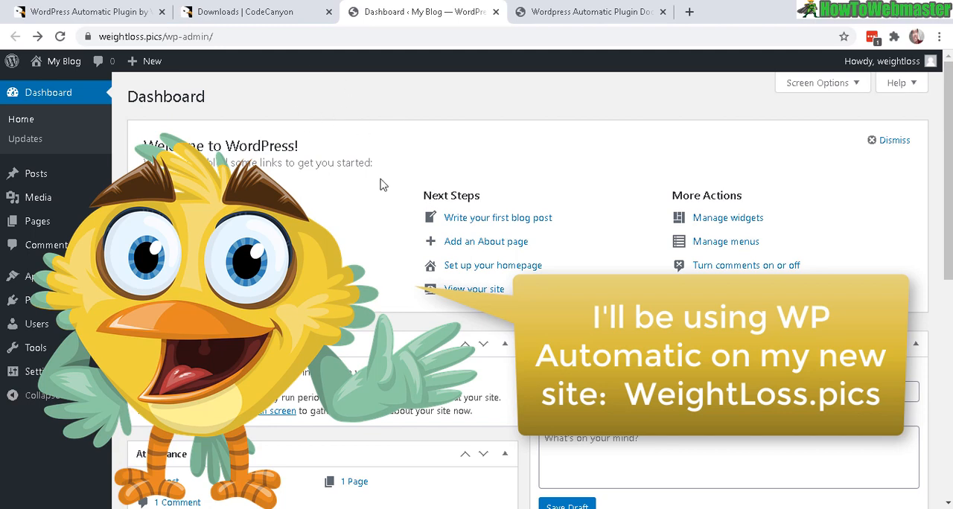
mouse_move(440, 160)
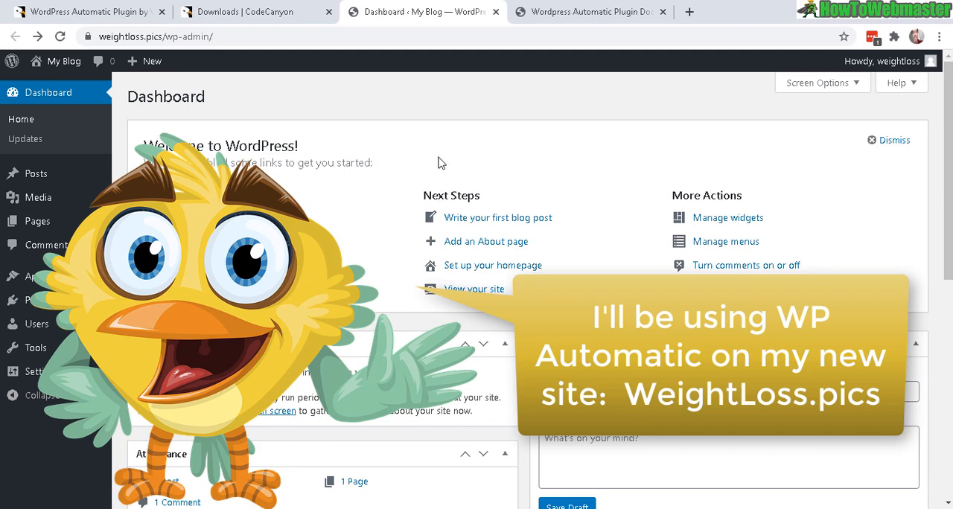
mouse_move(383, 201)
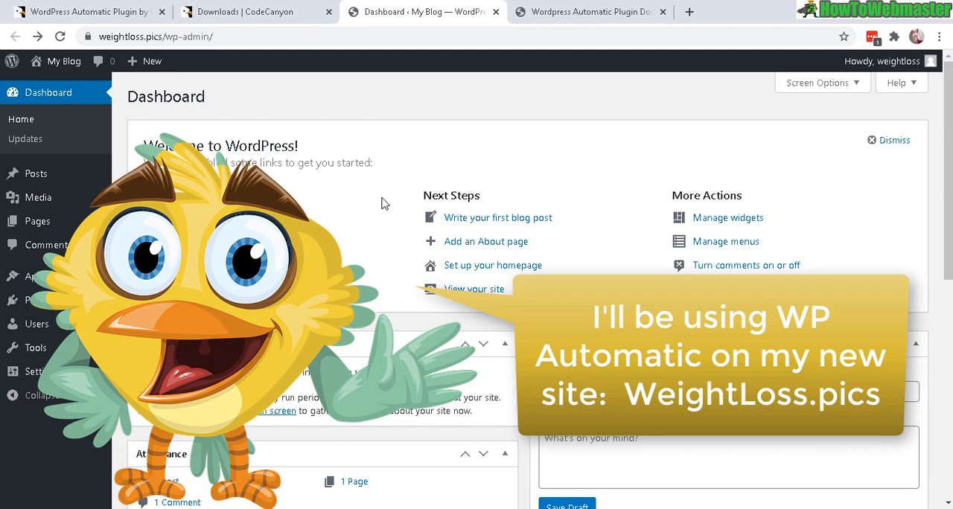
mouse_move(414, 221)
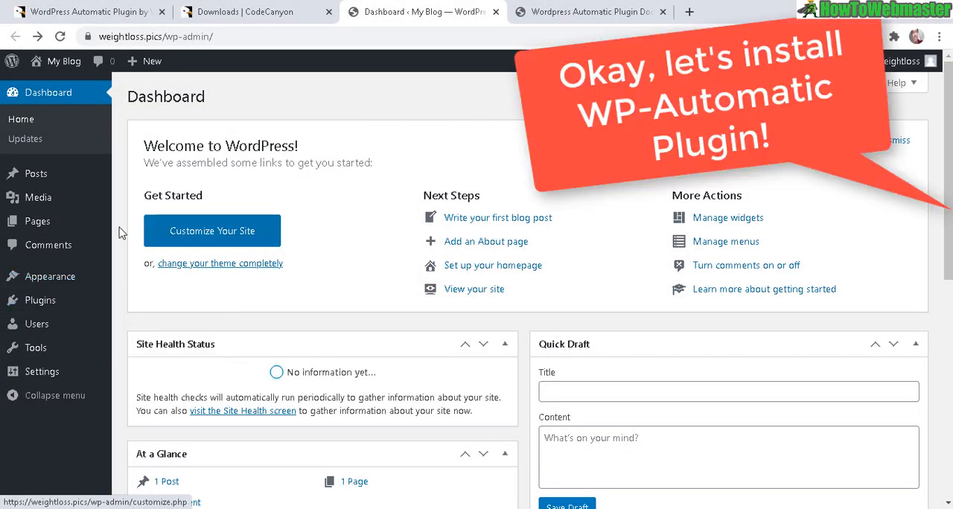
mouse_move(39, 300)
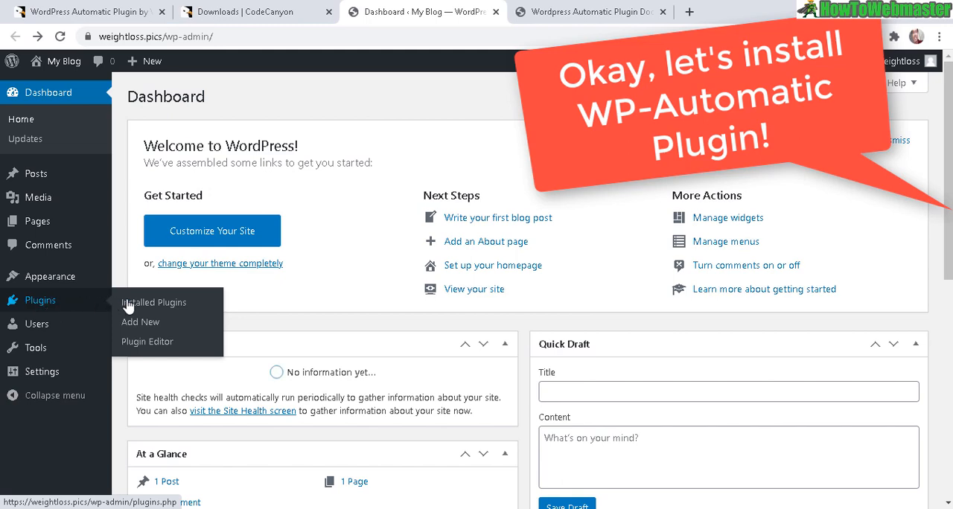
Upload wp-automatic-v3.50.11.zip from Installation File via Plugins > Add New and install it
click(140, 322)
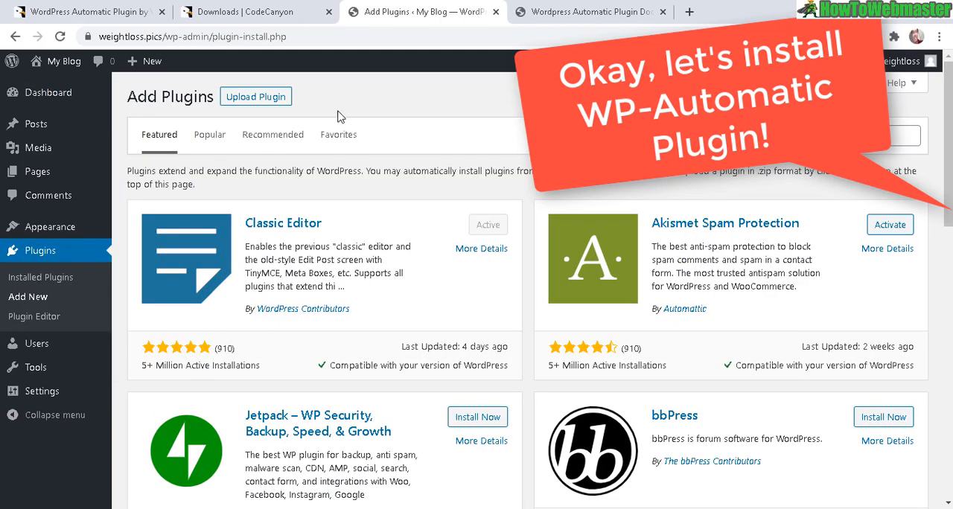
click(256, 96)
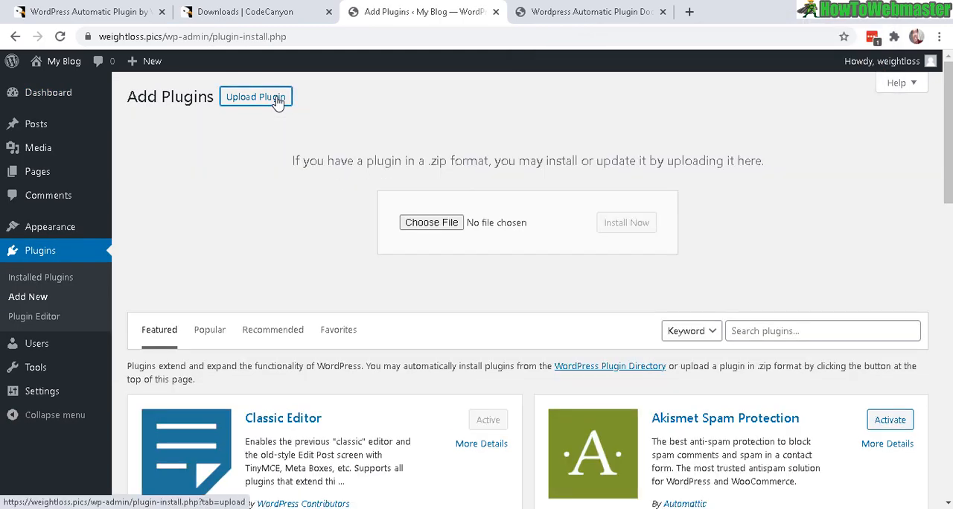
mouse_move(432, 227)
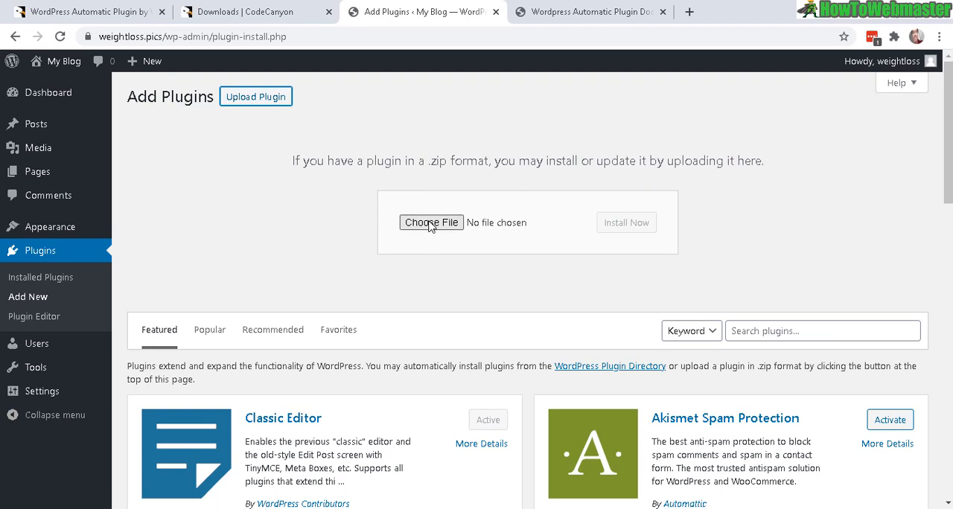
click(431, 222)
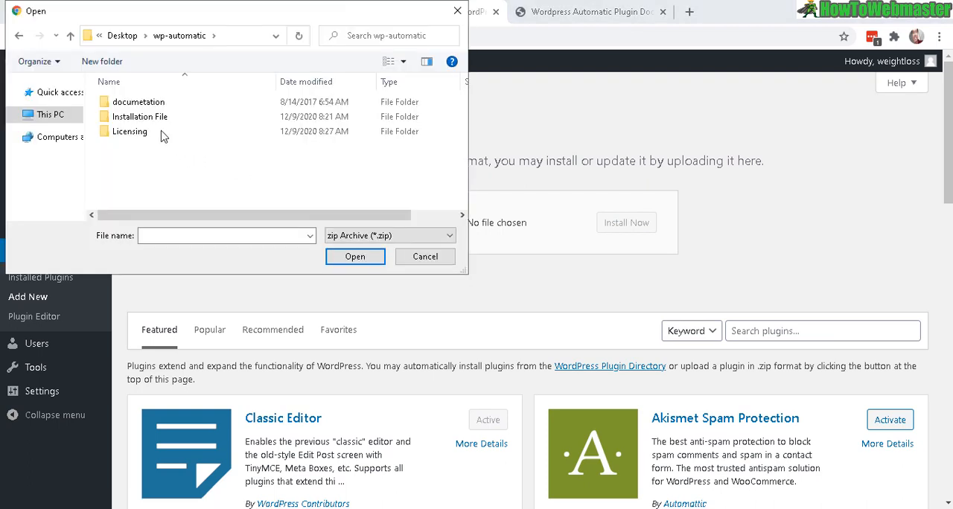
double_click(140, 116)
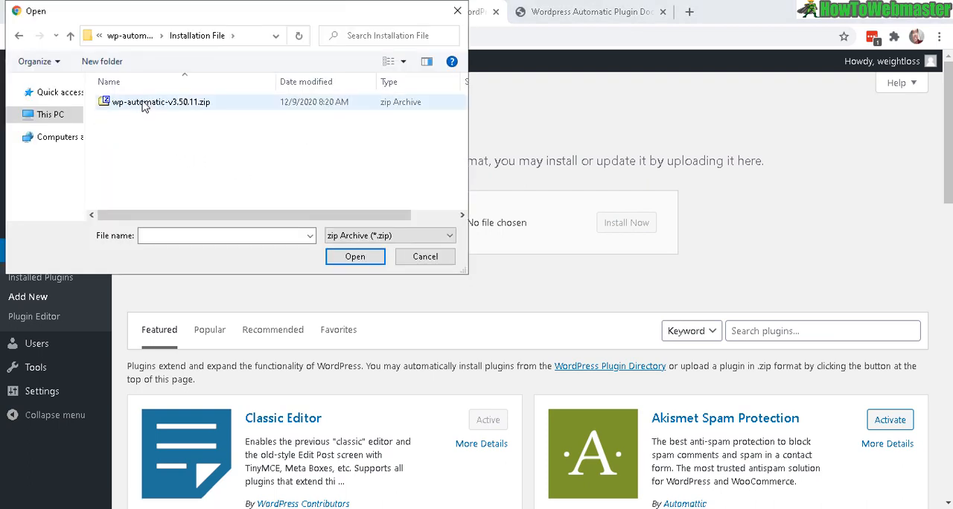
click(355, 257)
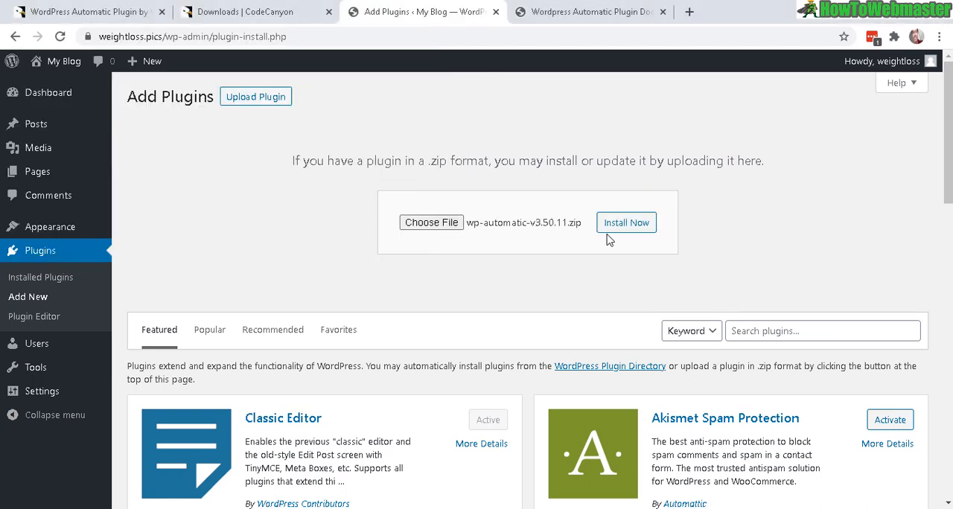
click(626, 223)
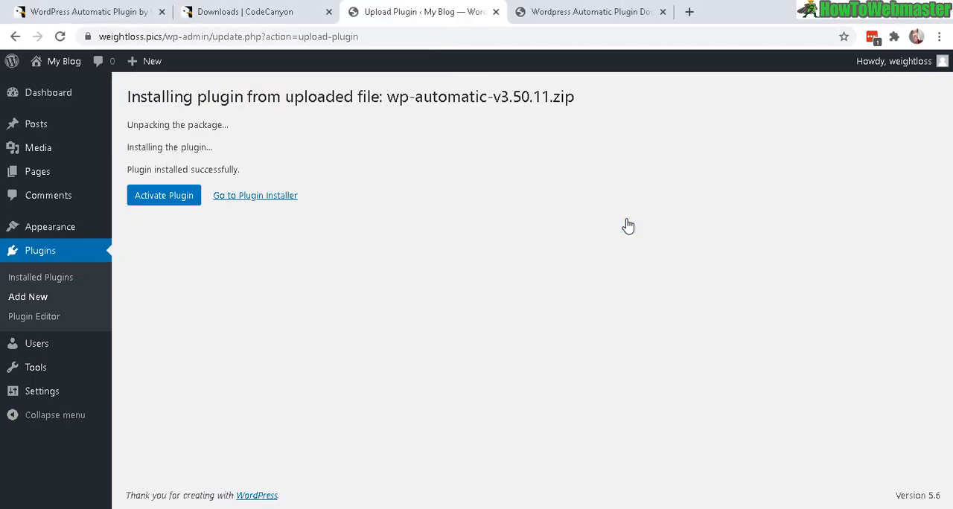
mouse_move(146, 182)
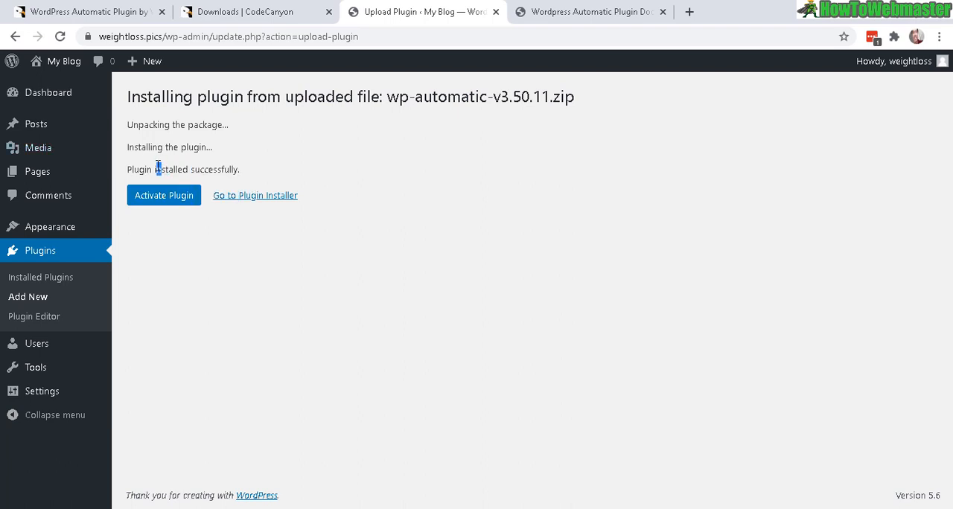
Activate WordPress Automatic and reach the License box on its General Settings page, status Inactive
click(163, 195)
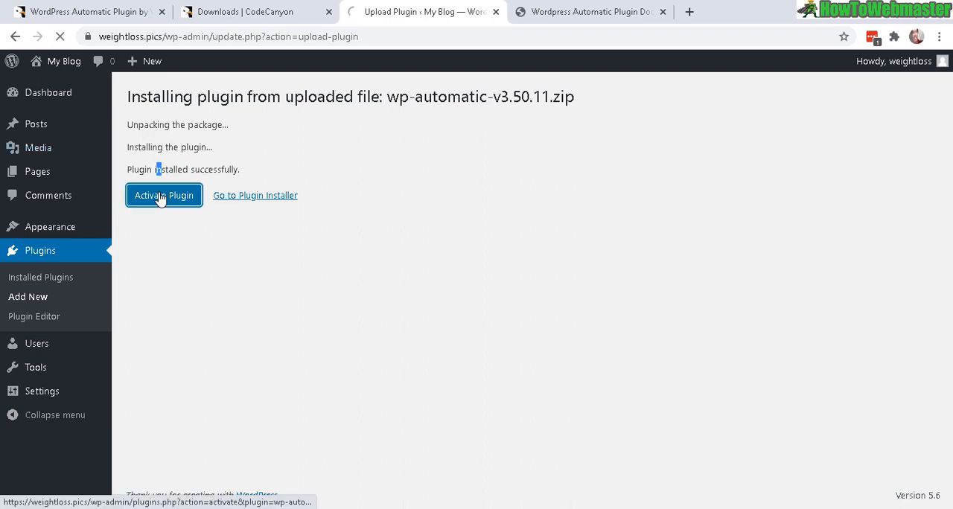
click(164, 195)
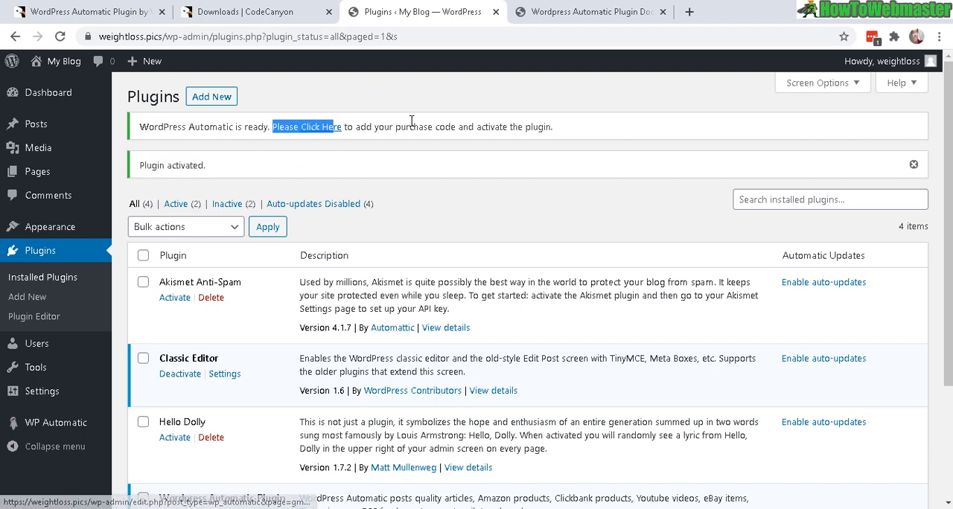
mouse_move(316, 134)
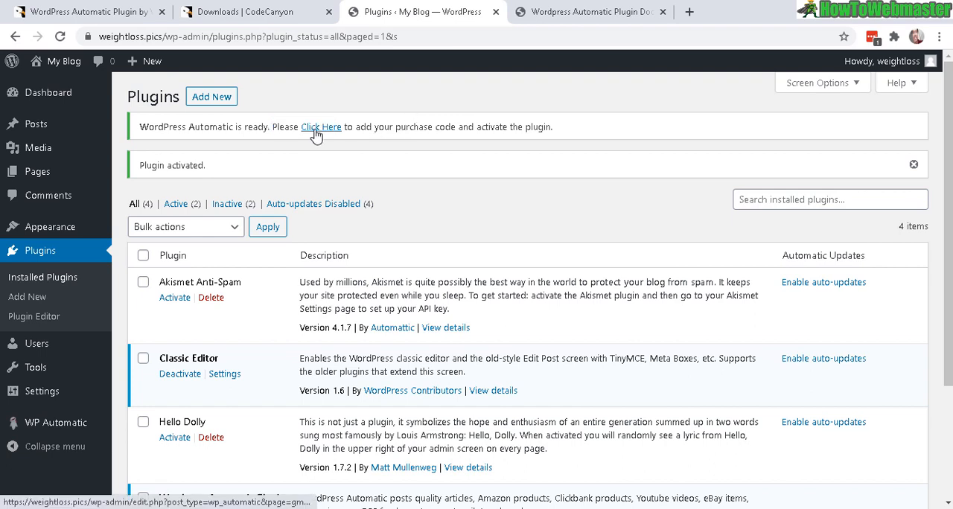
click(320, 126)
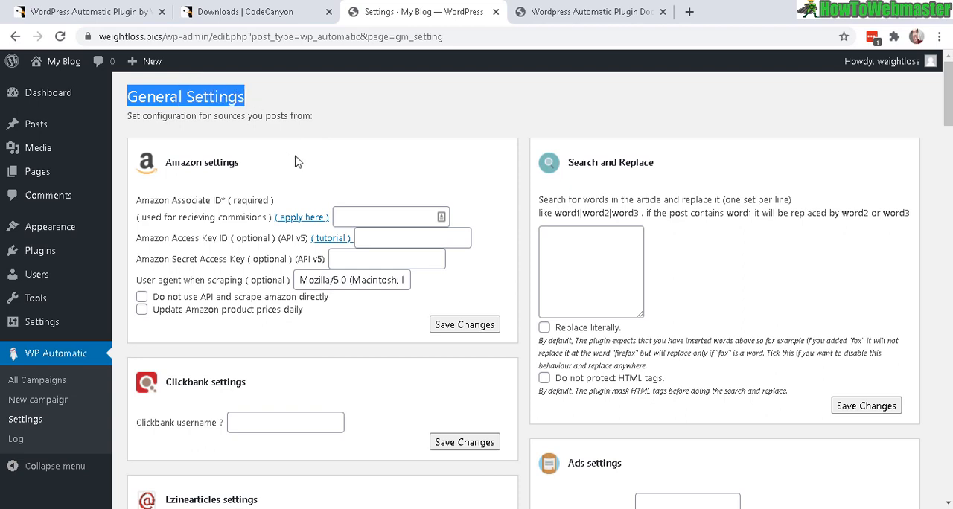
mouse_move(25, 368)
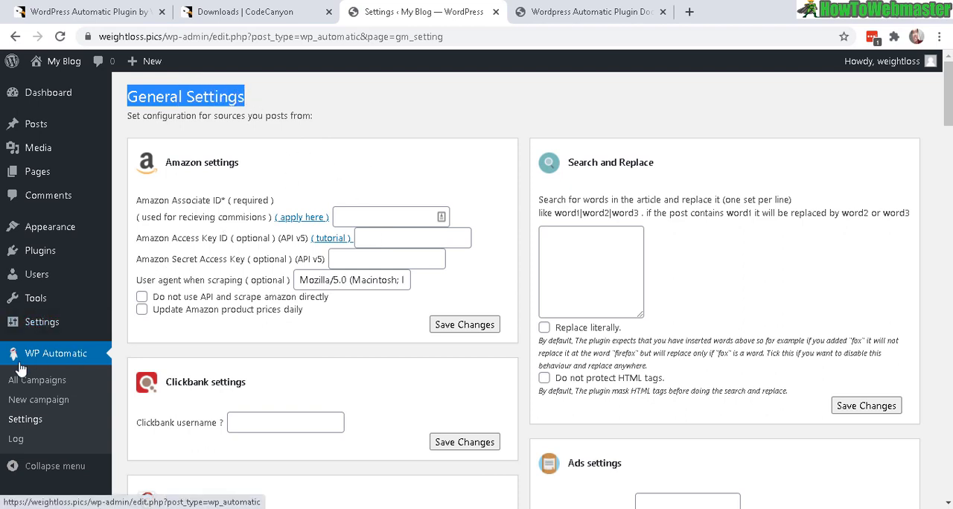
mouse_move(56, 354)
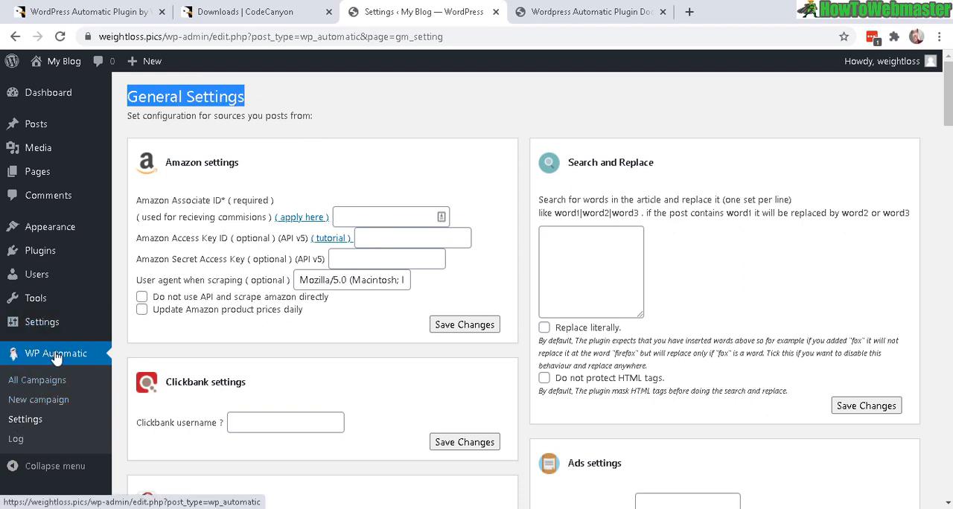
mouse_move(40, 251)
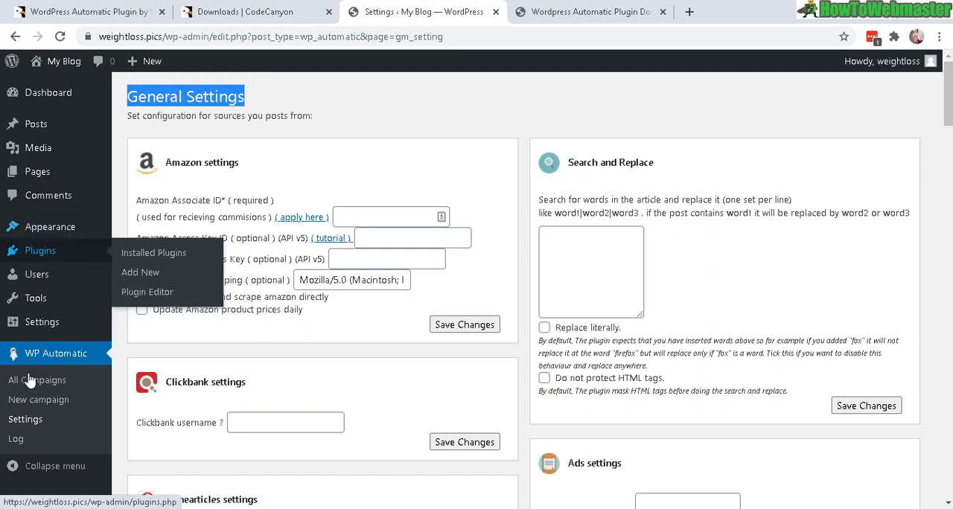
mouse_move(25, 419)
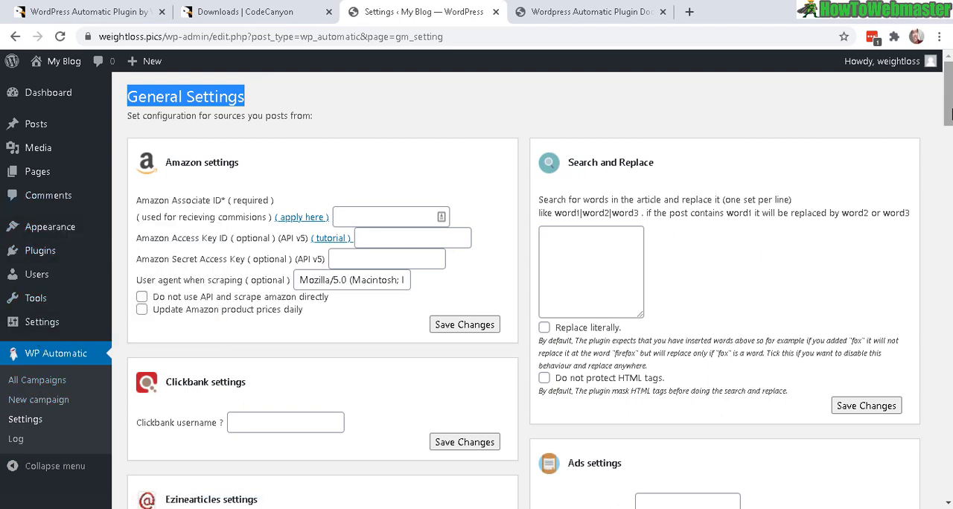
scroll(down, 3)
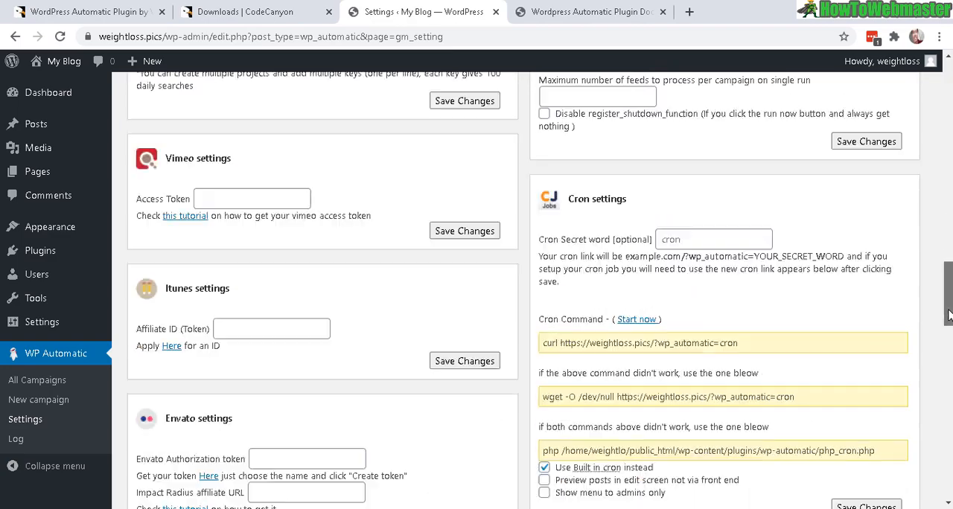
scroll(down, 3)
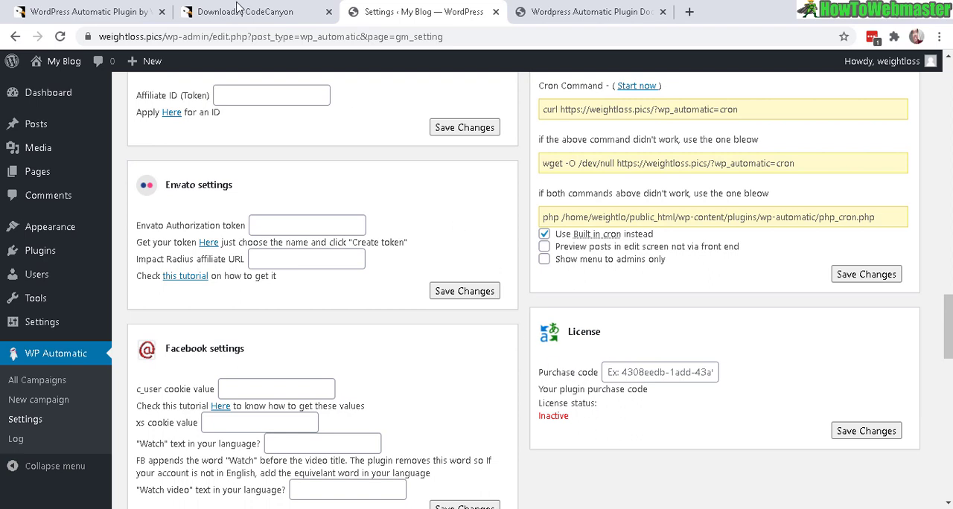
Download the plugin's license certificate PDF from CodeCanyon and copy its Item Purchase Code
click(257, 11)
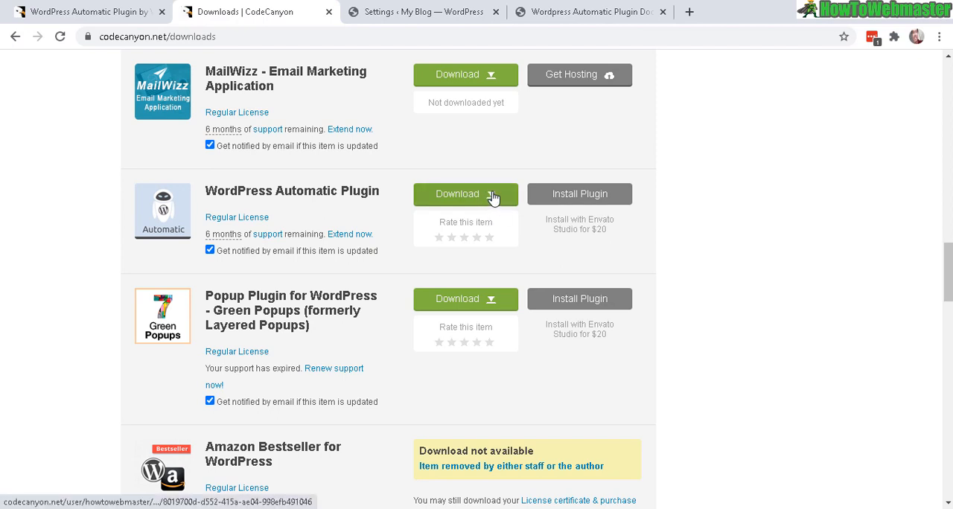
click(465, 193)
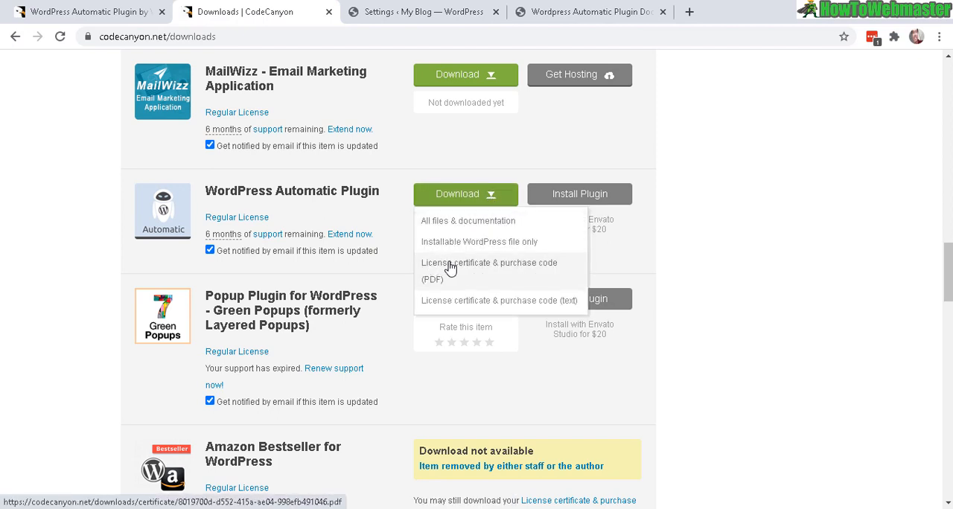
mouse_move(549, 267)
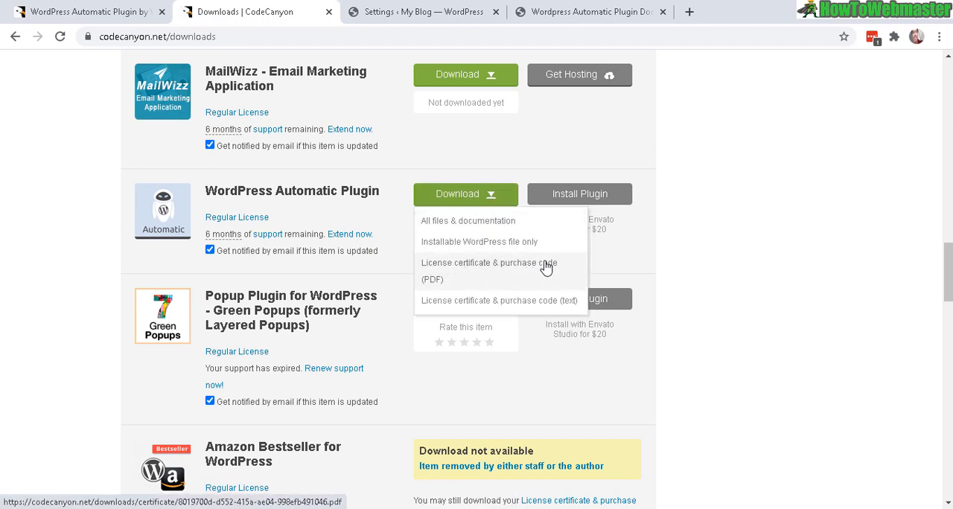
click(488, 271)
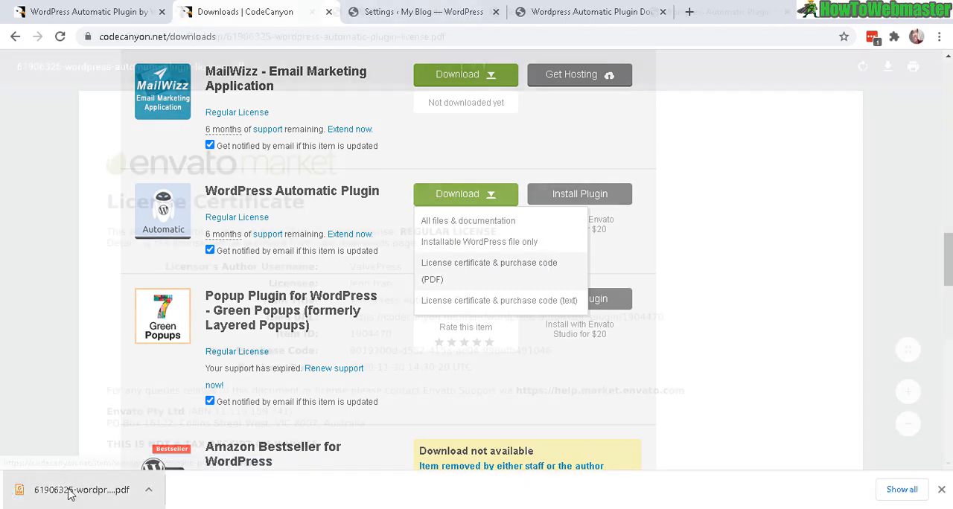
click(71, 490)
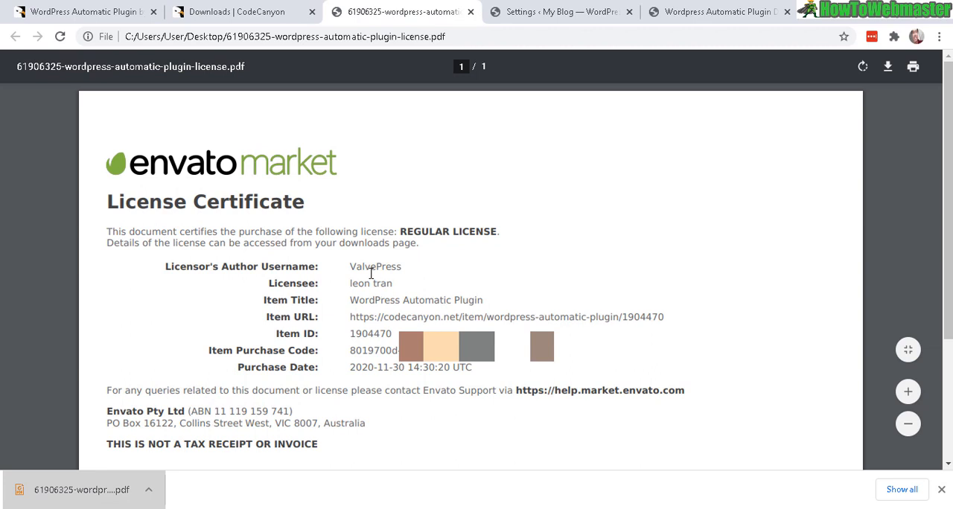
mouse_move(285, 331)
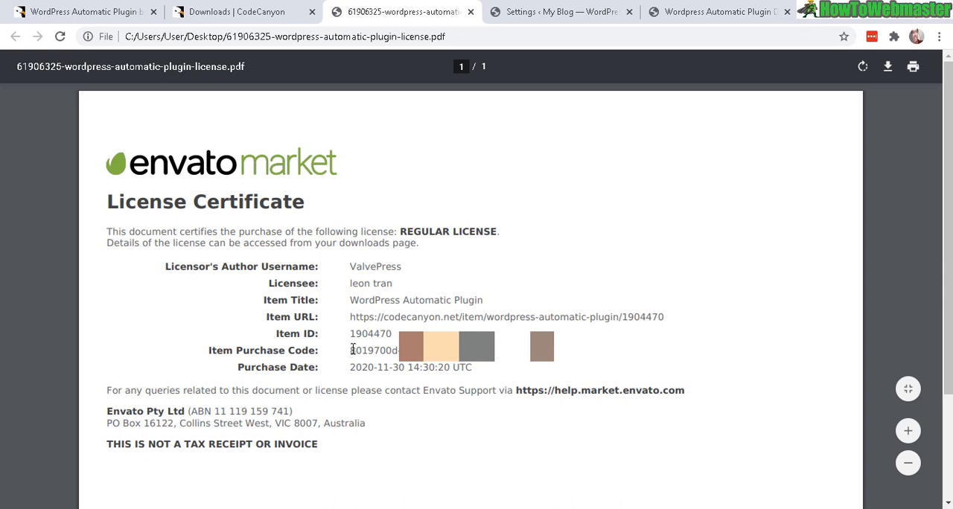
drag(350, 350, 554, 350)
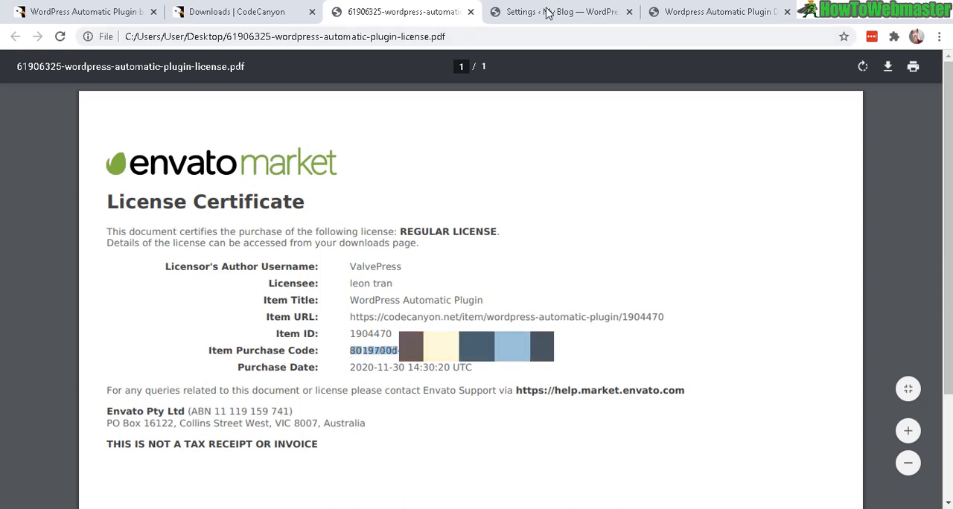
Save the purchase code in WP Automatic settings so the License status reads Active
click(570, 14)
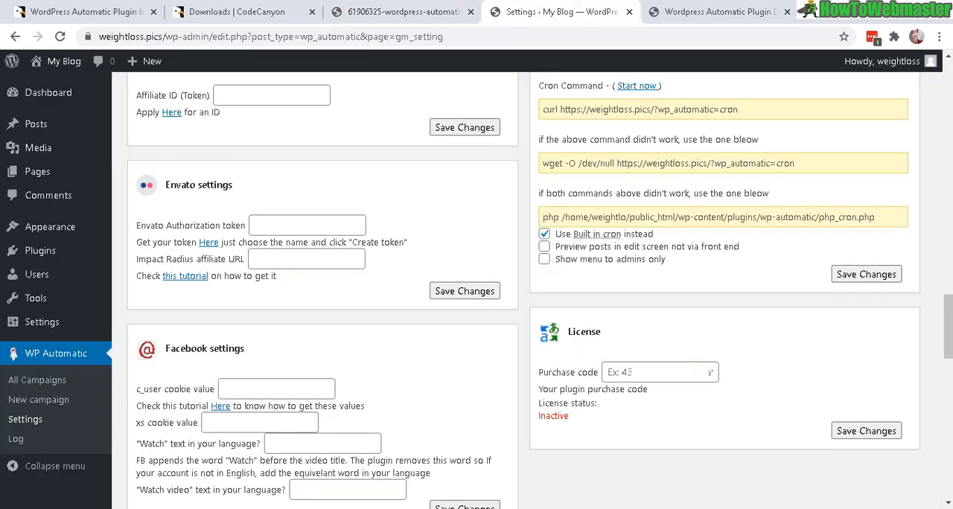
text(8019)
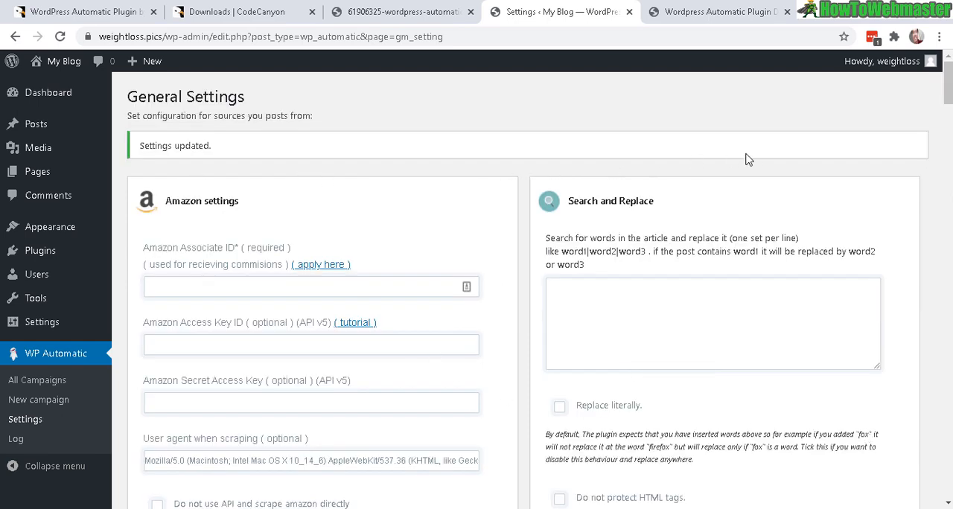
mouse_move(939, 207)
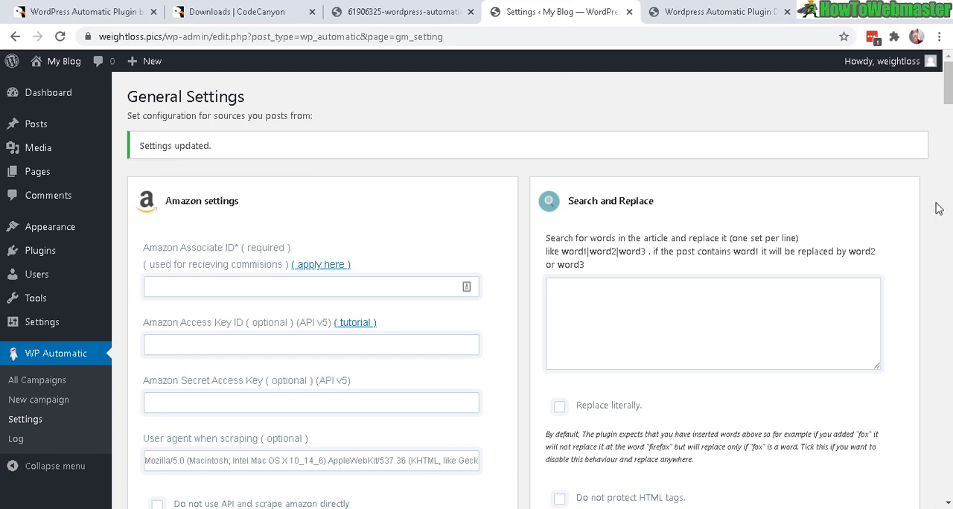
scroll(down, 3)
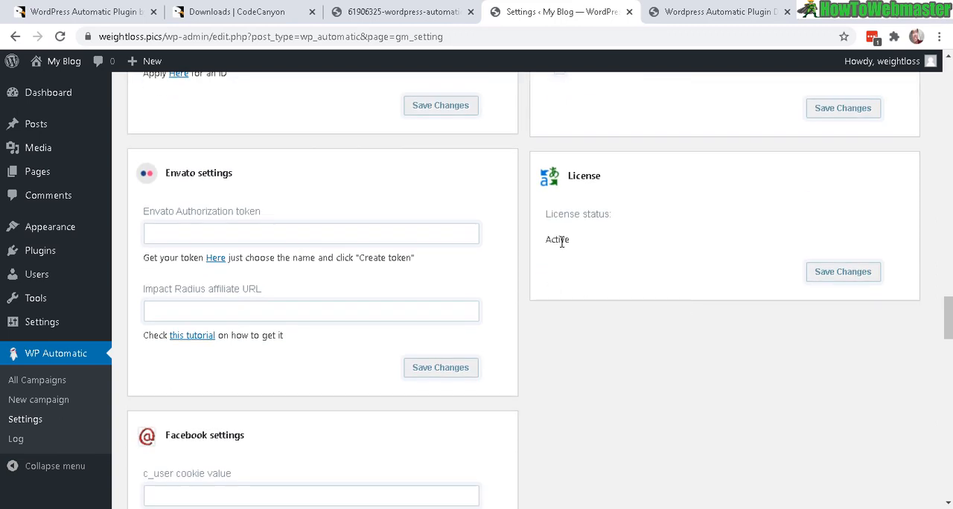
double_click(557, 239)
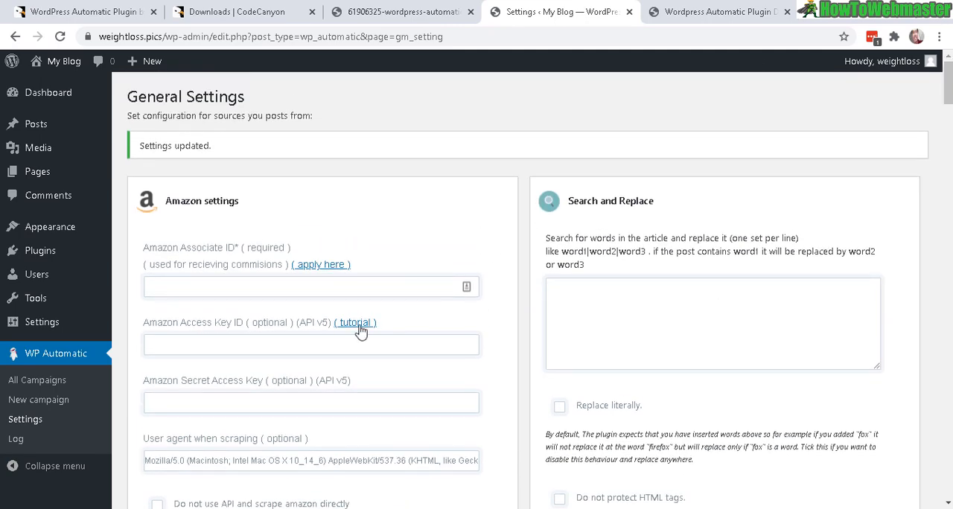
mouse_move(738, 212)
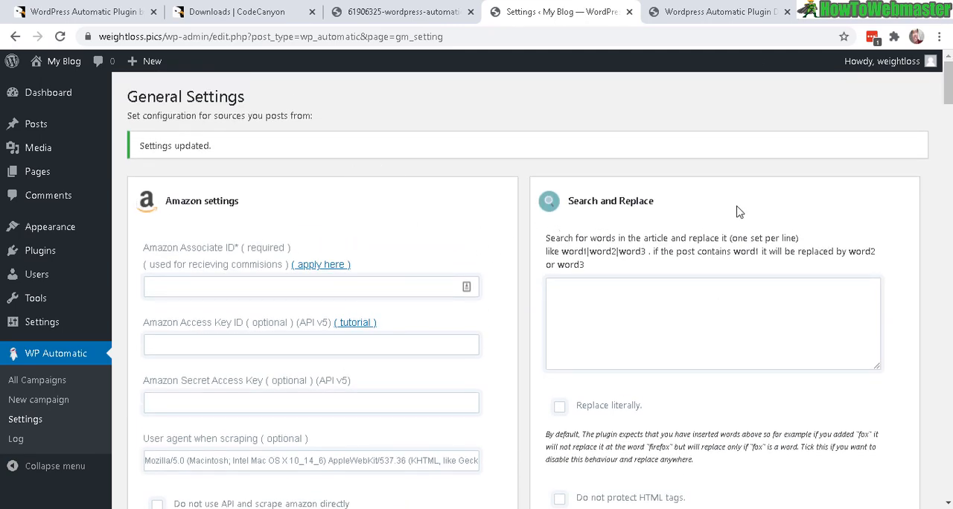
scroll(down, 3)
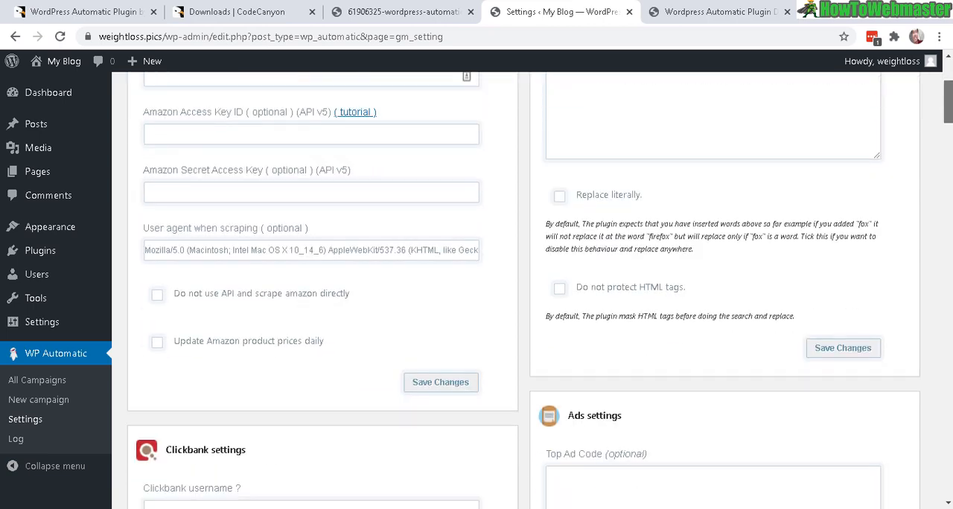
scroll(down, 3)
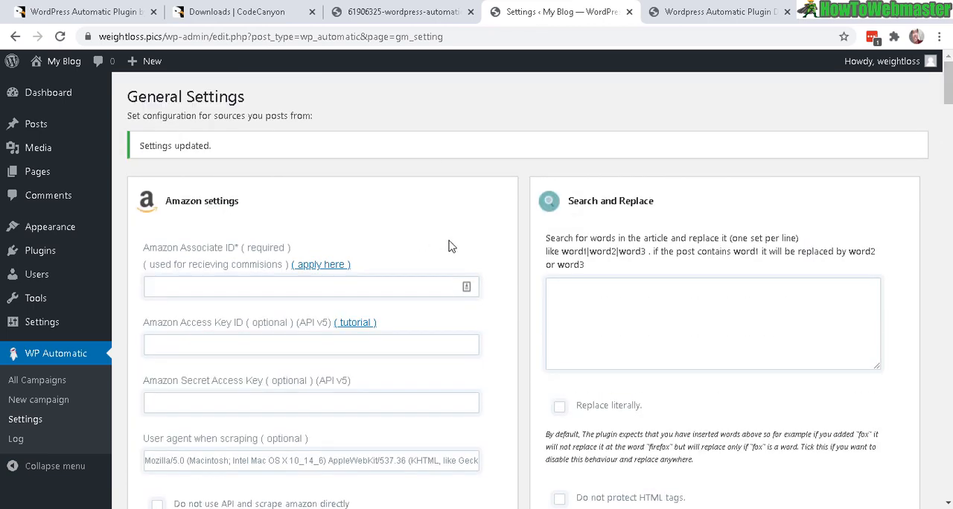
scroll(down, 3)
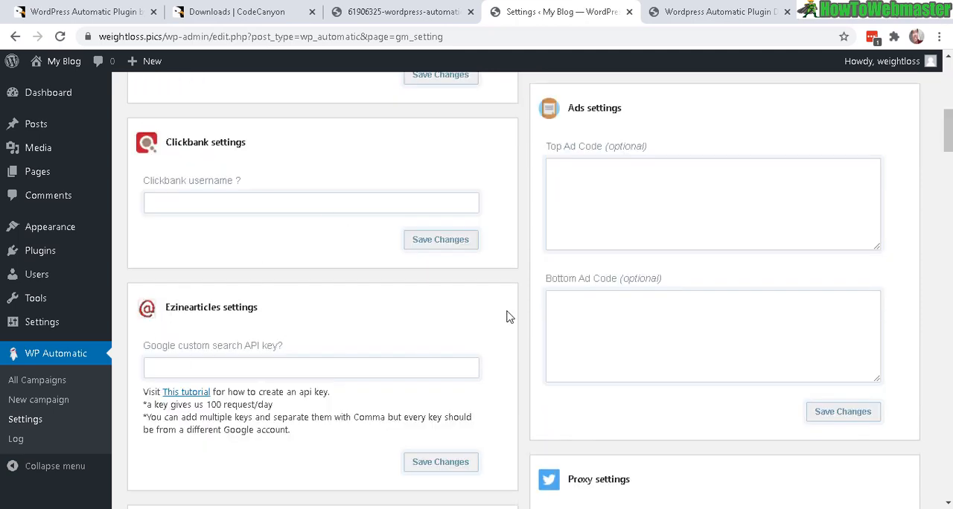
mouse_move(948, 137)
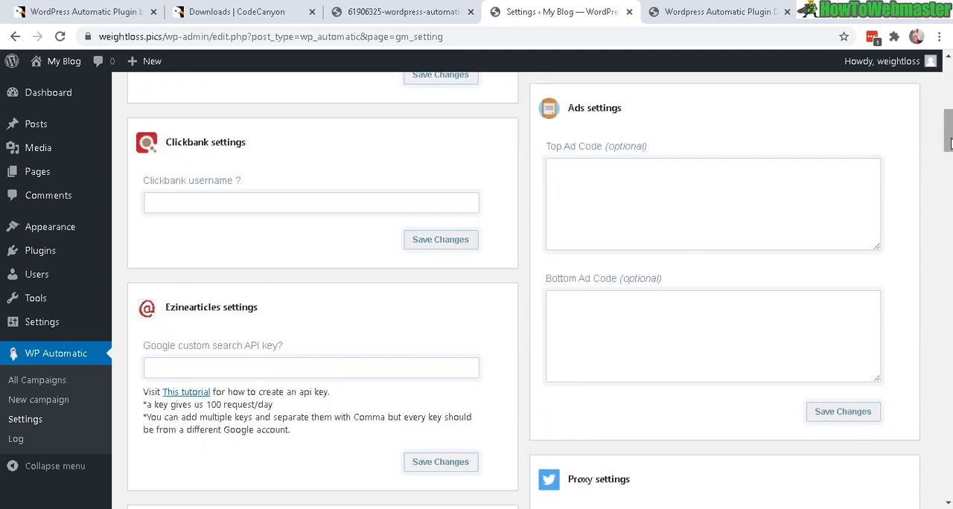
scroll(down, 3)
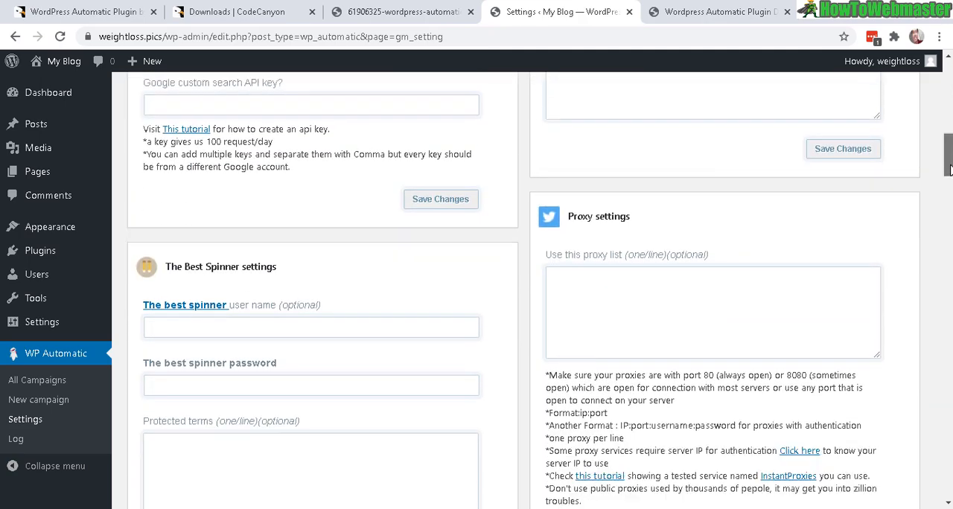
scroll(down, 3)
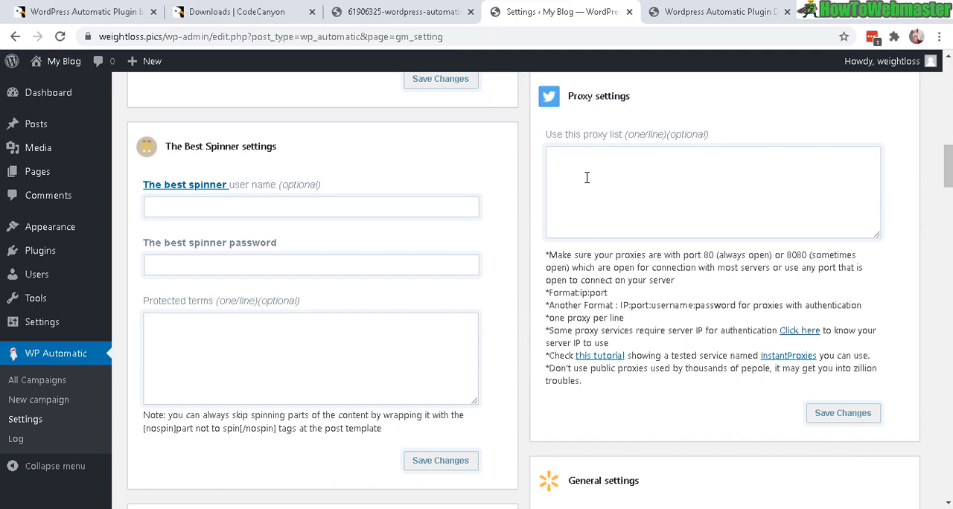
scroll(down, 3)
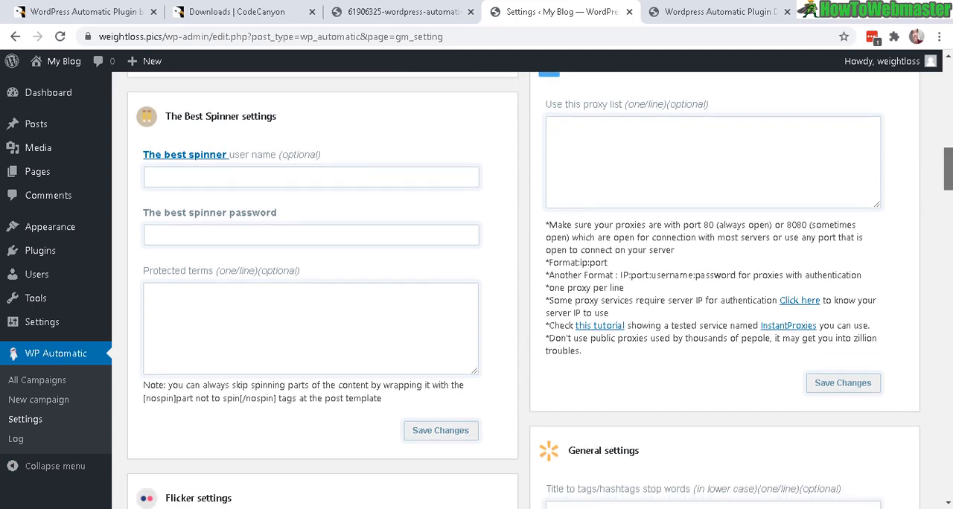
scroll(down, 3)
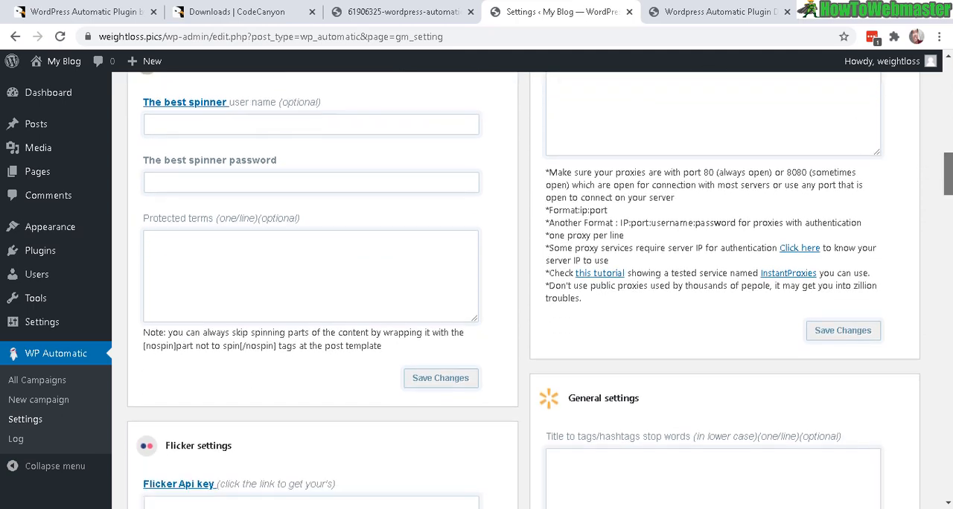
scroll(down, 3)
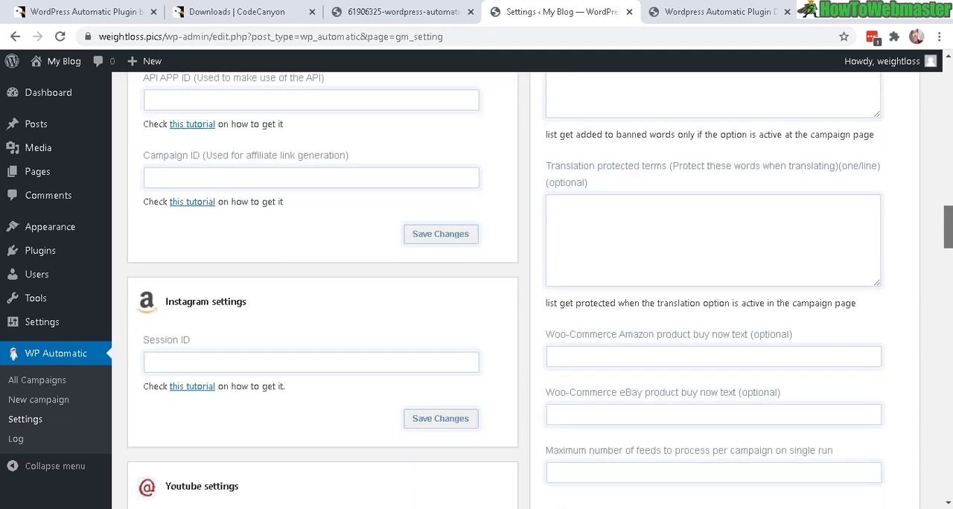
scroll(down, 3)
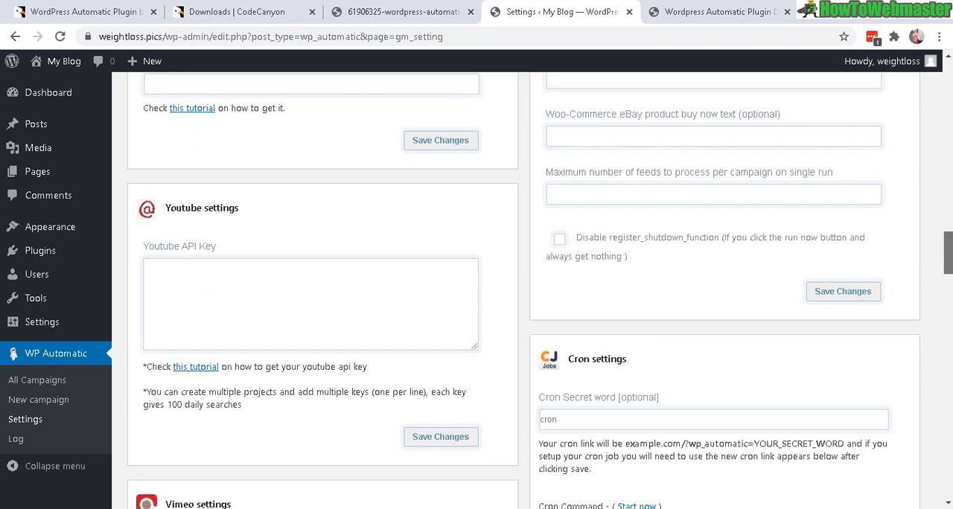
scroll(down, 3)
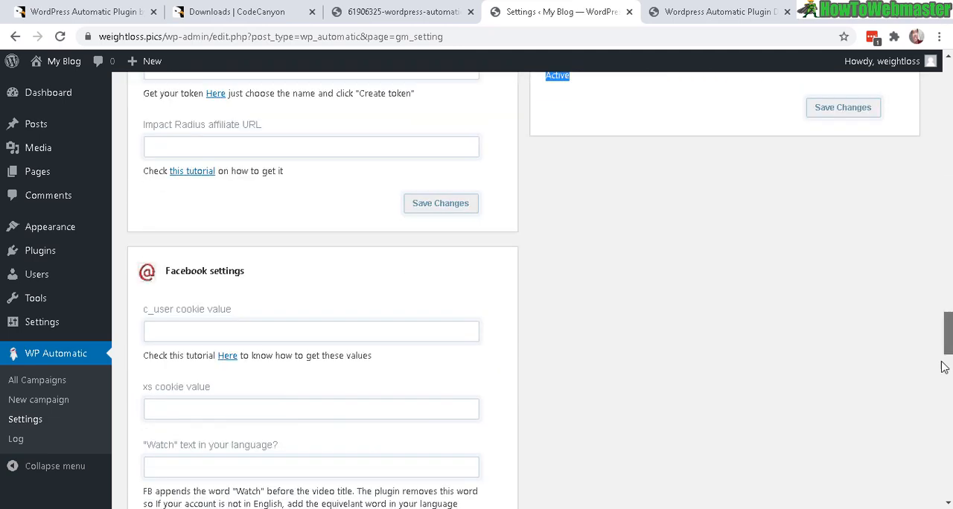
scroll(down, 3)
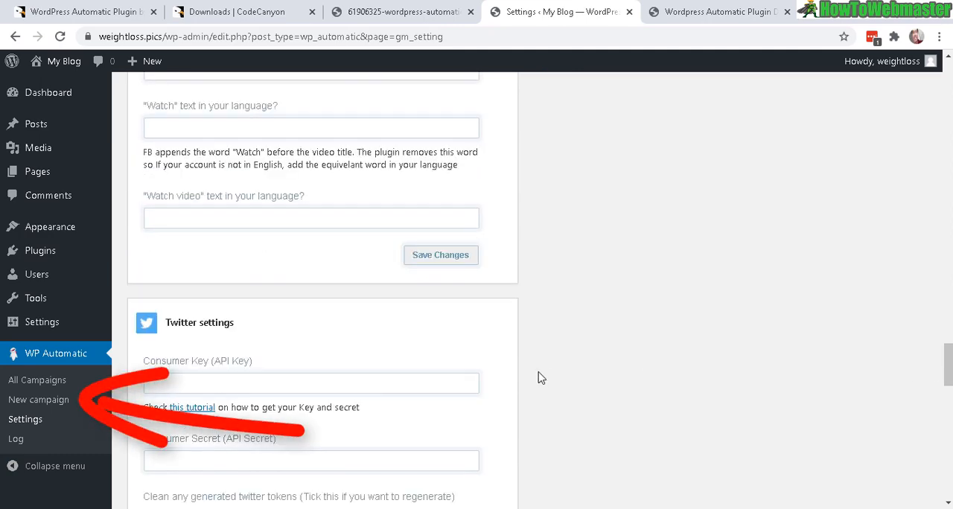
mouse_move(594, 440)
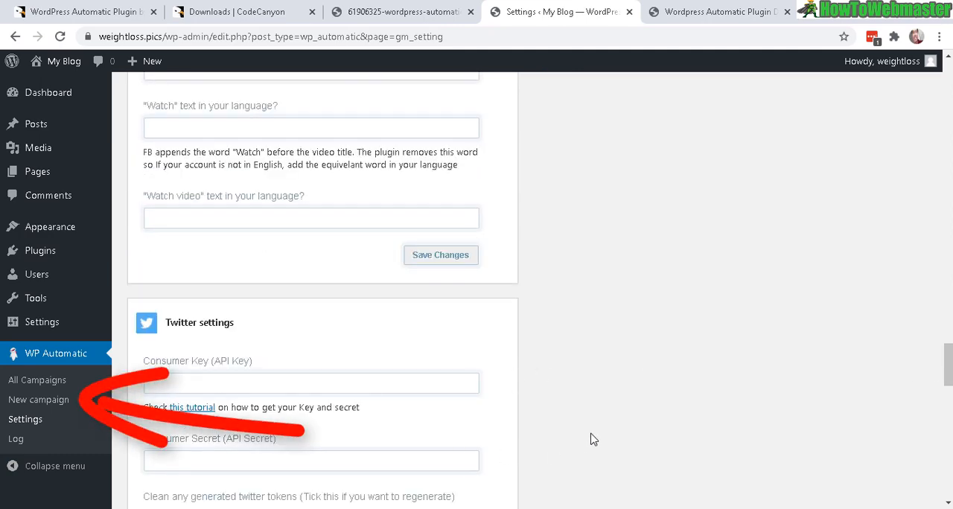
Start a new WP Automatic campaign of type Reddit, ready for its title
click(38, 401)
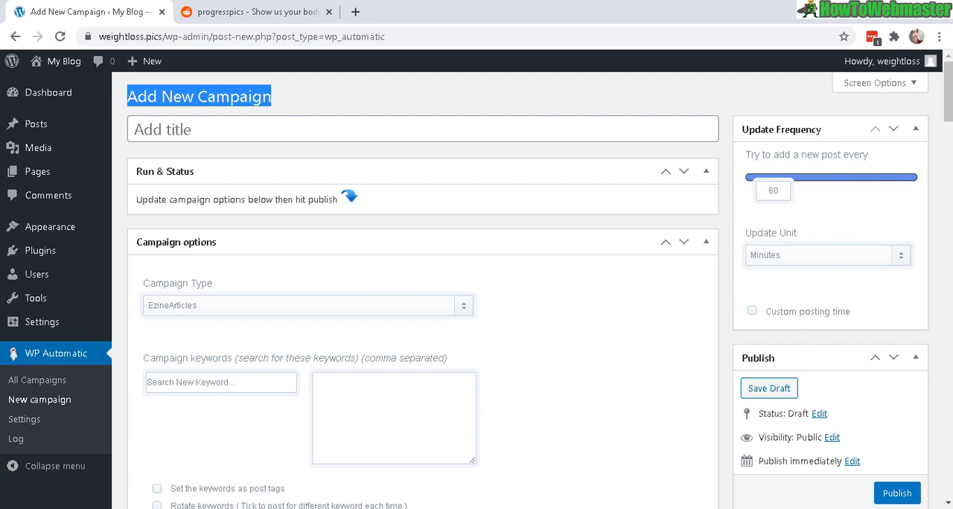
scroll(down, 3)
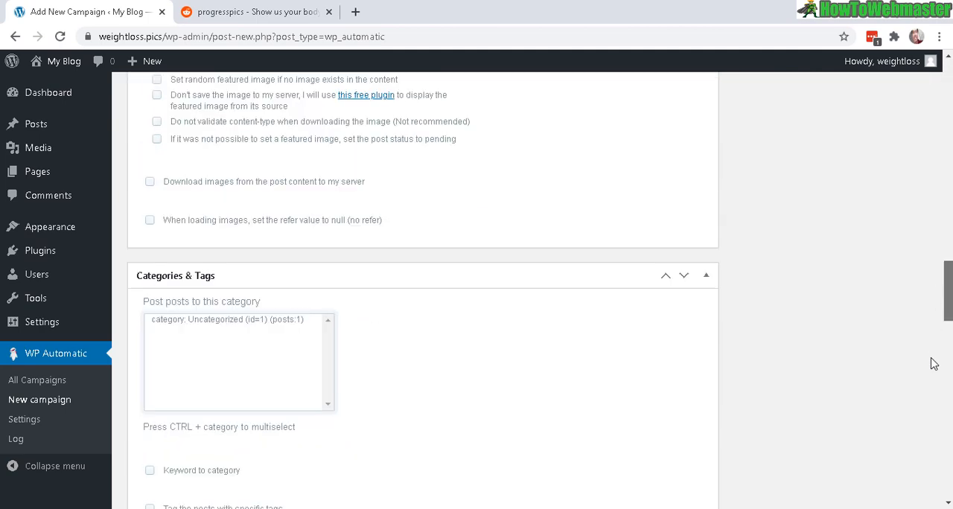
scroll(down, 3)
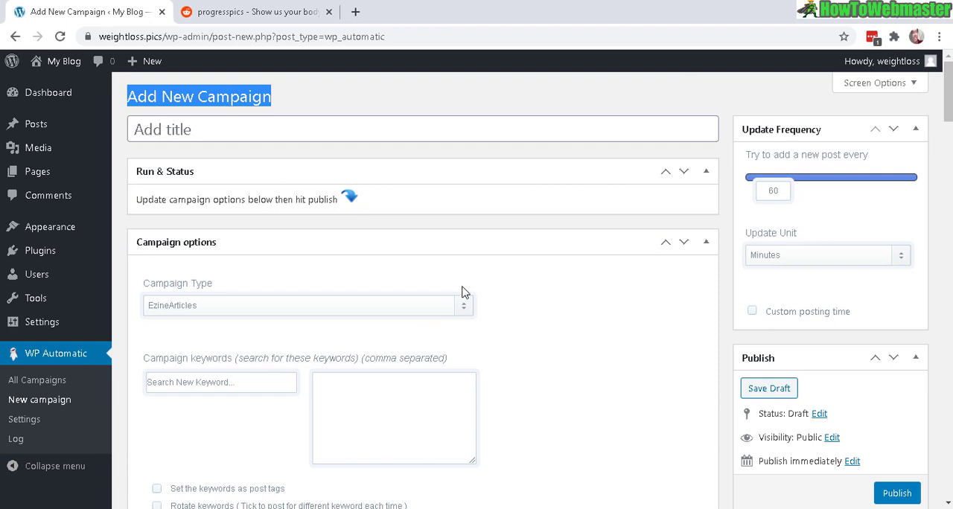
click(307, 305)
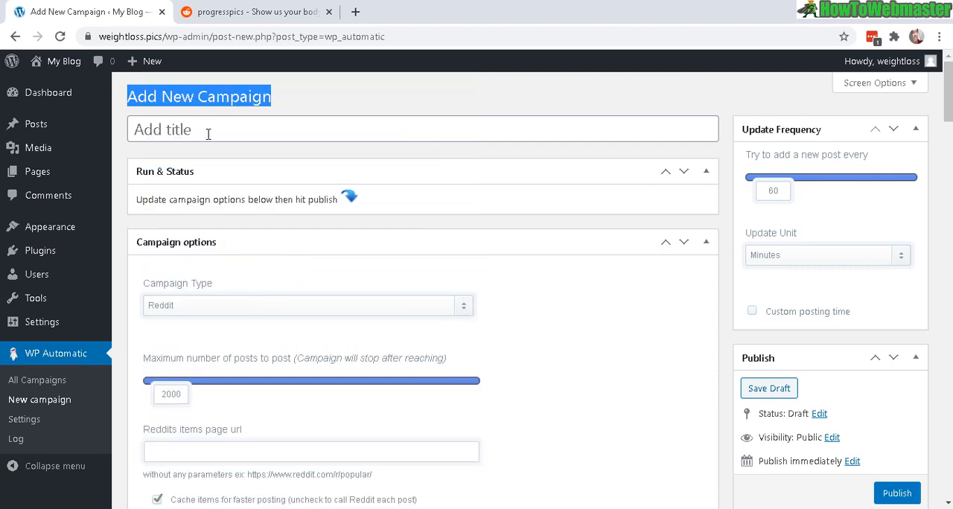
Title the campaign 'Test Campaign' and set its update unit to Hours (every 99 hours)
text(Test Campaign)
click(774, 191)
text(99)
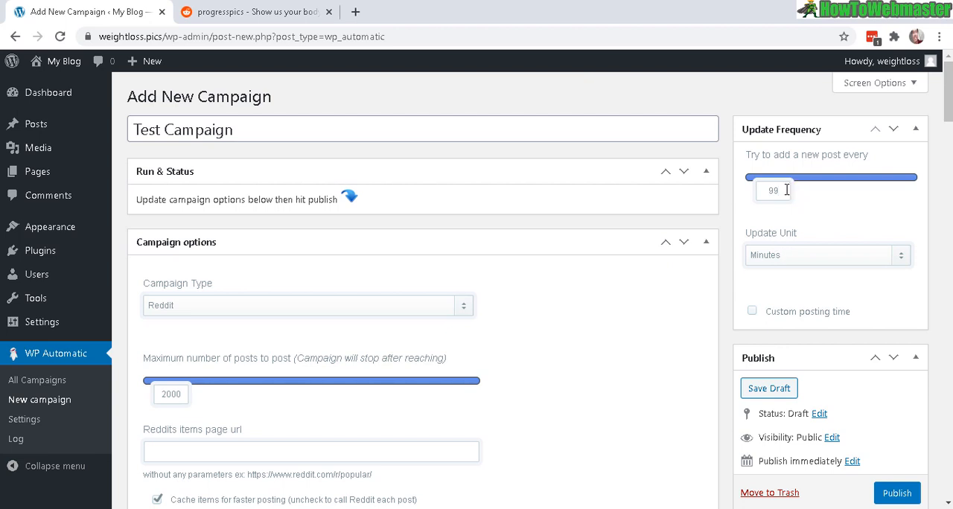
mouse_move(809, 256)
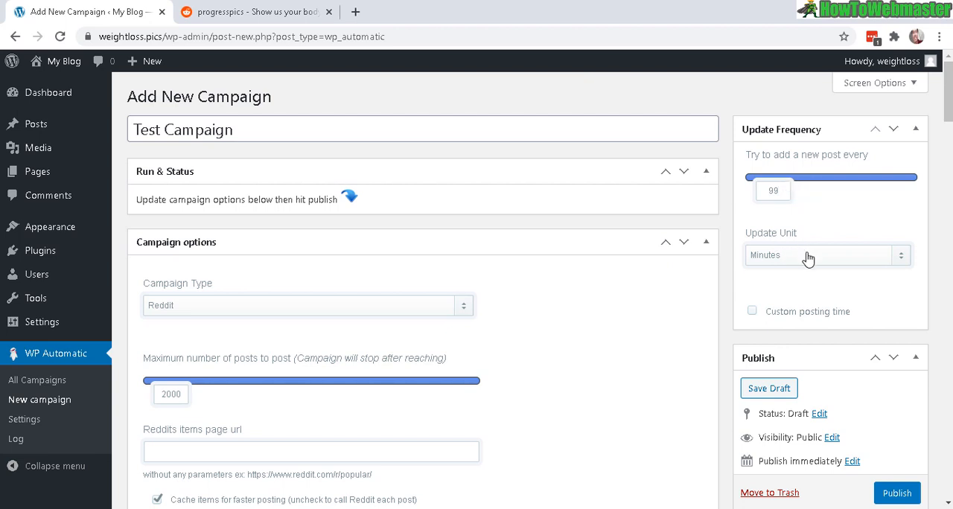
click(827, 255)
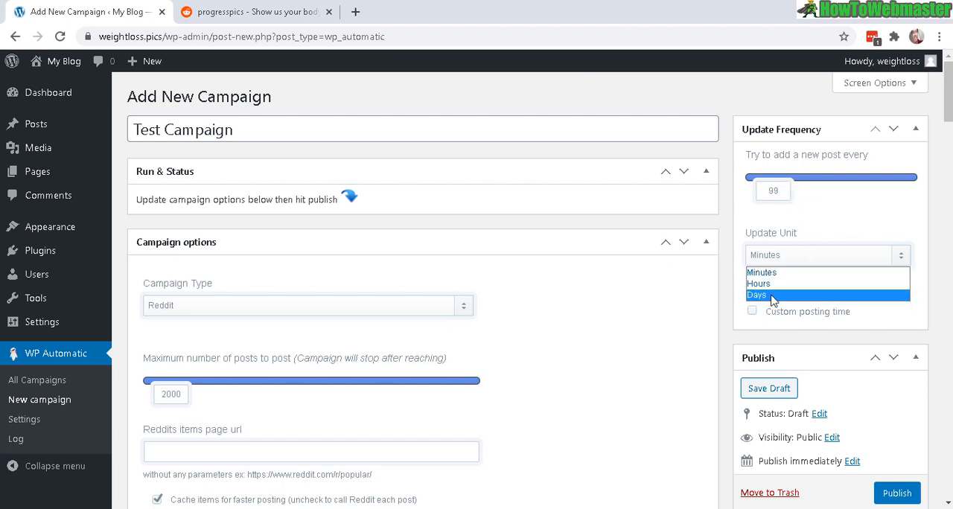
mouse_move(791, 289)
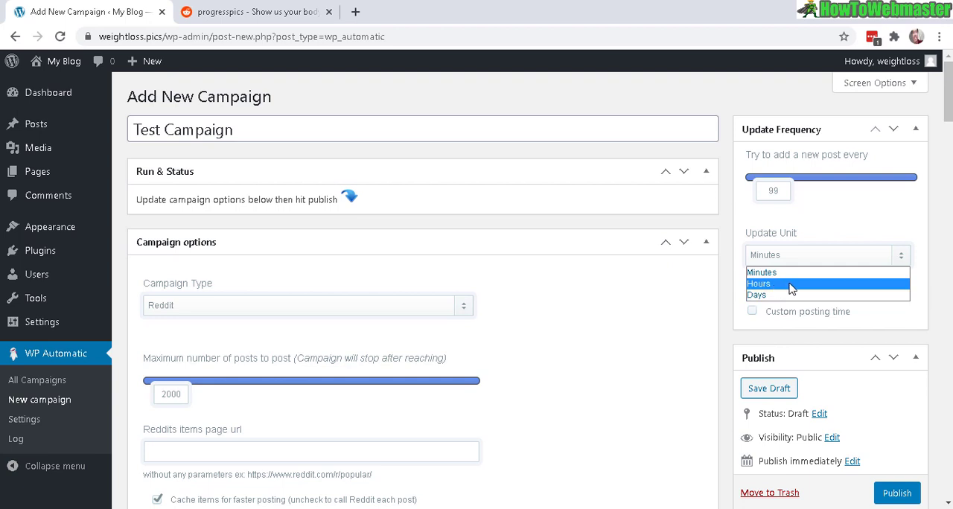
click(759, 284)
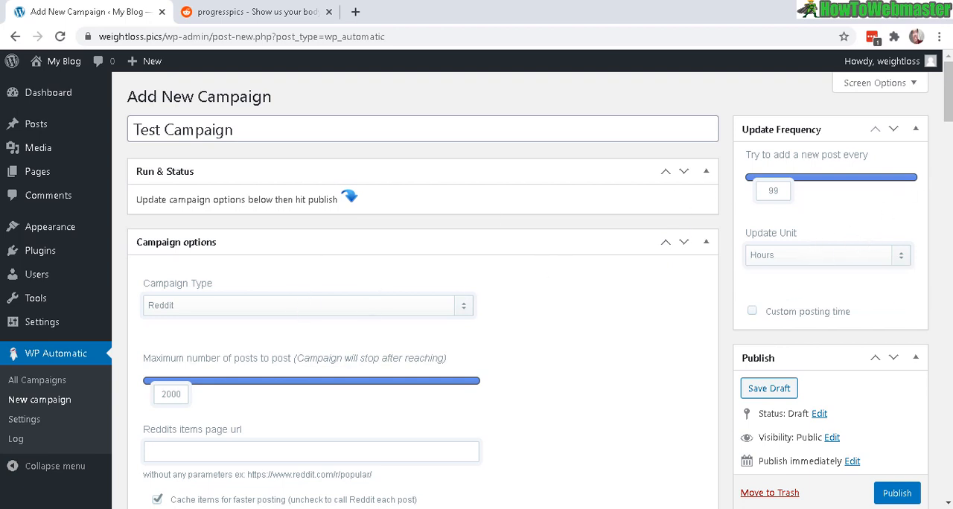
Keep Reddit as the campaign type with post frequency 99
scroll(down, 3)
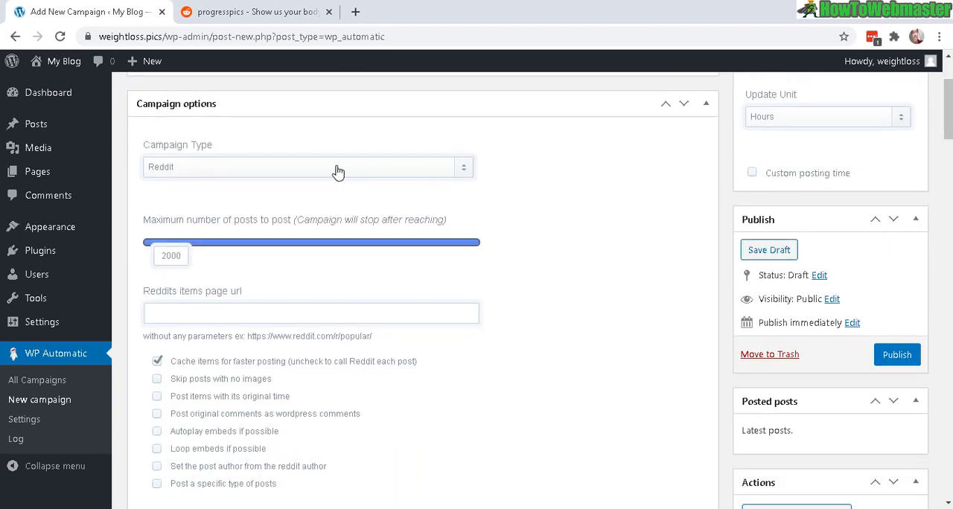
click(308, 167)
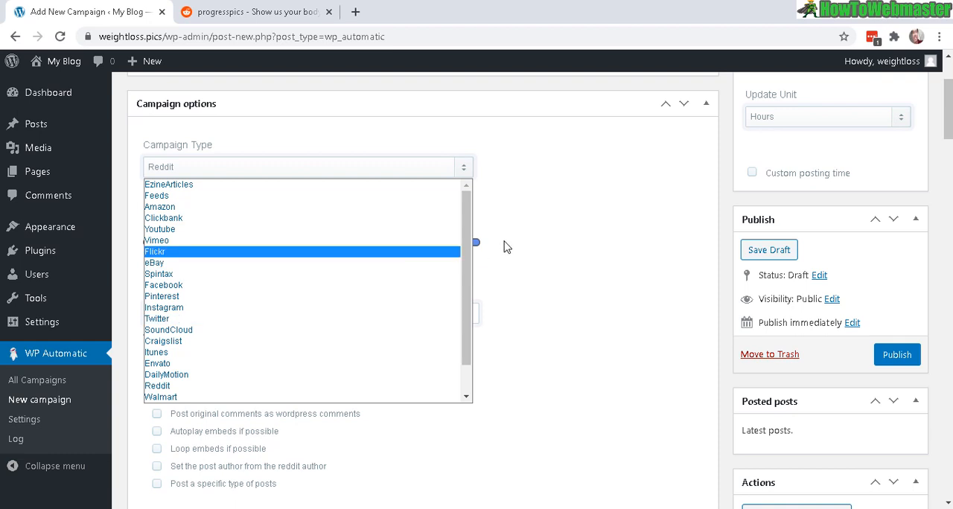
click(157, 386)
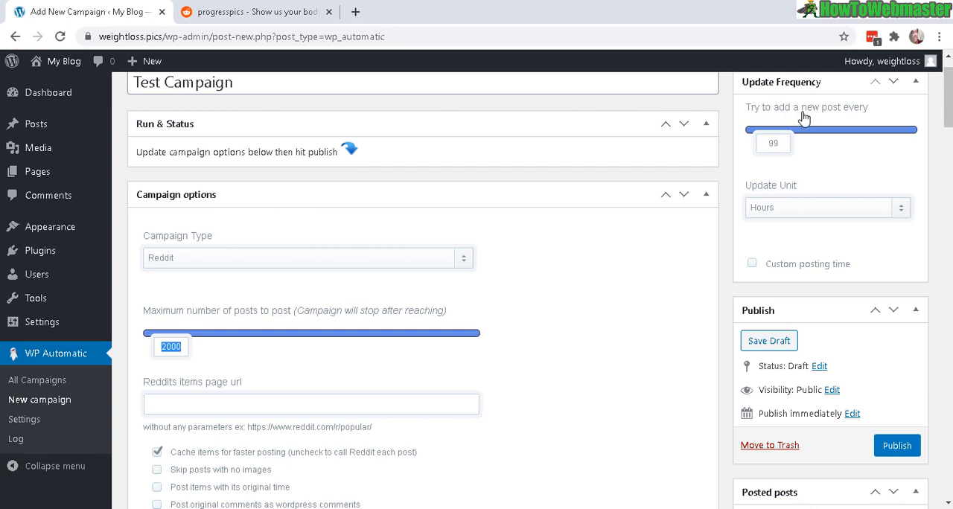
click(772, 142)
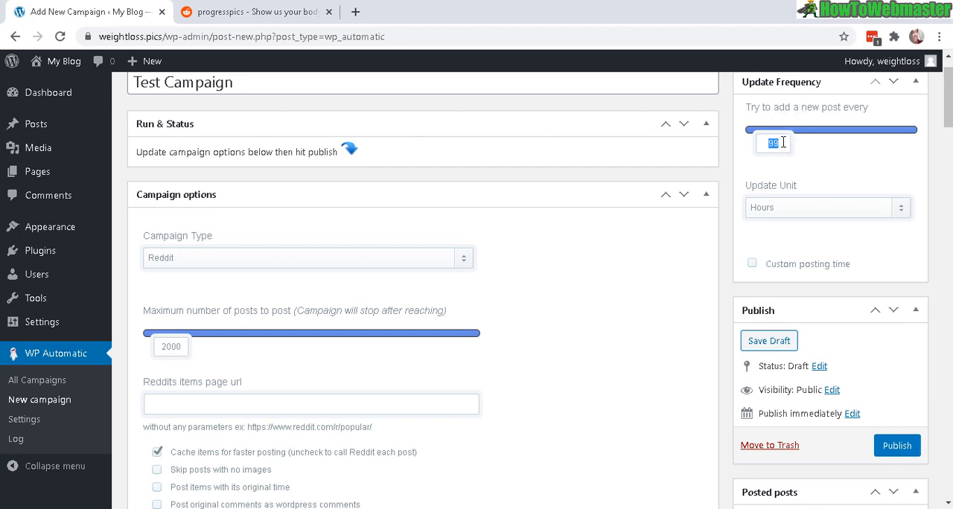
Raise the maximum number of posts from 2000 to 99999
click(170, 347)
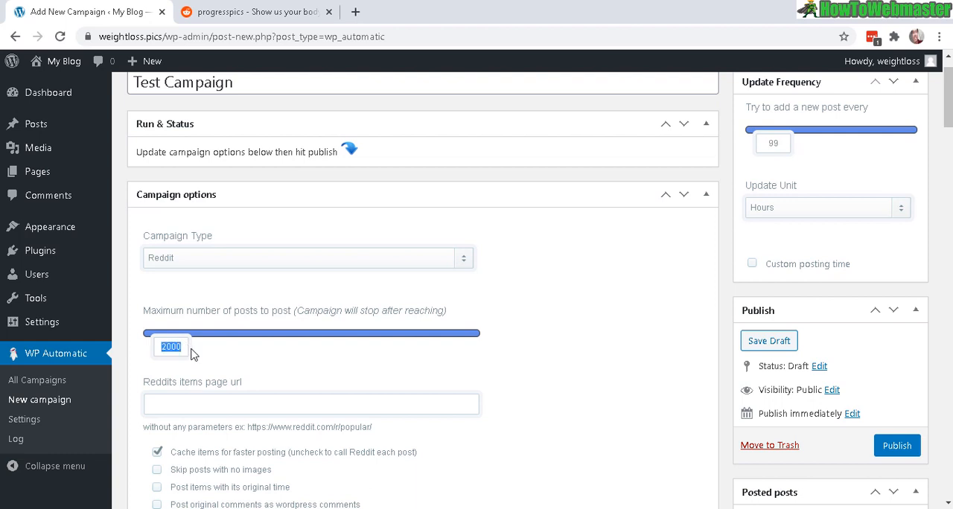
mouse_move(767, 186)
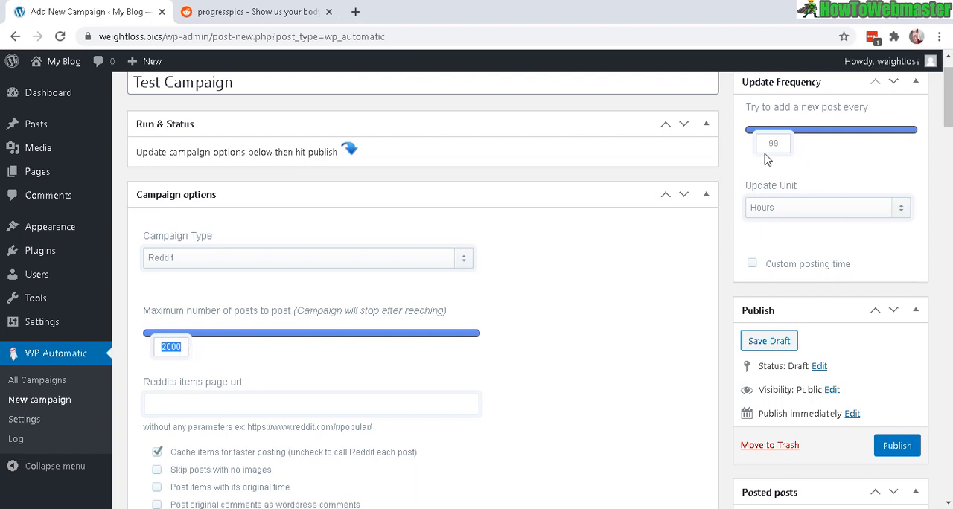
scroll(down, 3)
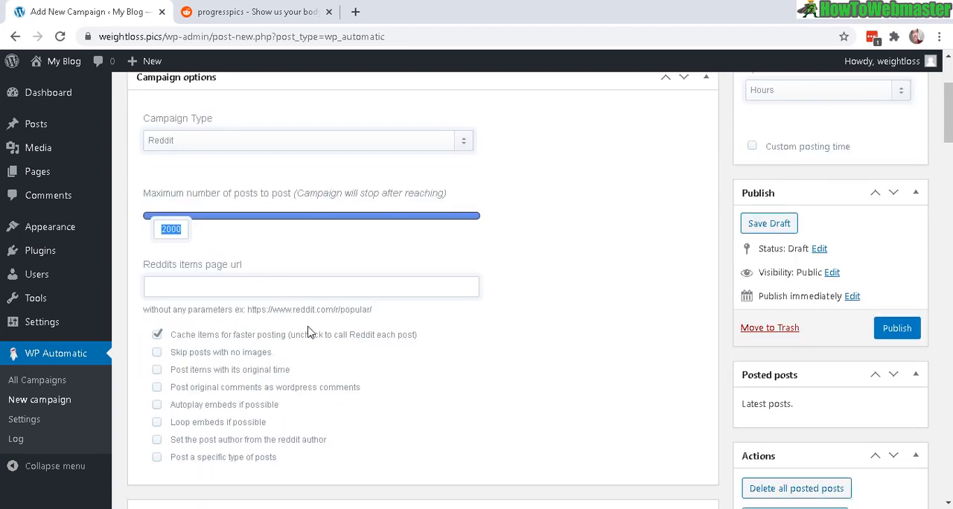
mouse_move(207, 257)
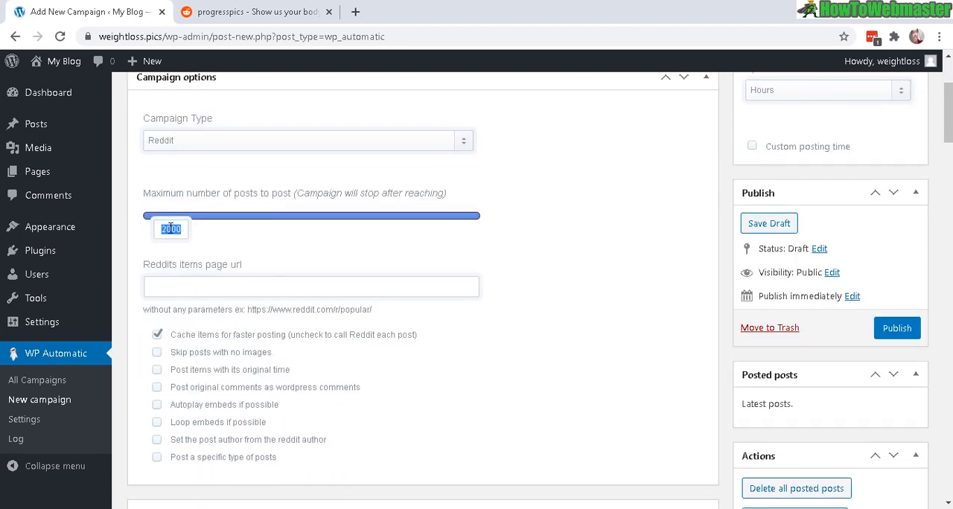
mouse_move(197, 232)
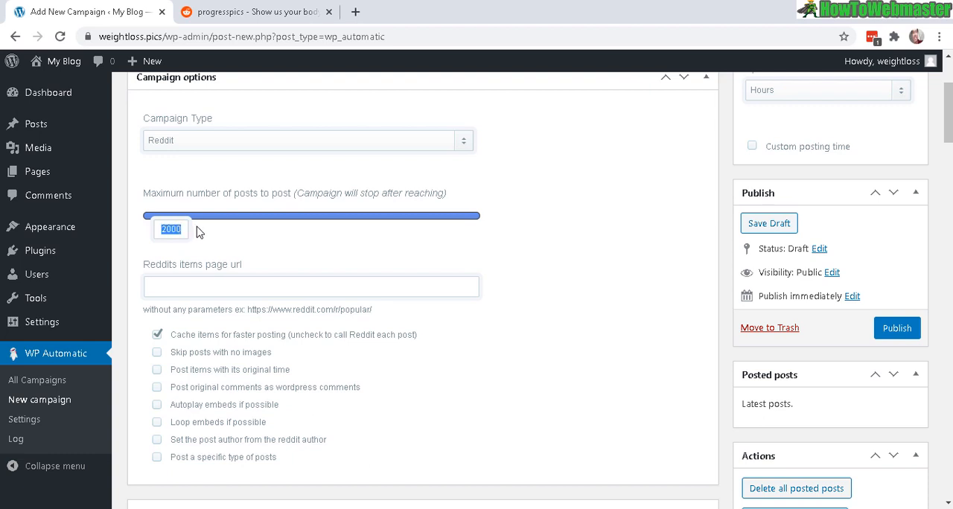
text(99999)
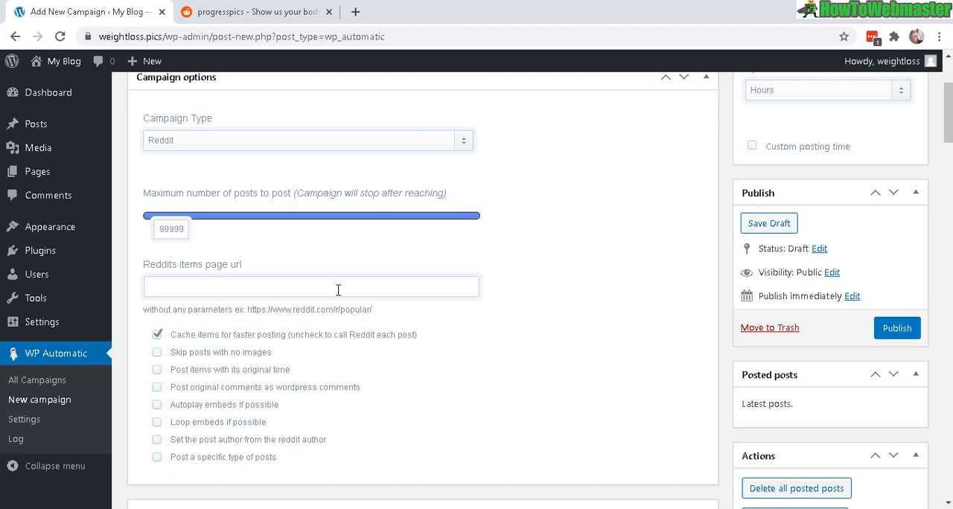
click(335, 287)
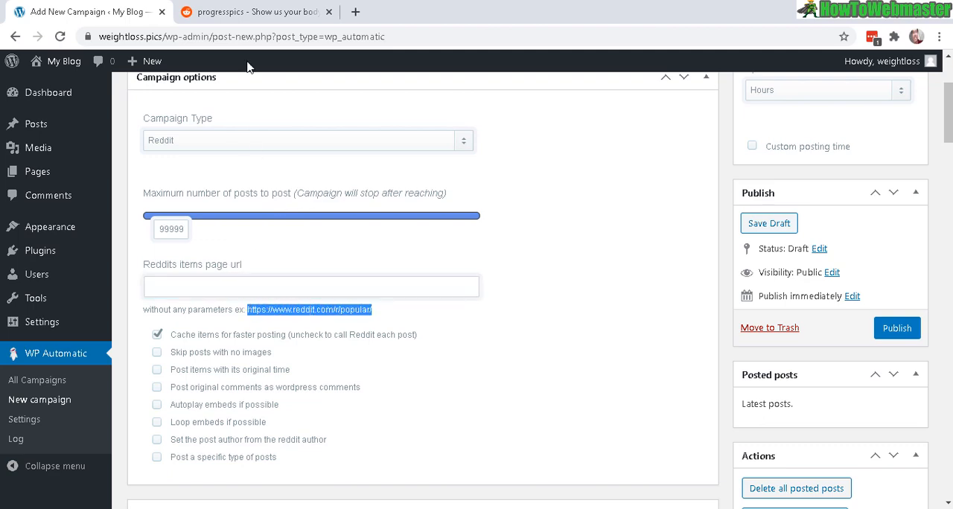
click(260, 12)
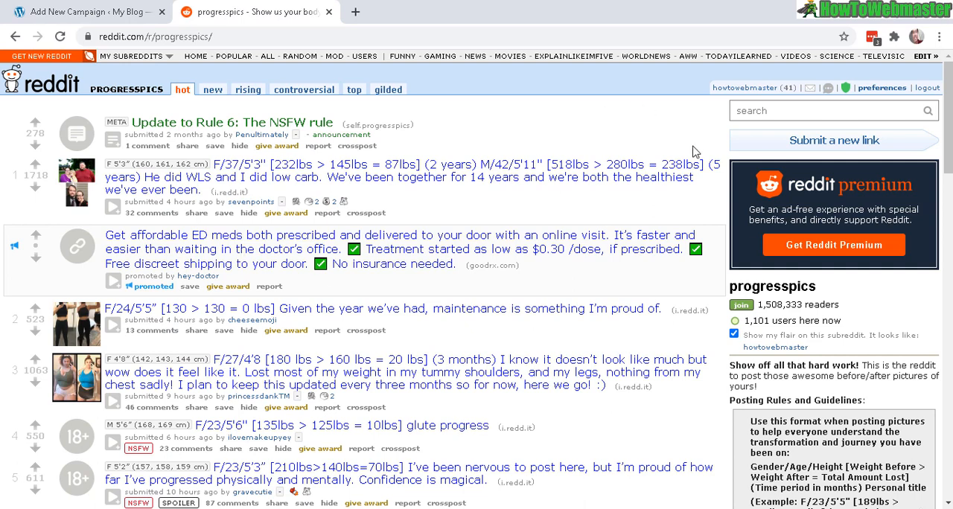
mouse_move(643, 164)
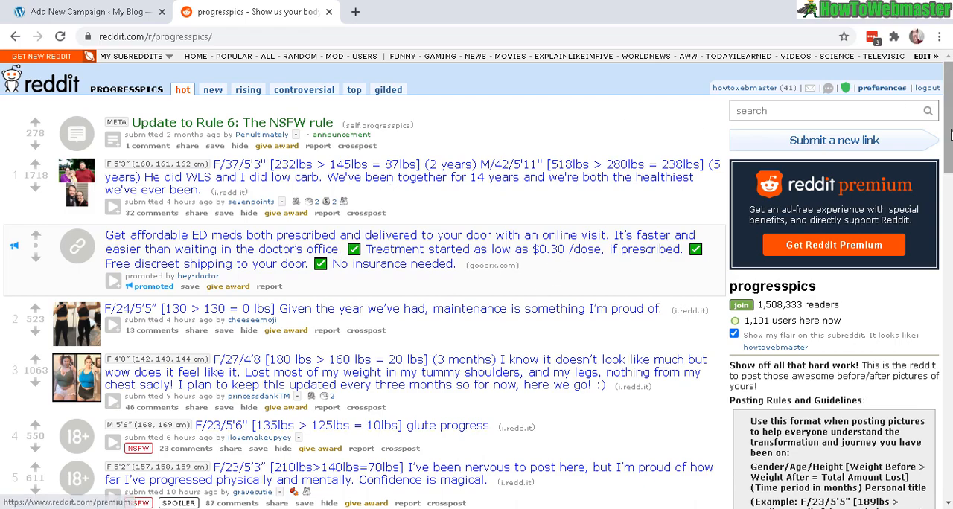
mouse_move(407, 152)
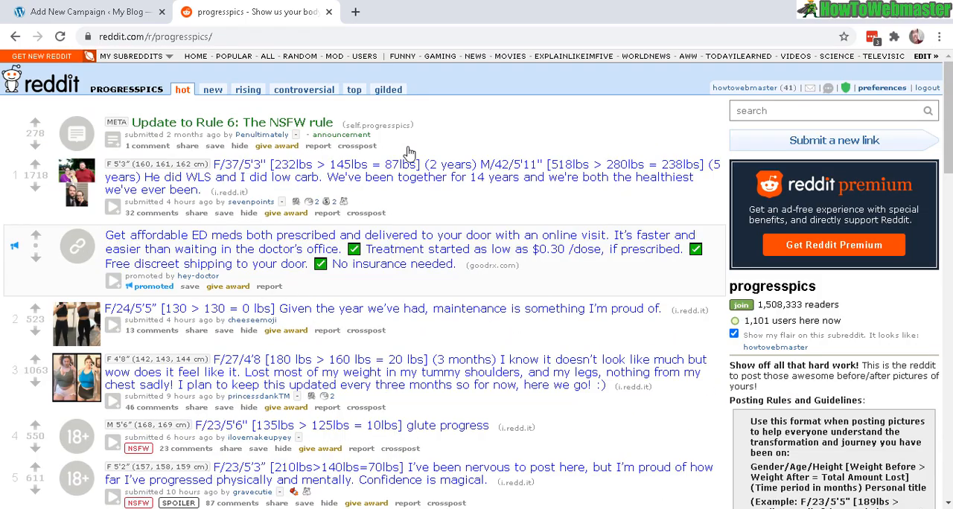
mouse_move(109, 205)
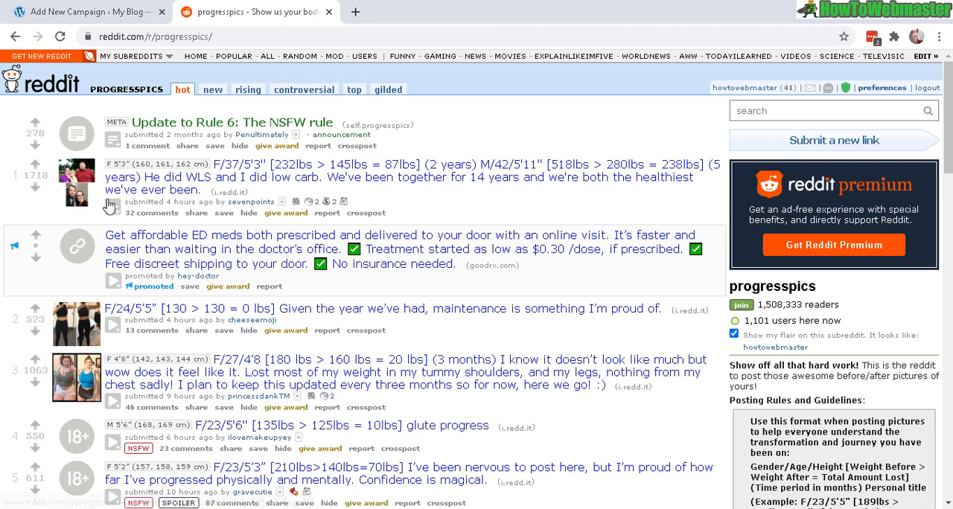
mouse_move(227, 52)
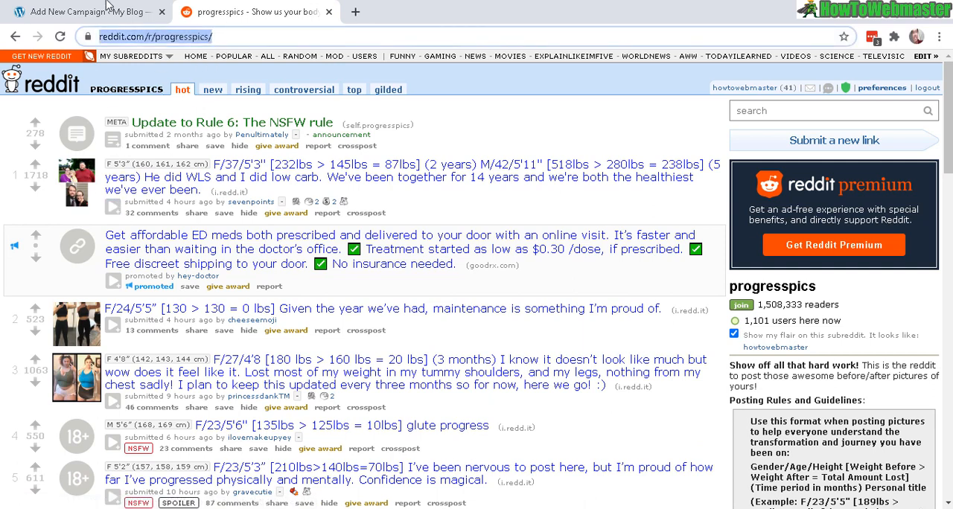
click(85, 12)
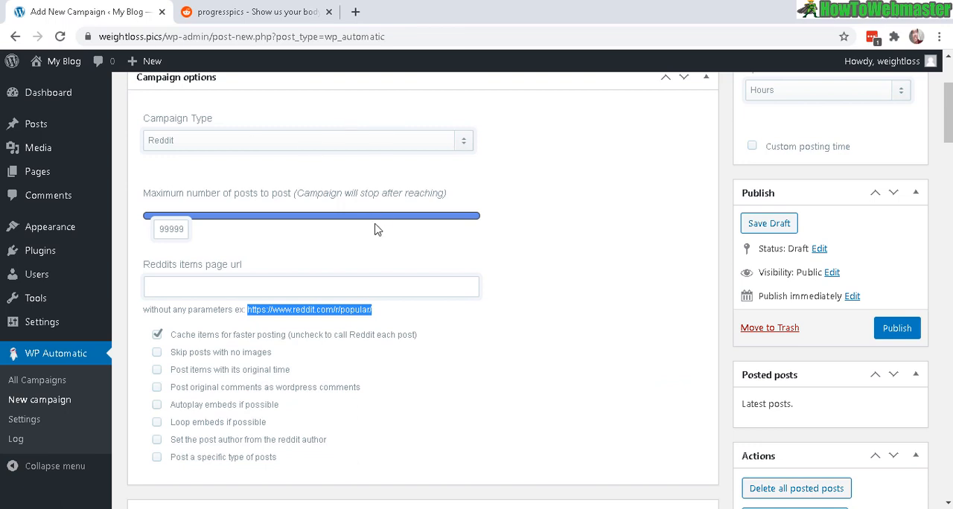
right_click(251, 286)
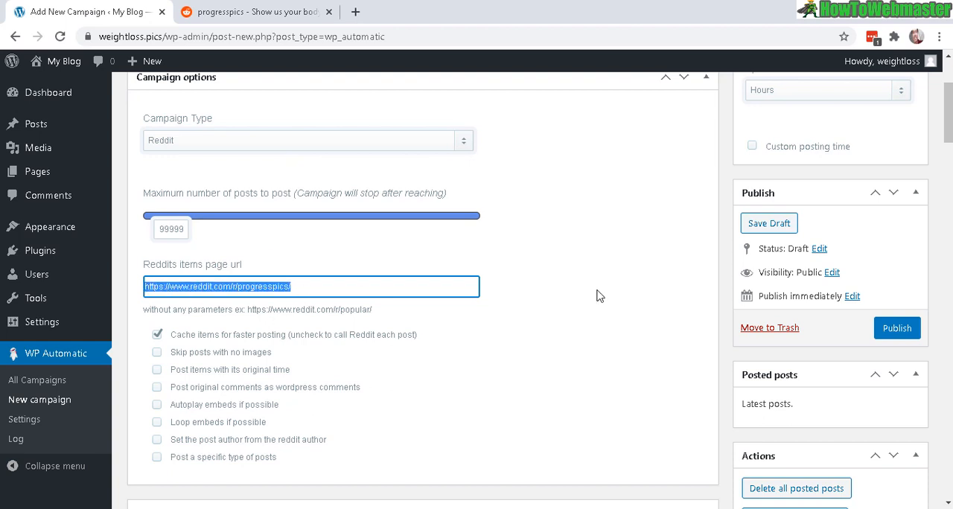
mouse_move(283, 412)
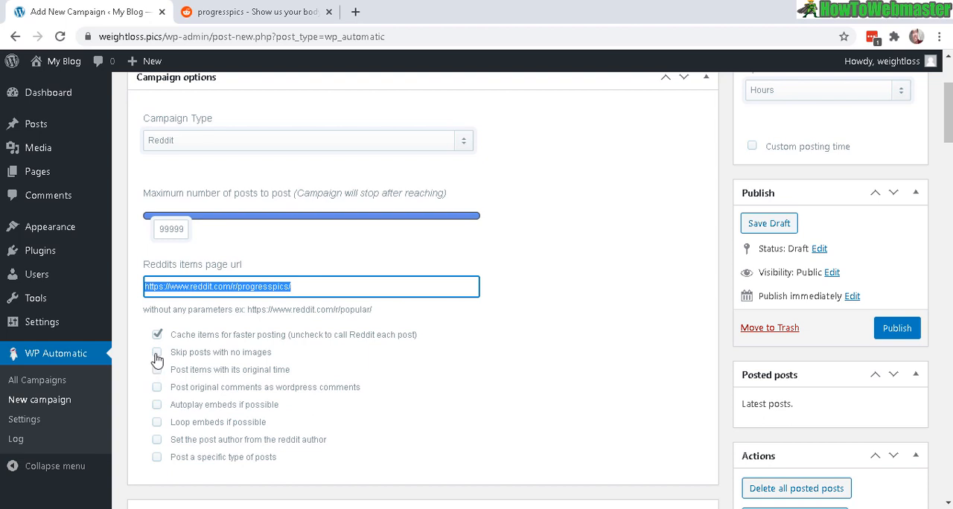
click(156, 352)
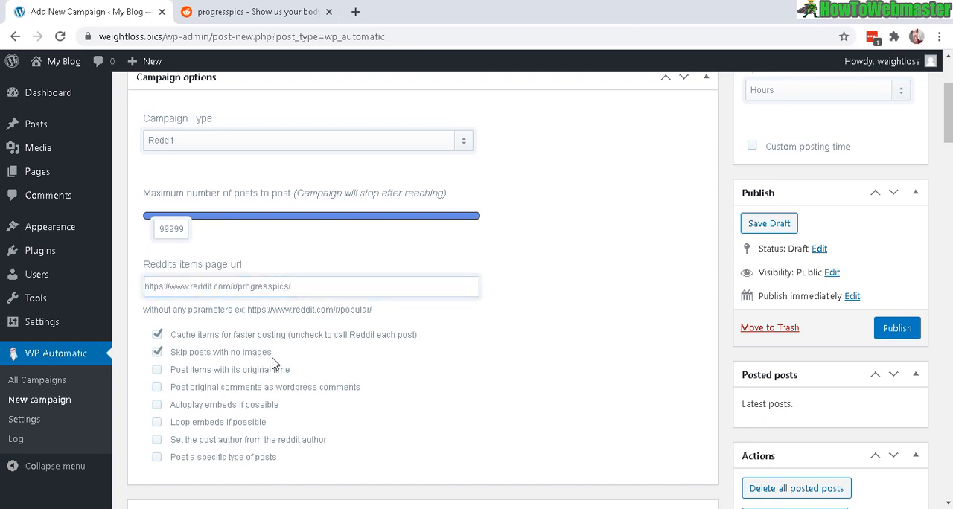
mouse_move(329, 307)
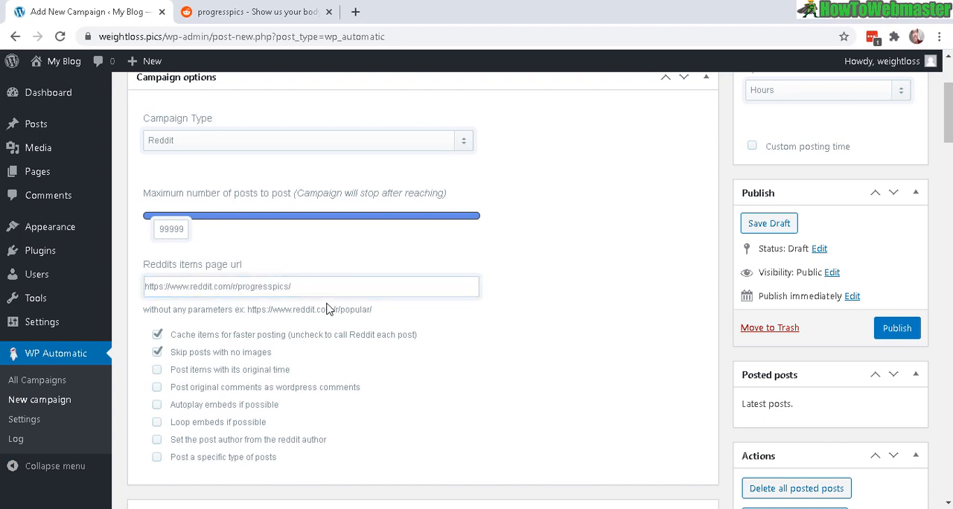
click(253, 13)
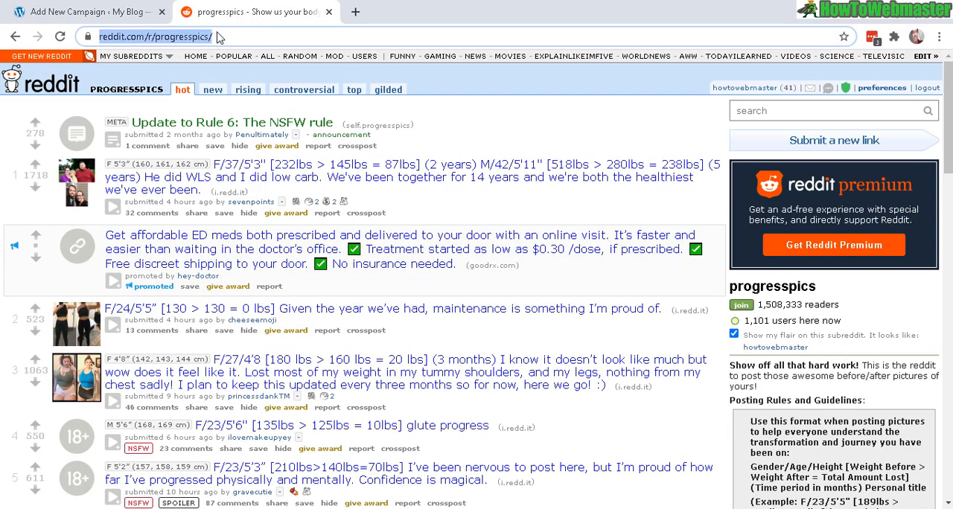
mouse_move(69, 240)
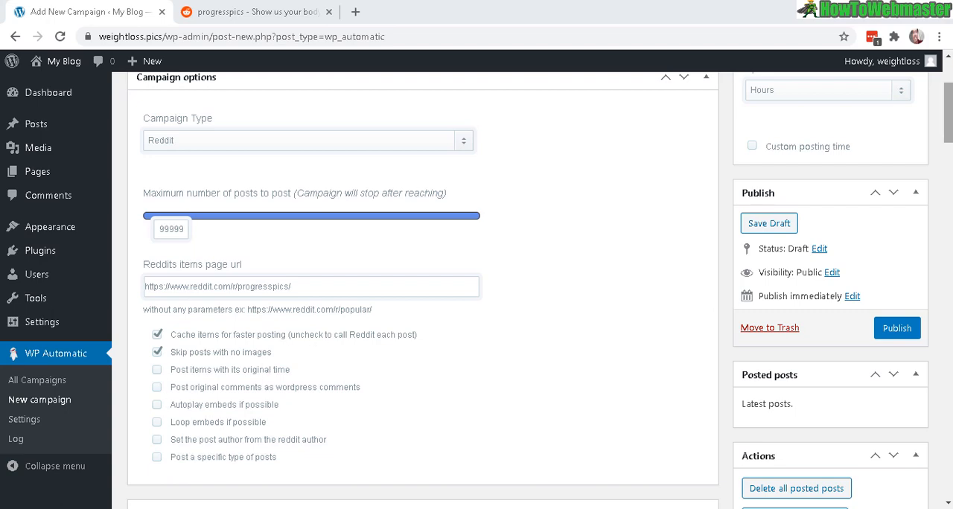
scroll(down, 3)
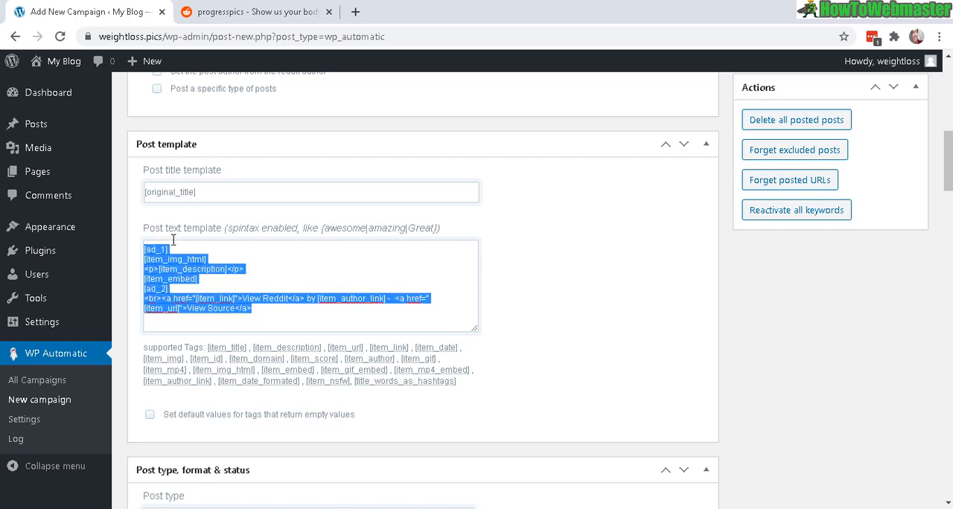
scroll(down, 3)
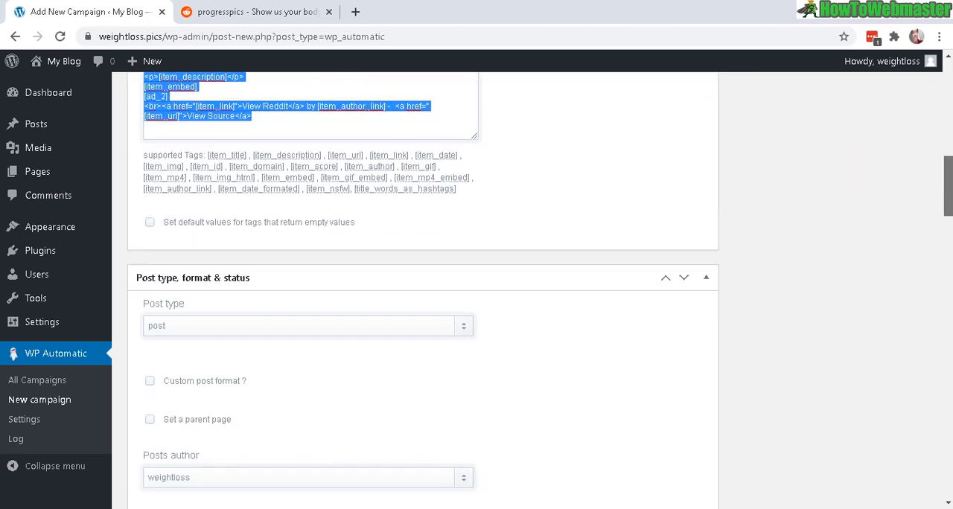
scroll(down, 3)
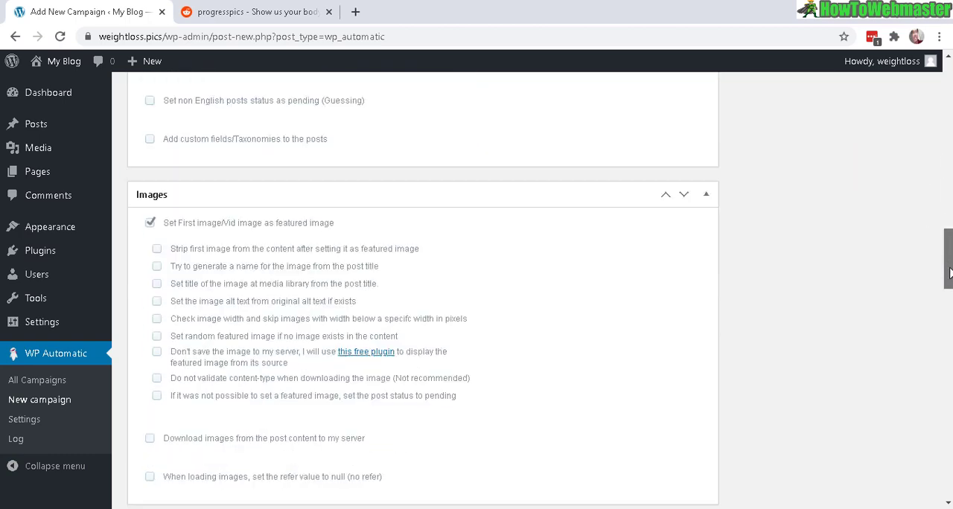
scroll(down, 3)
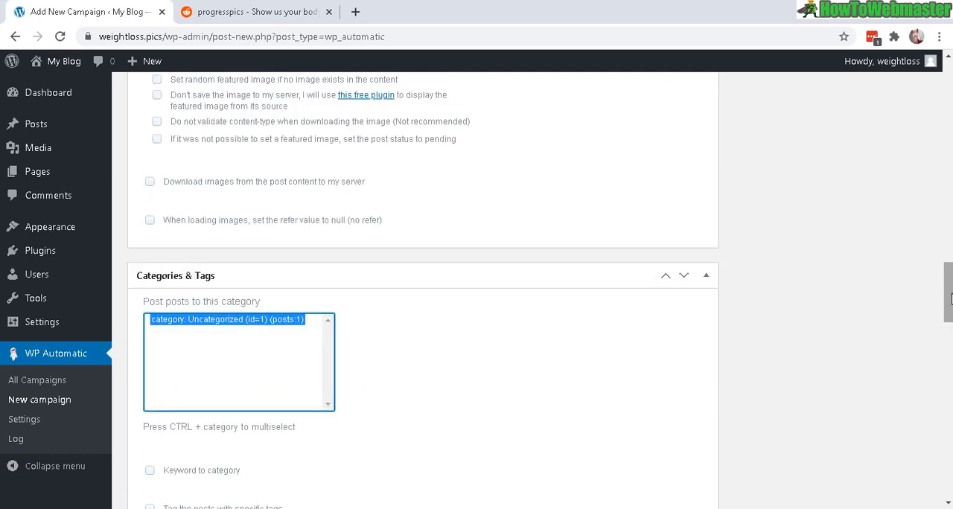
scroll(up, 3)
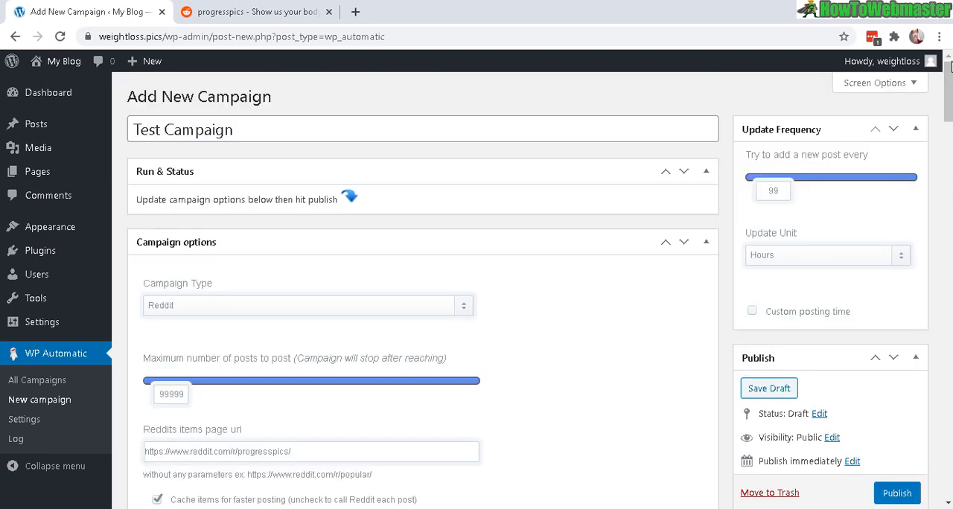
scroll(down, 3)
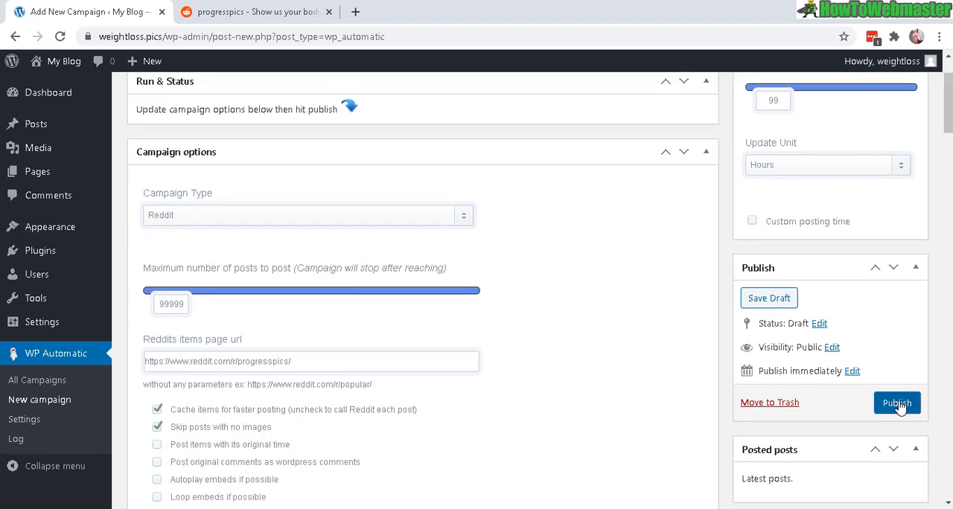
Publish Test Campaign and run it twice to import progresspics posts
click(896, 403)
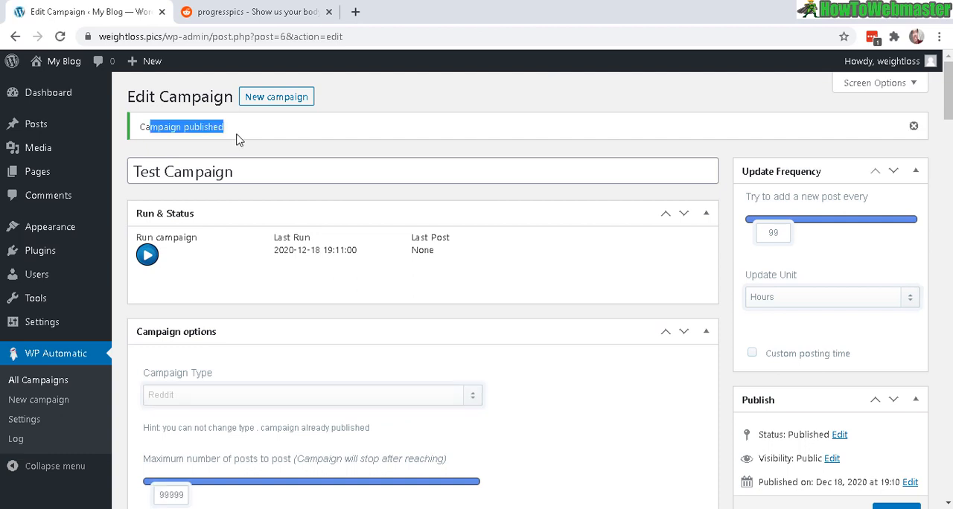
mouse_move(175, 230)
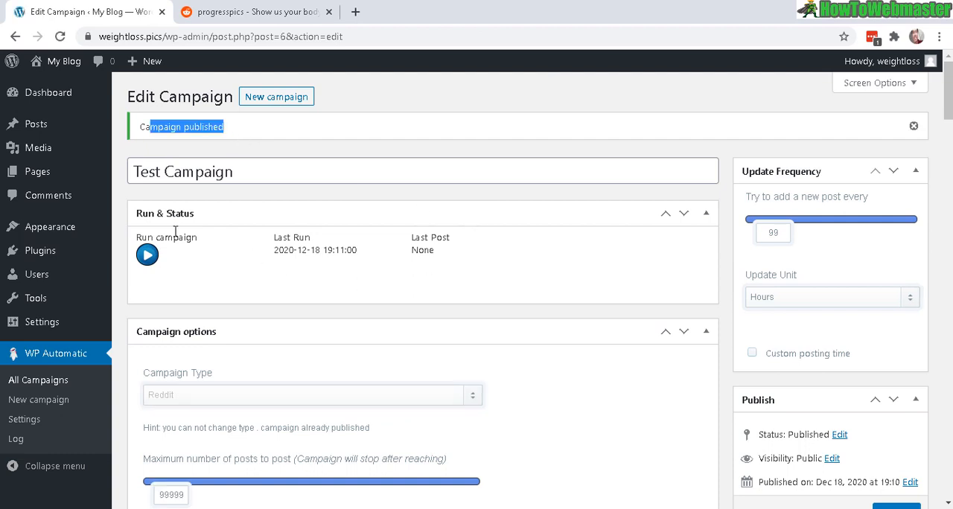
mouse_move(405, 254)
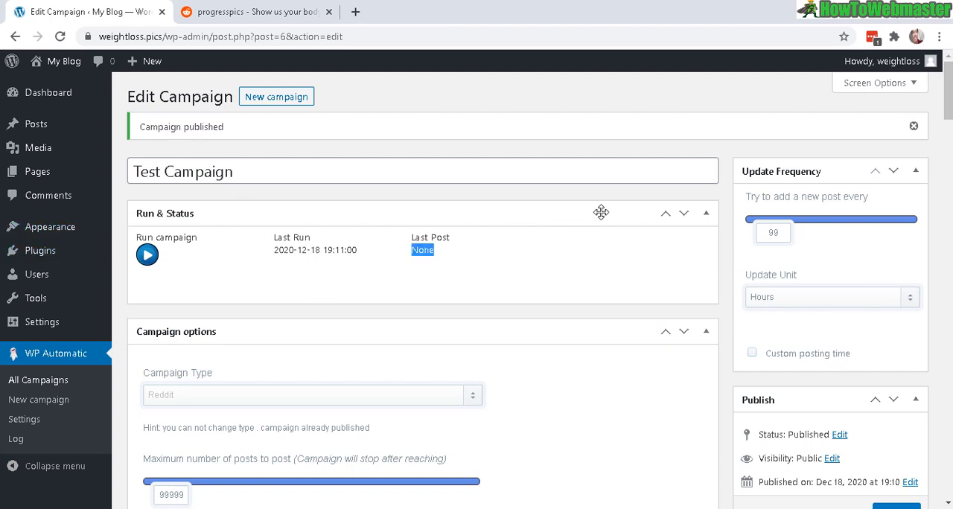
mouse_move(202, 287)
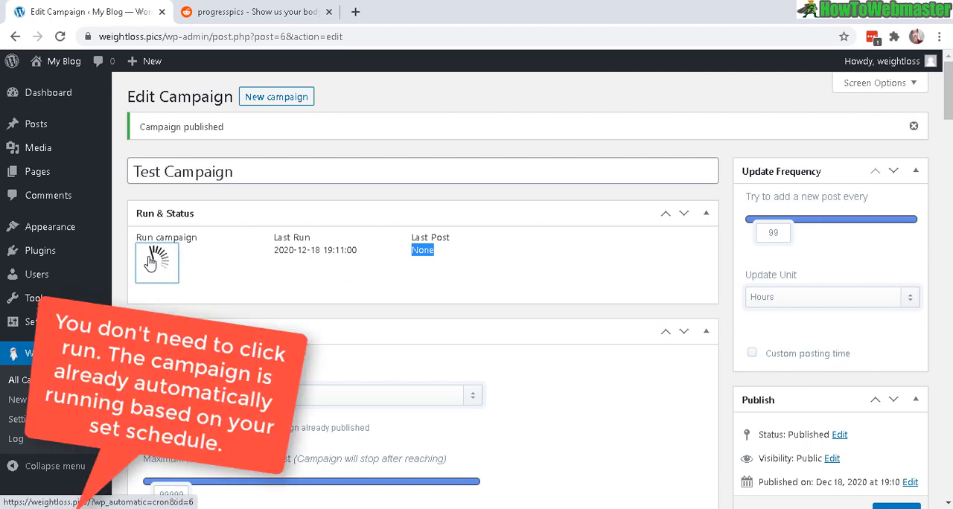
click(156, 263)
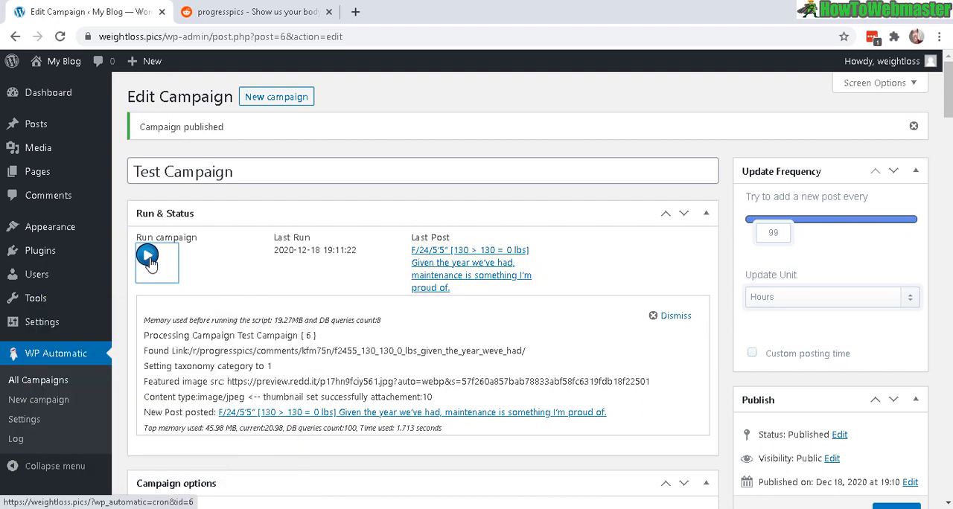
click(153, 260)
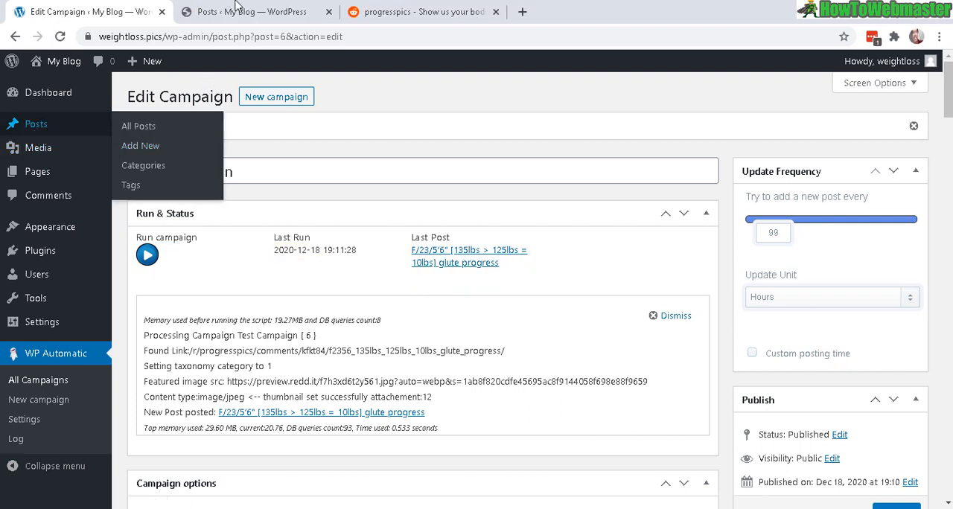
View the three imported progresspics posts in Posts > All Posts and on the blog
click(138, 125)
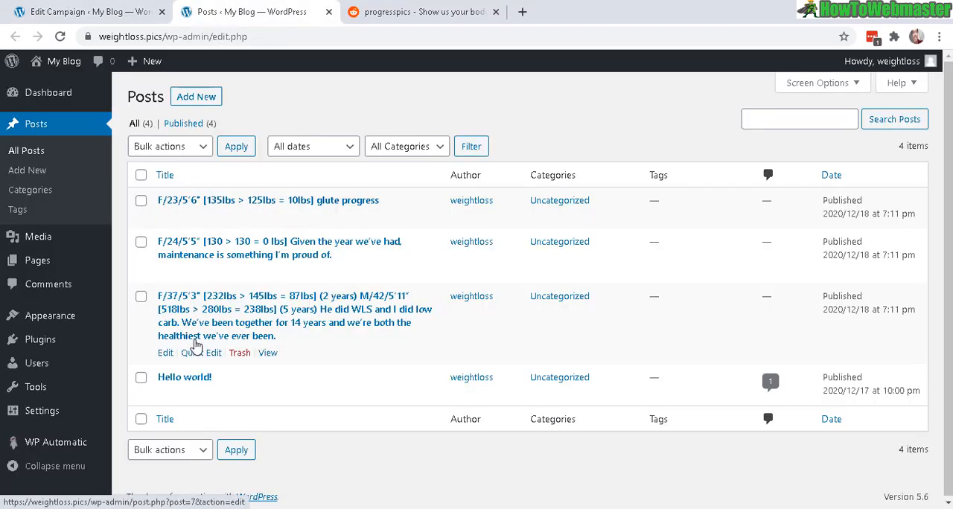
mouse_move(276, 199)
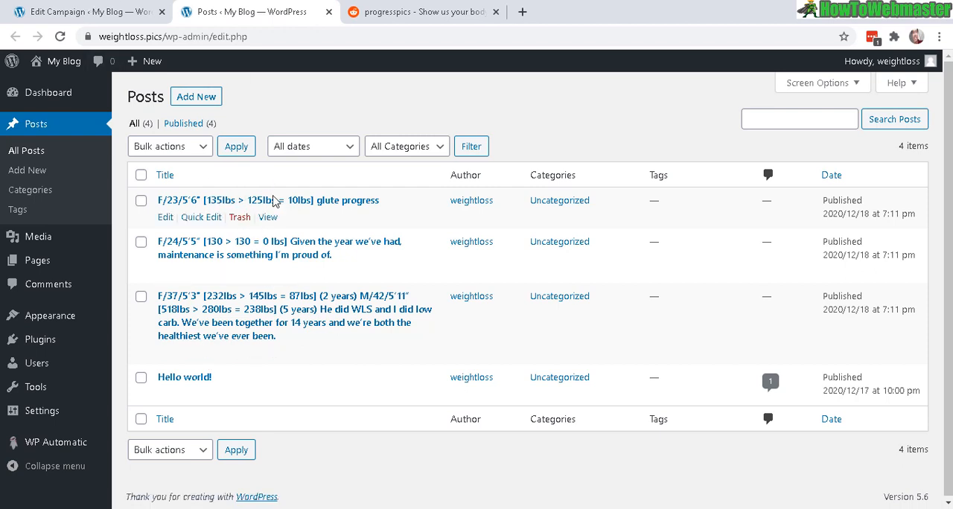
click(267, 352)
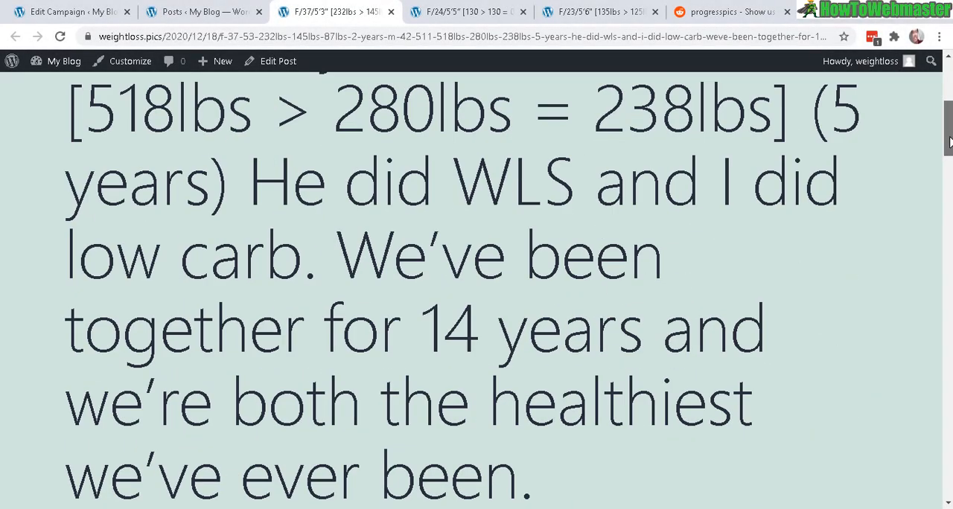
scroll(down, 3)
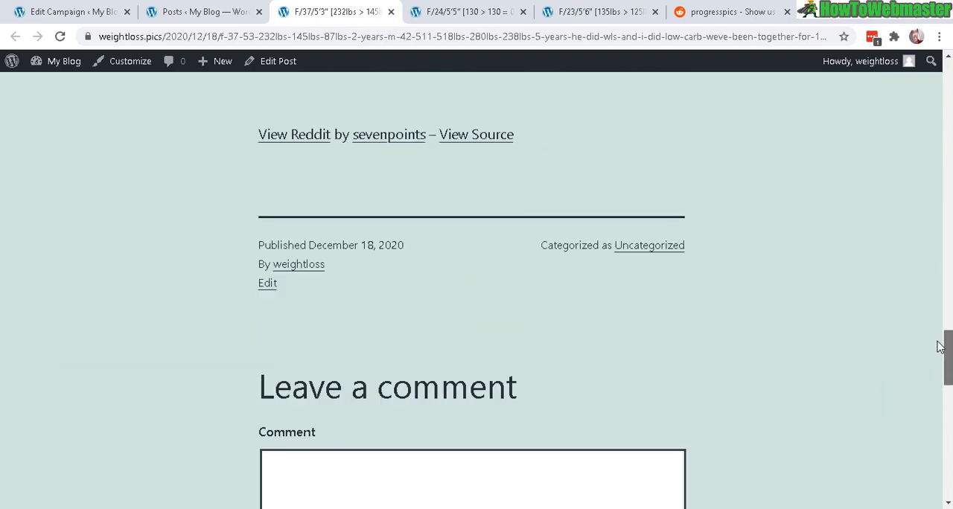
Review the F/24 maintenance progress post and the glute progress post on the blog
click(469, 11)
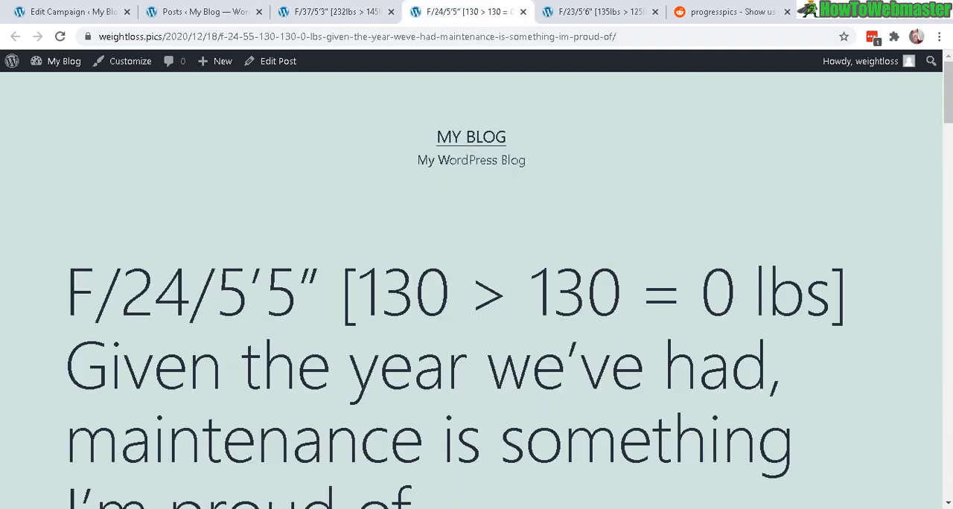
scroll(down, 3)
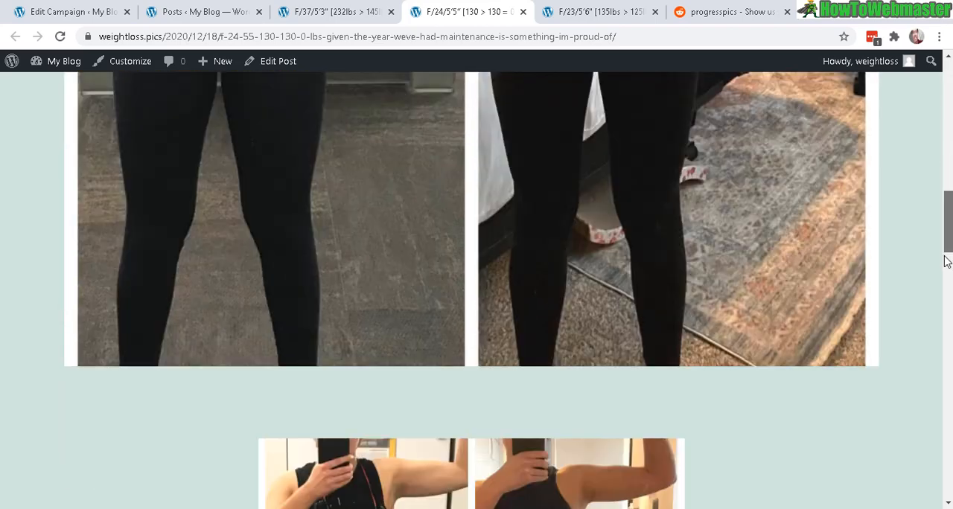
click(607, 12)
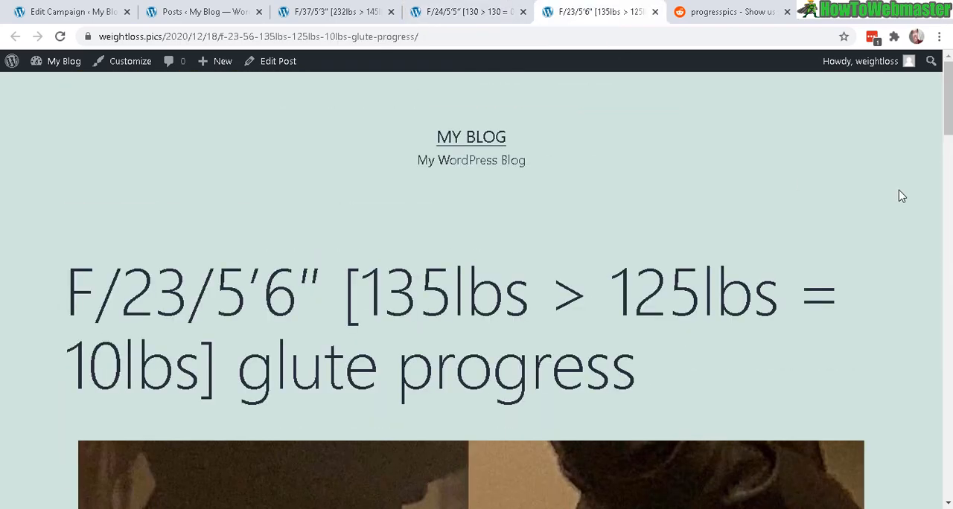
scroll(down, 3)
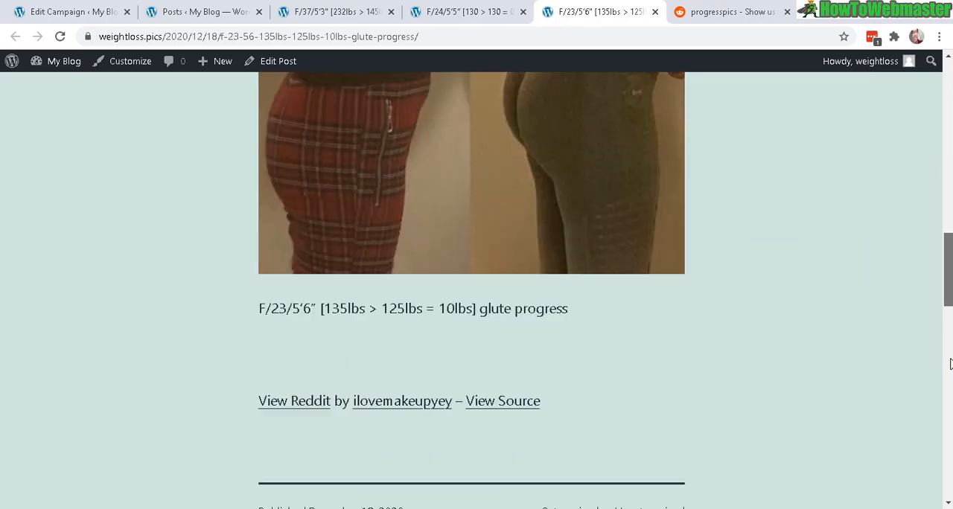
scroll(up, 3)
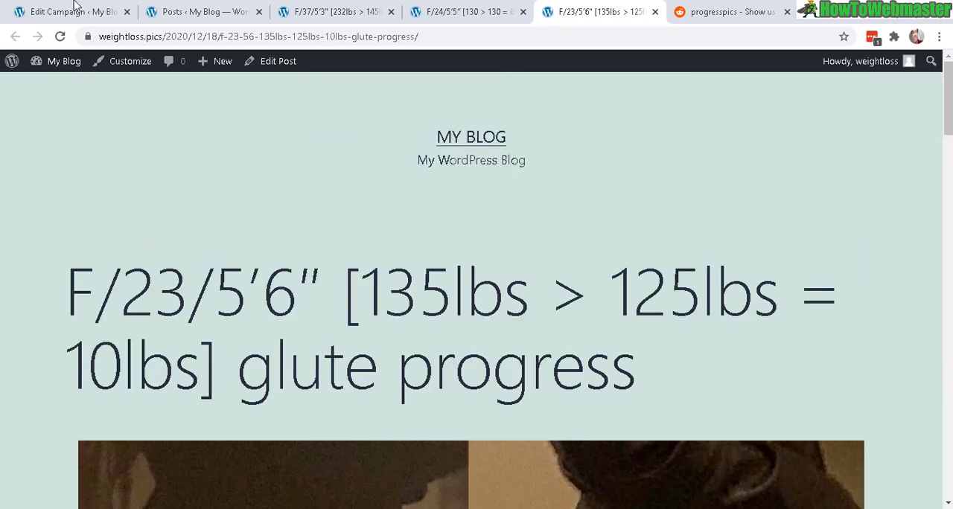
Return to the Test Campaign editor and review its run log and Posted posts list
click(67, 15)
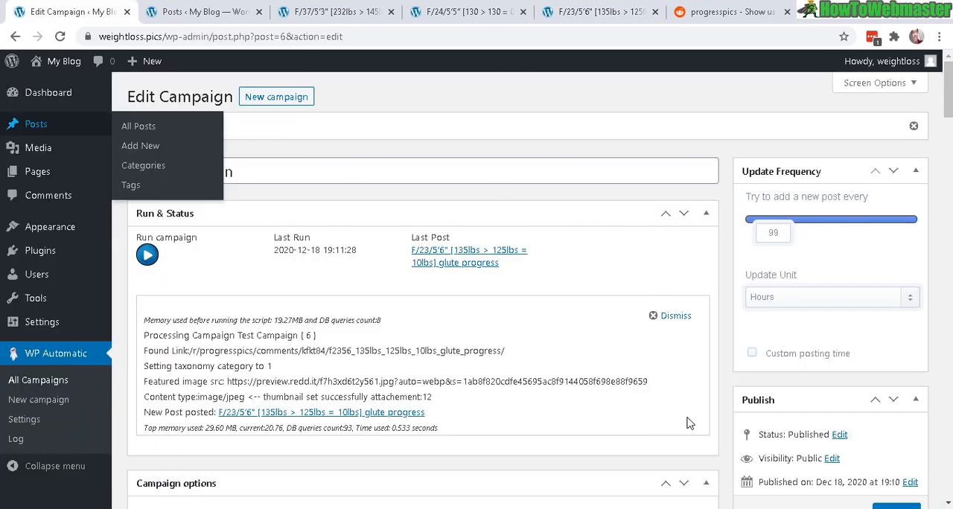
scroll(down, 3)
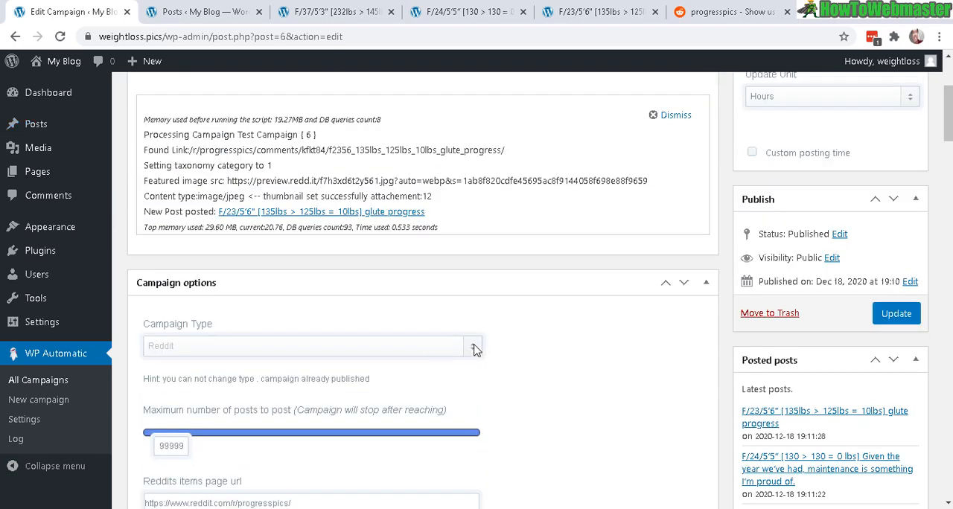
mouse_move(605, 324)
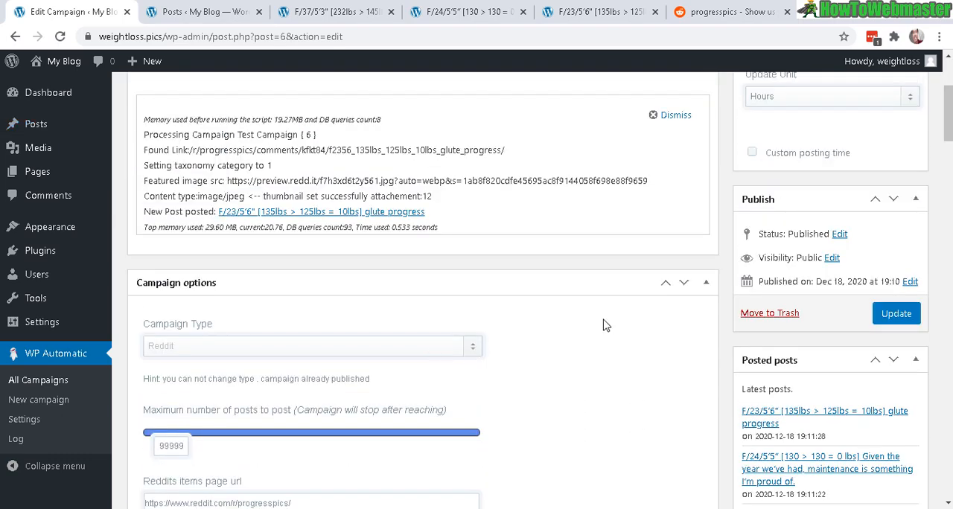
mouse_move(666, 220)
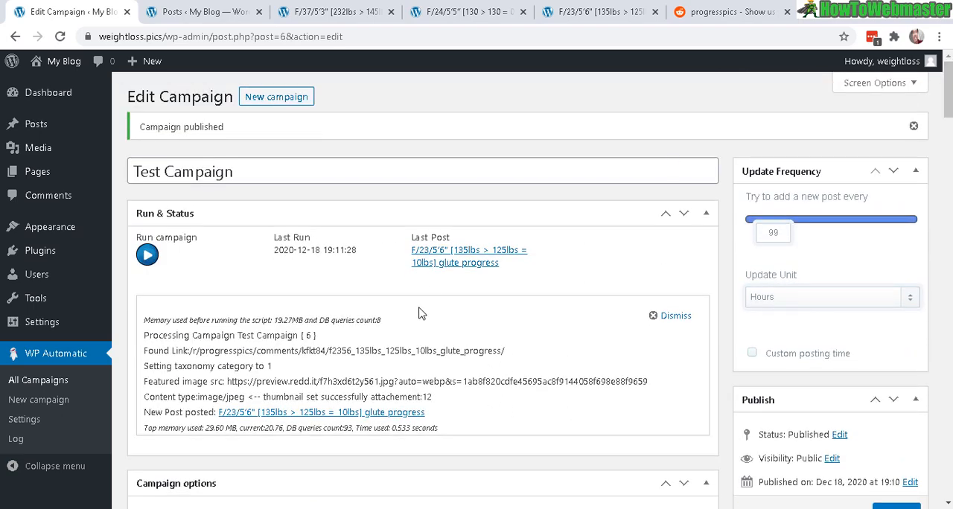
mouse_move(213, 419)
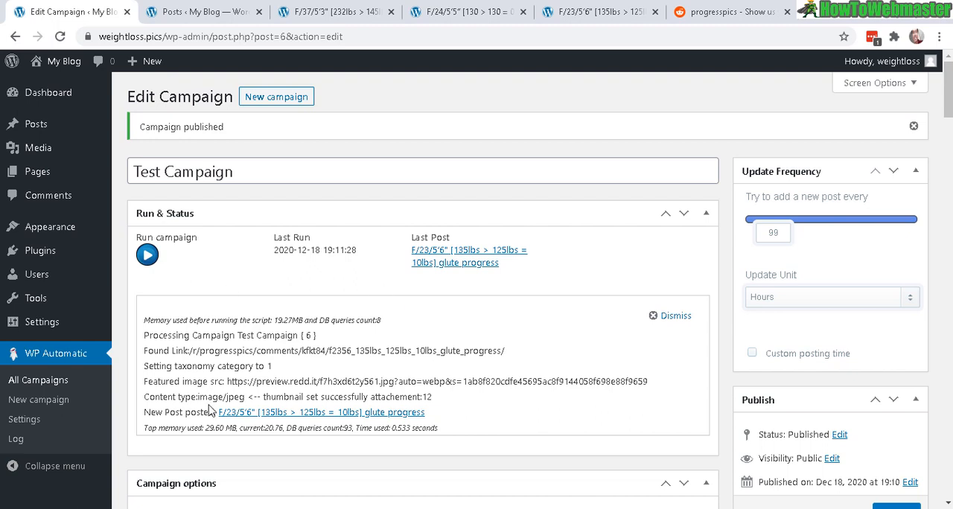
mouse_move(382, 337)
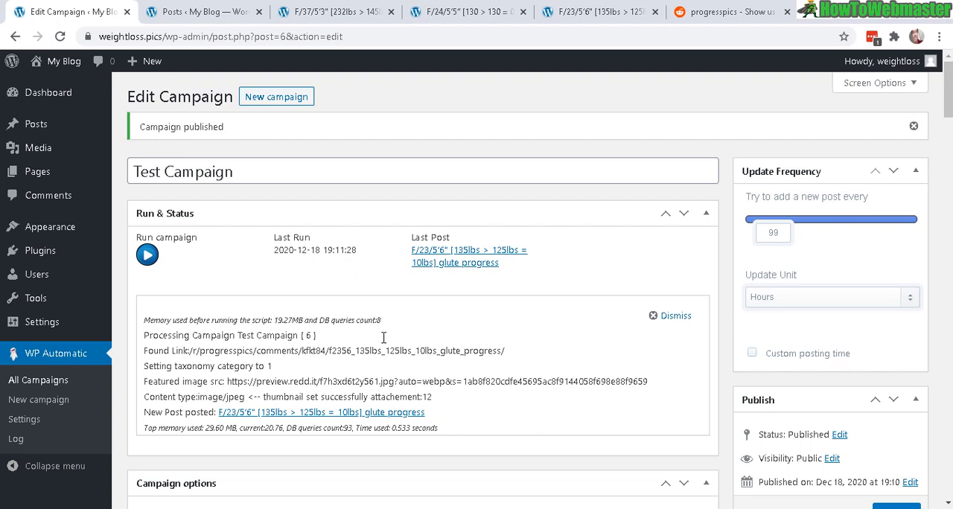